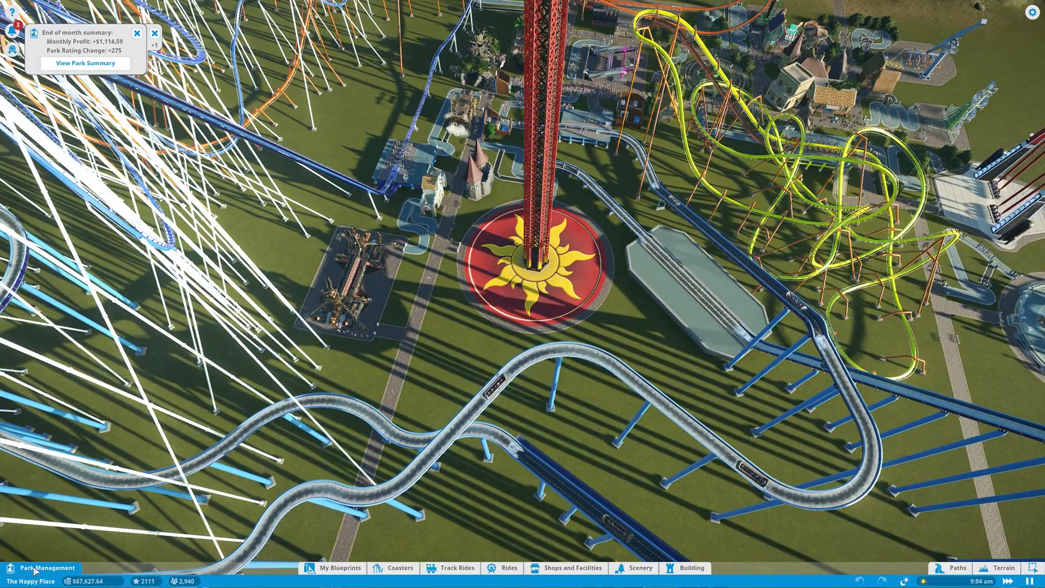
# Step: Review Boom Boat's $27.00 ticket finances, then the park's opening times and admission prices
pyautogui.click(41, 567)
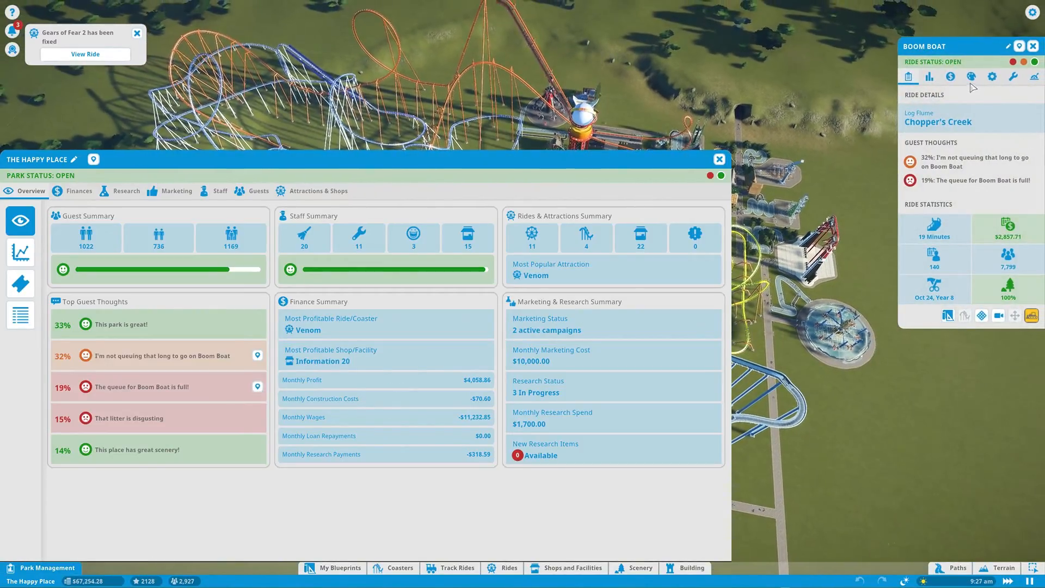
pyautogui.click(950, 77)
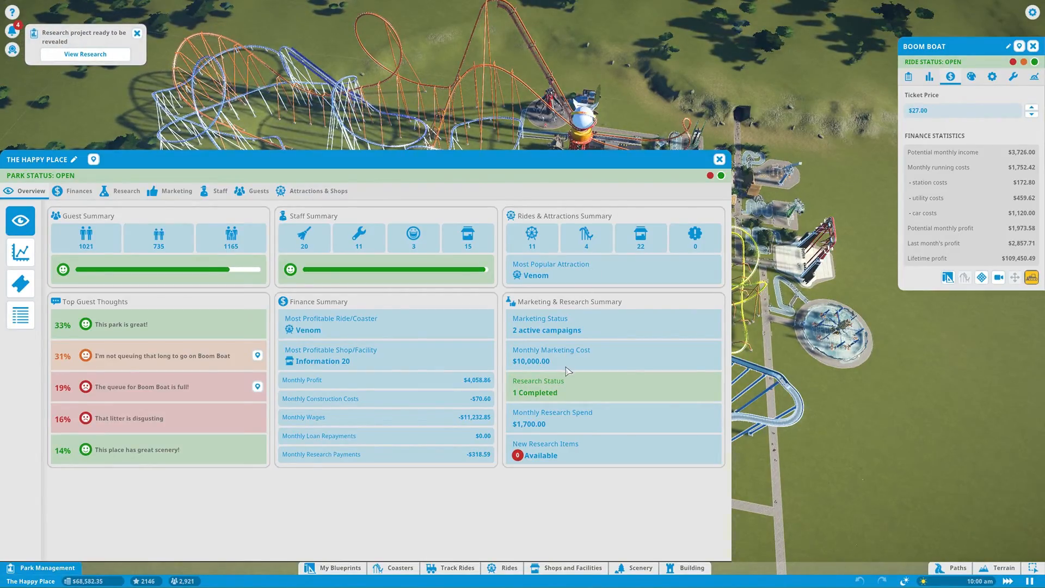
pyautogui.click(20, 282)
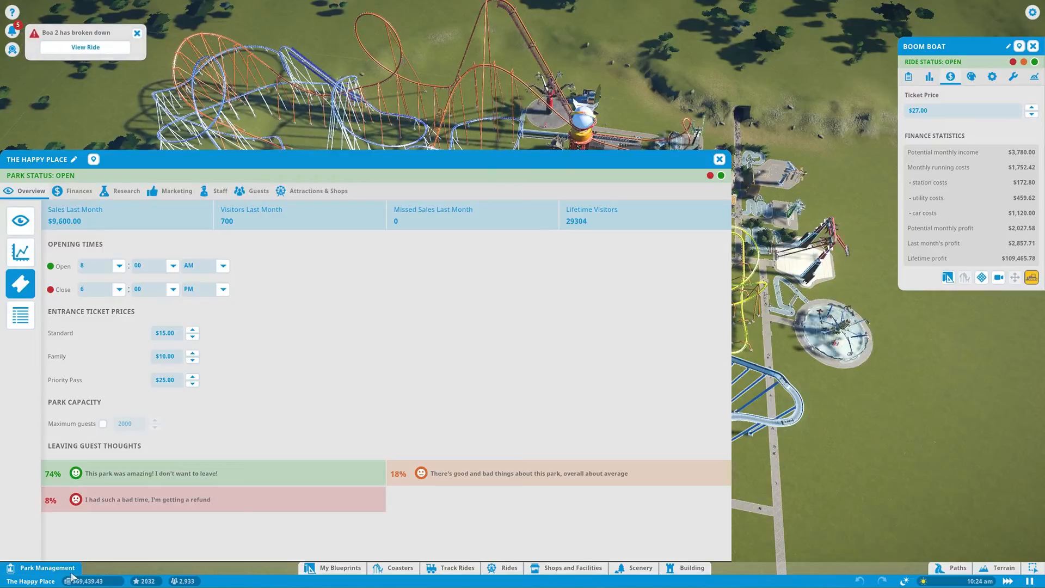
pyautogui.moveTo(85, 580)
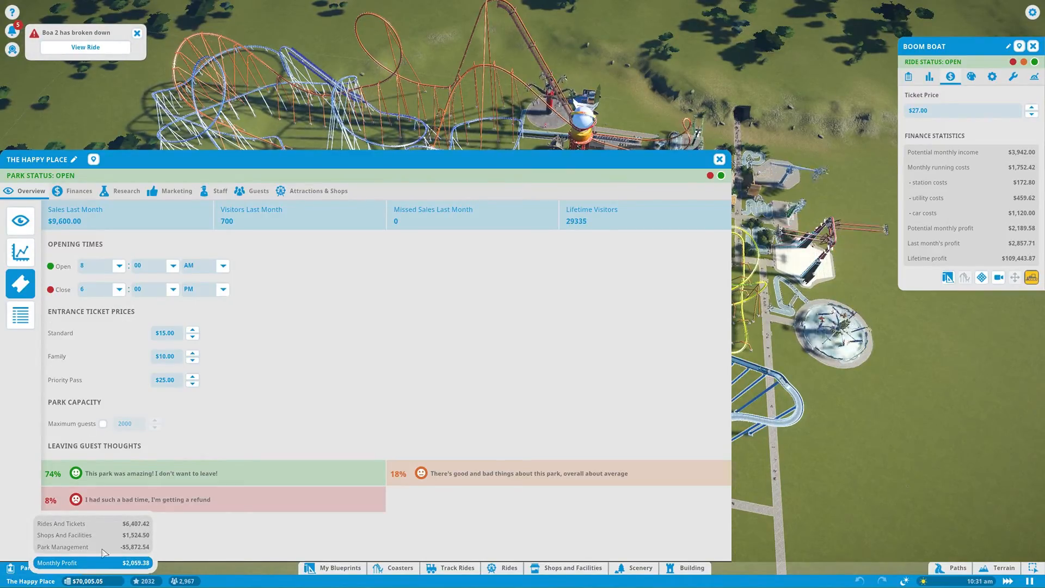
# Step: Train several Level 3 janitors up to Expert level
pyautogui.click(220, 191)
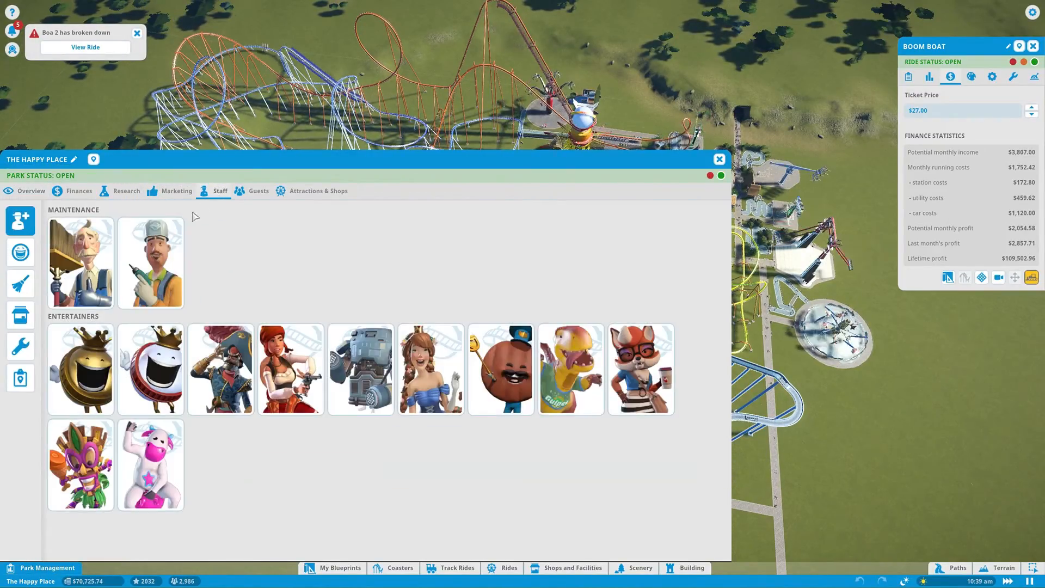
pyautogui.click(21, 283)
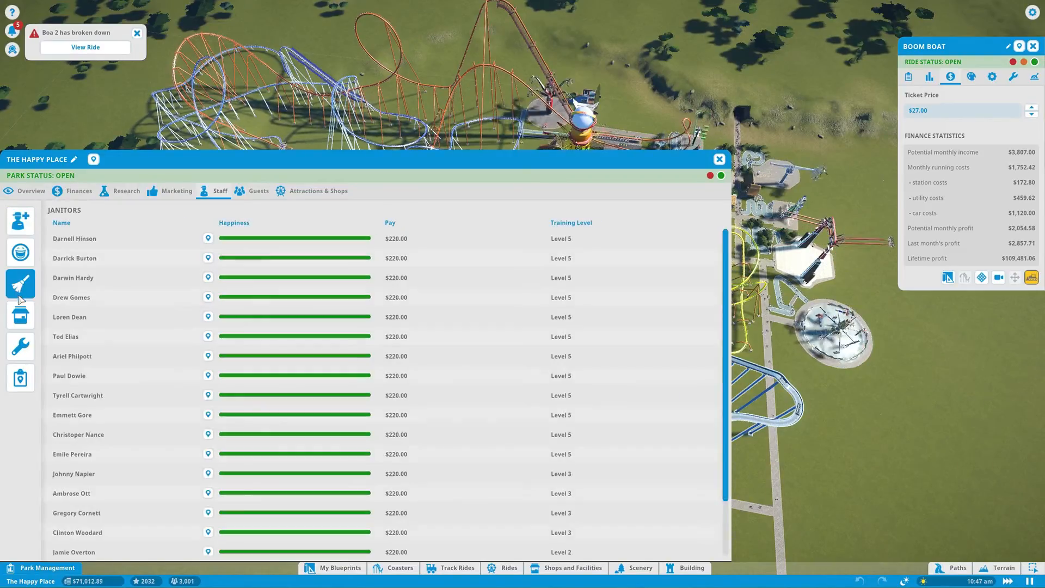
pyautogui.scroll(-3)
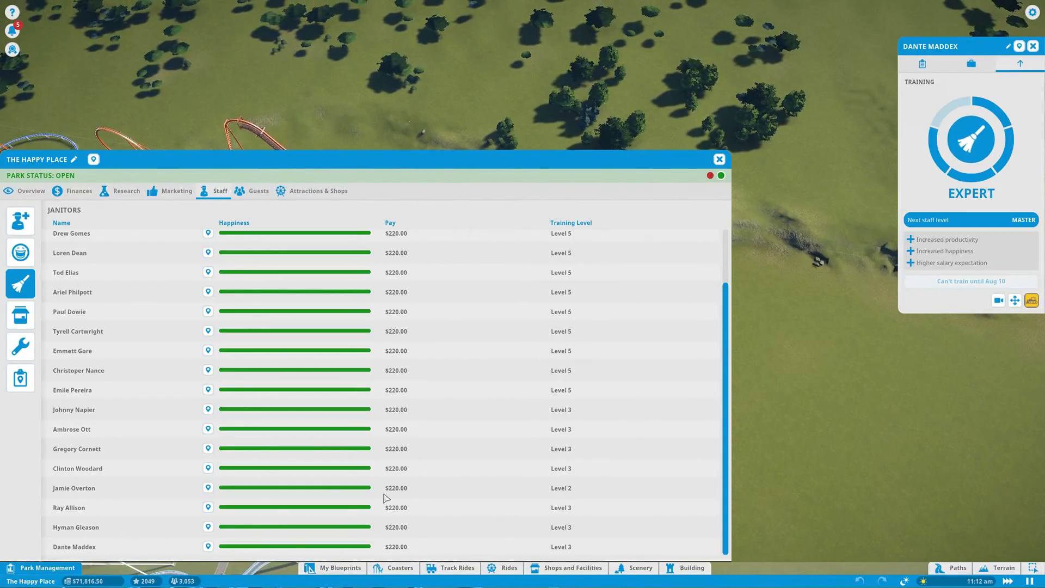
pyautogui.click(75, 527)
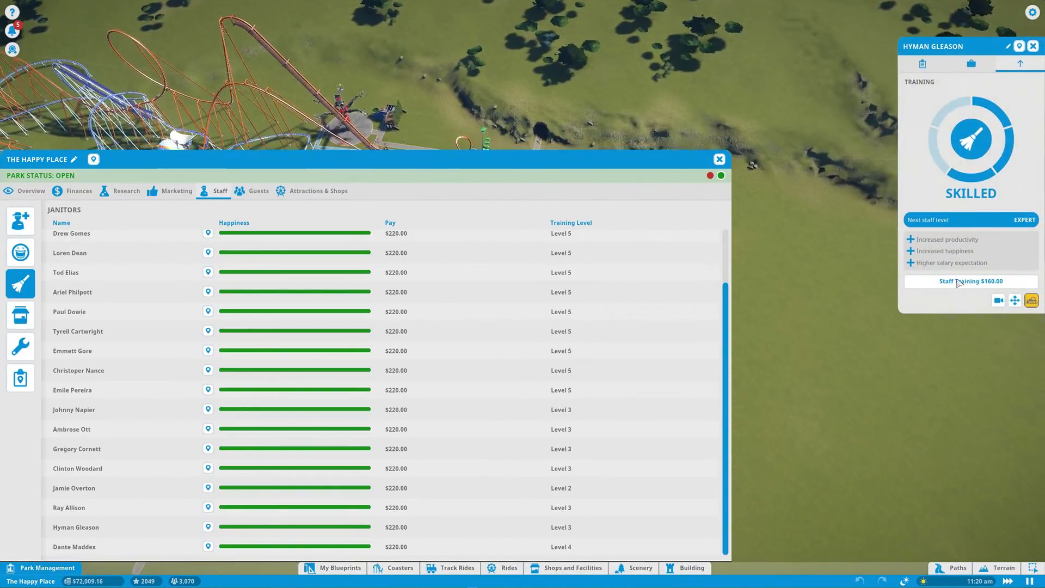
pyautogui.click(969, 281)
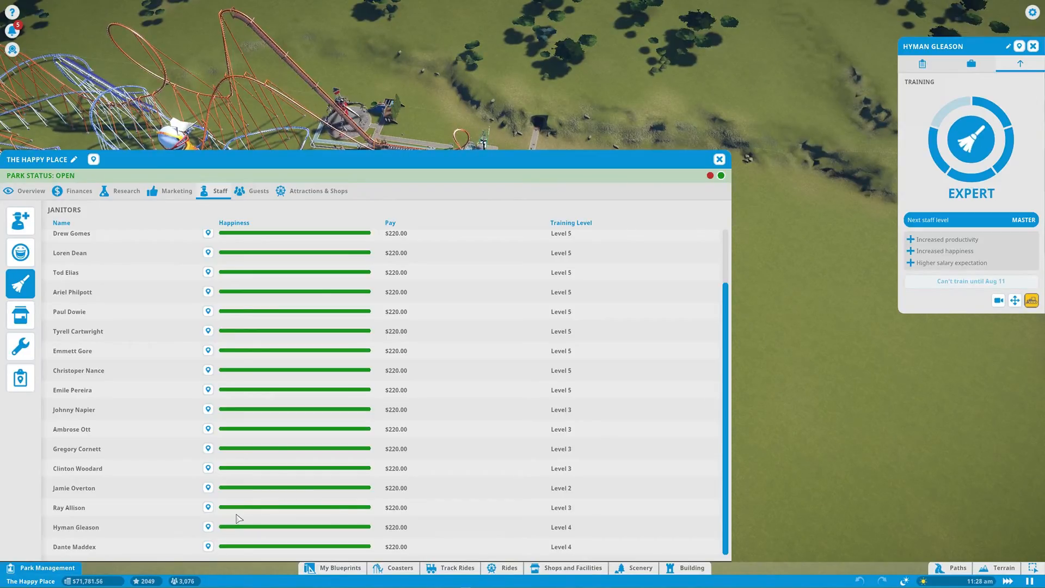
pyautogui.click(68, 507)
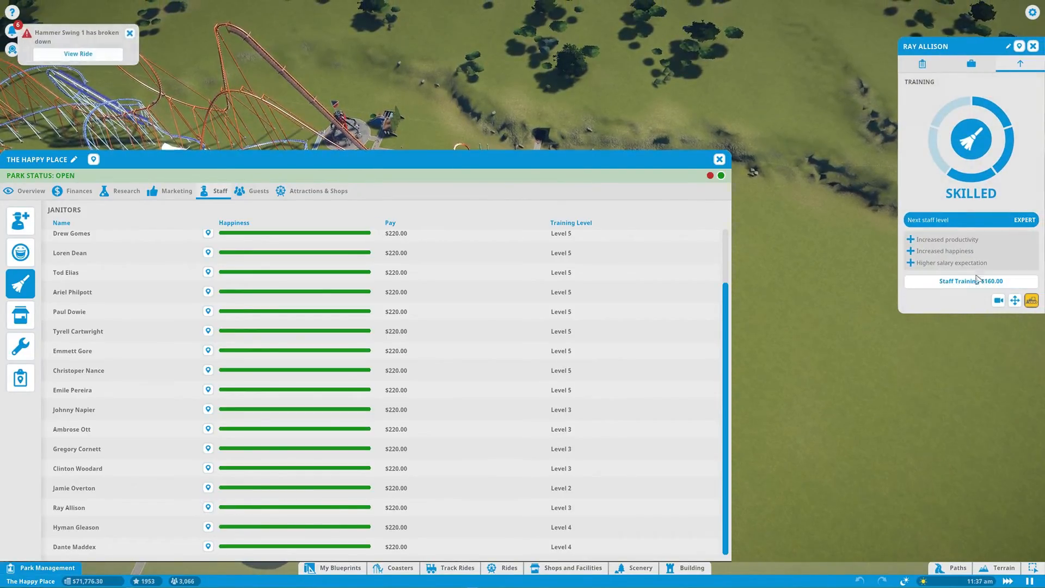
pyautogui.click(971, 281)
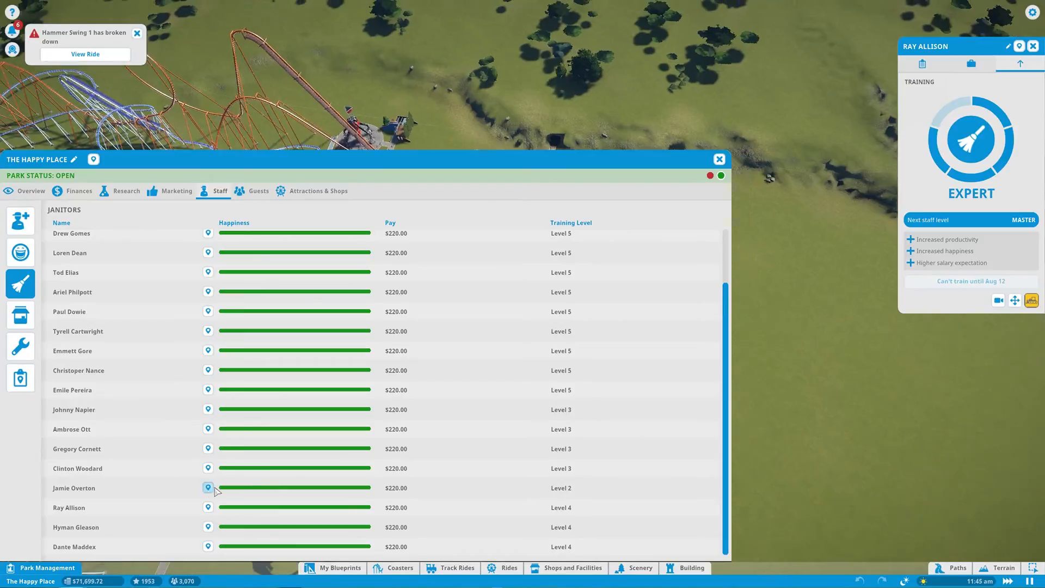
pyautogui.click(207, 487)
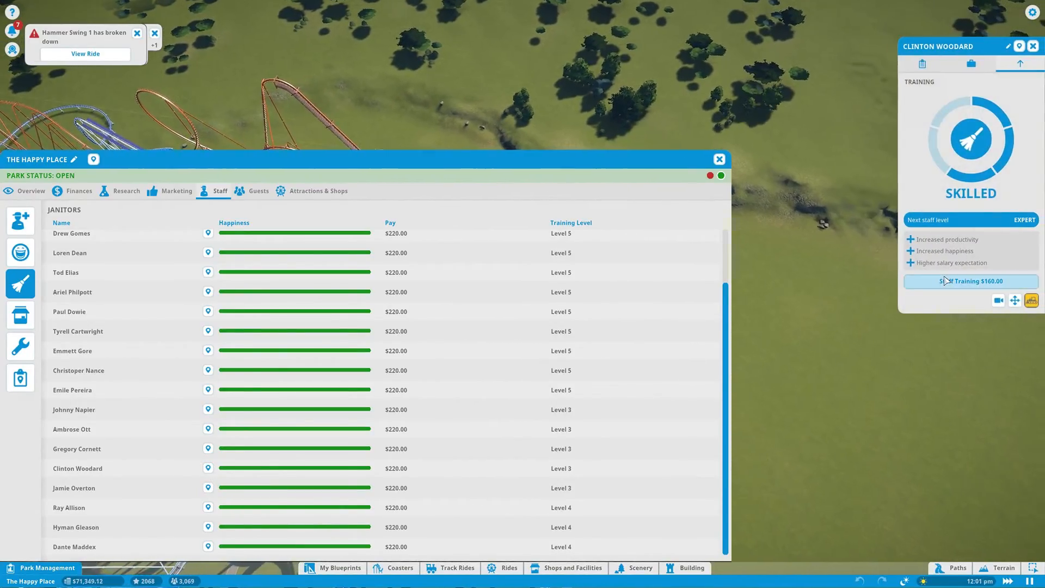
pyautogui.click(207, 449)
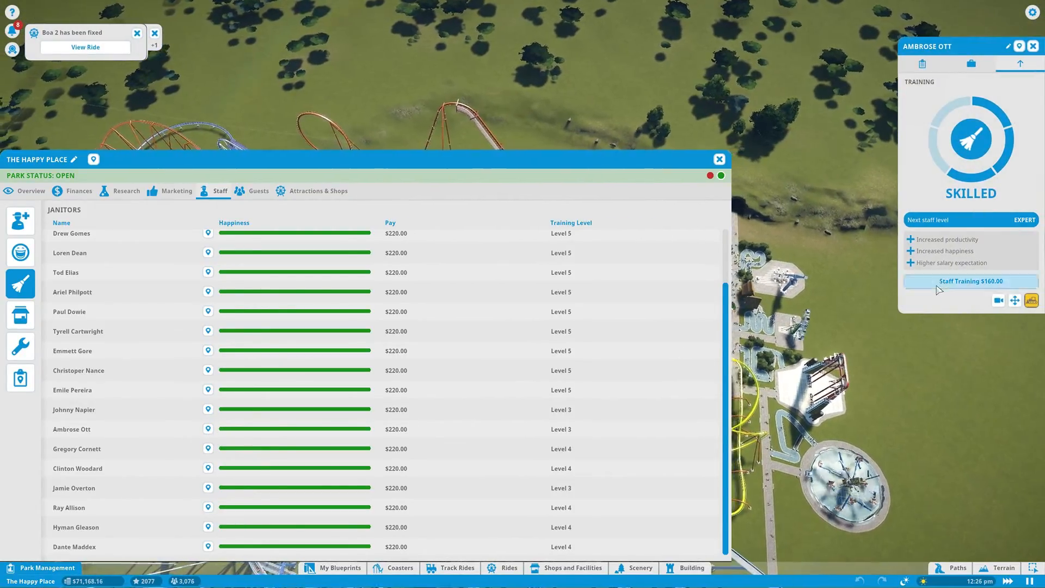
pyautogui.click(970, 281)
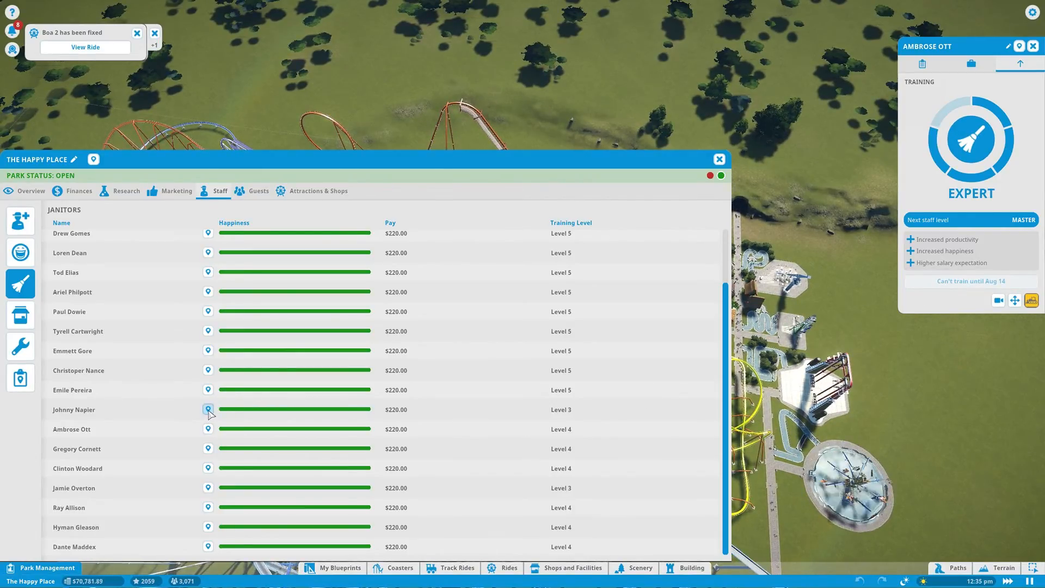
# Step: Check one more janitor, browse the vendor and mechanic rosters, and return to Hire
pyautogui.click(208, 409)
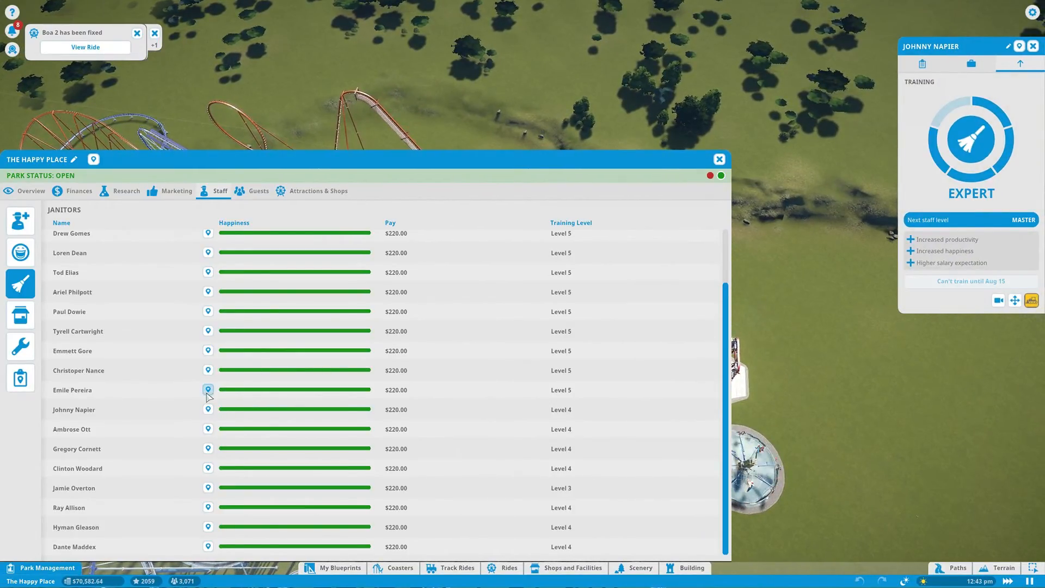
pyautogui.click(20, 315)
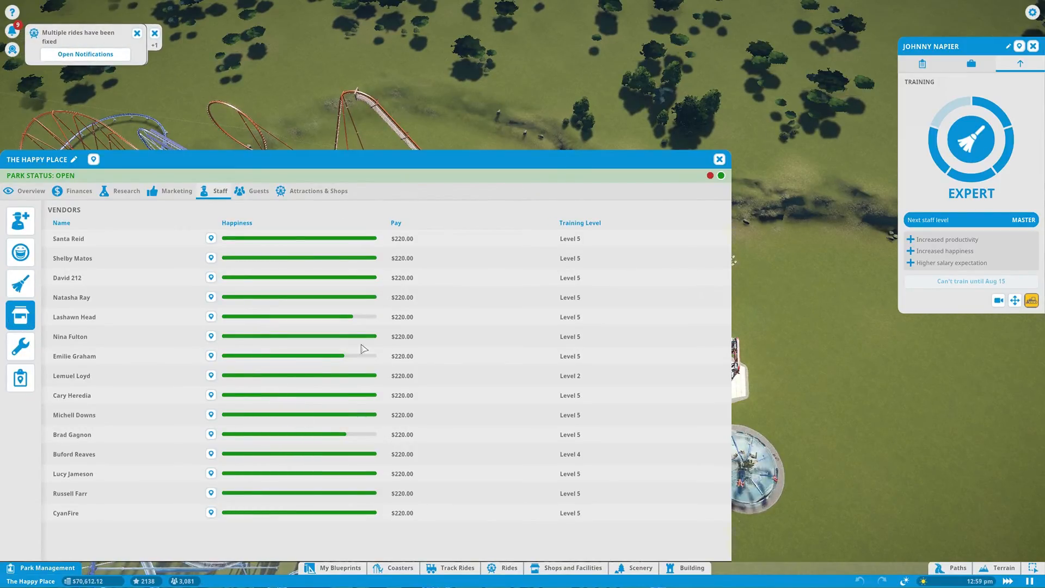
pyautogui.moveTo(217, 432)
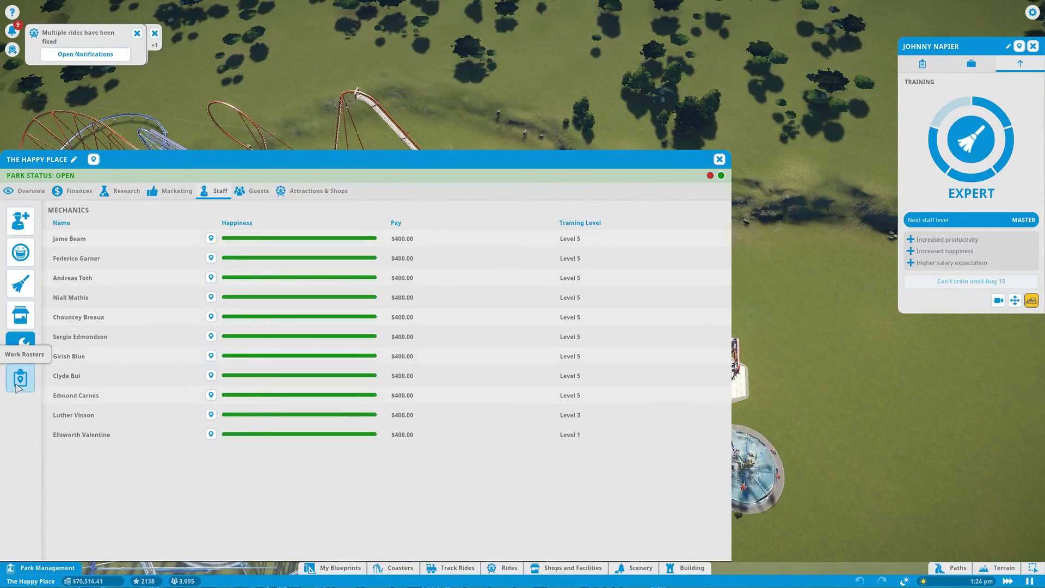
pyautogui.click(20, 221)
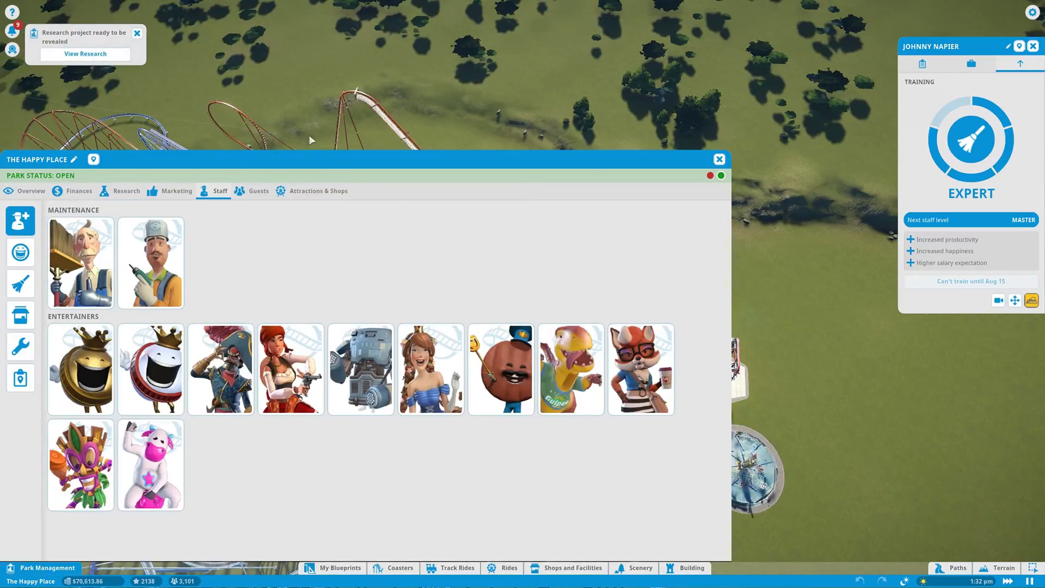
# Step: Reveal the completed 360 Power and Mexelente research in the Research tab
pyautogui.click(719, 160)
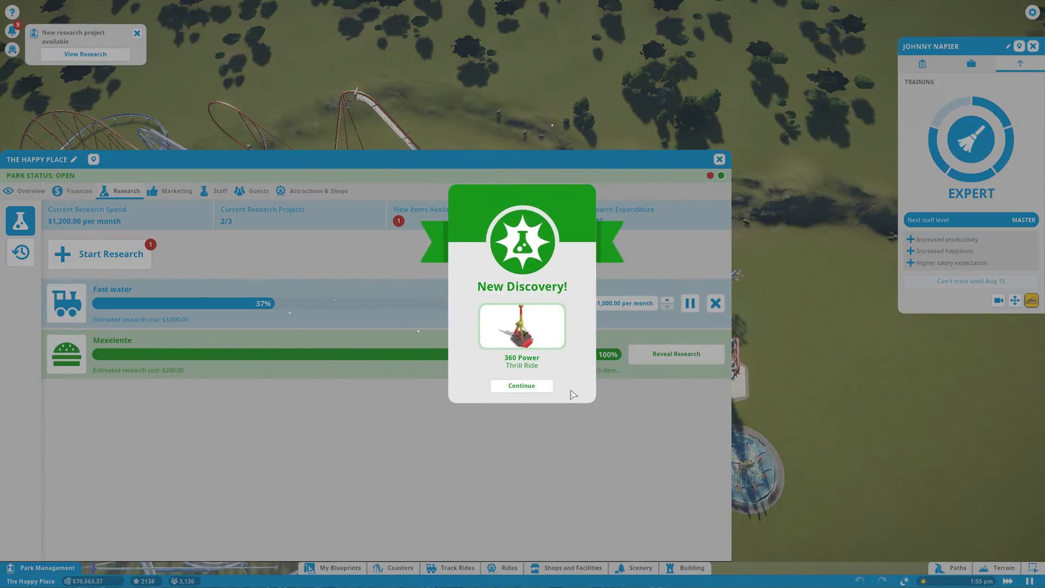
pyautogui.click(521, 385)
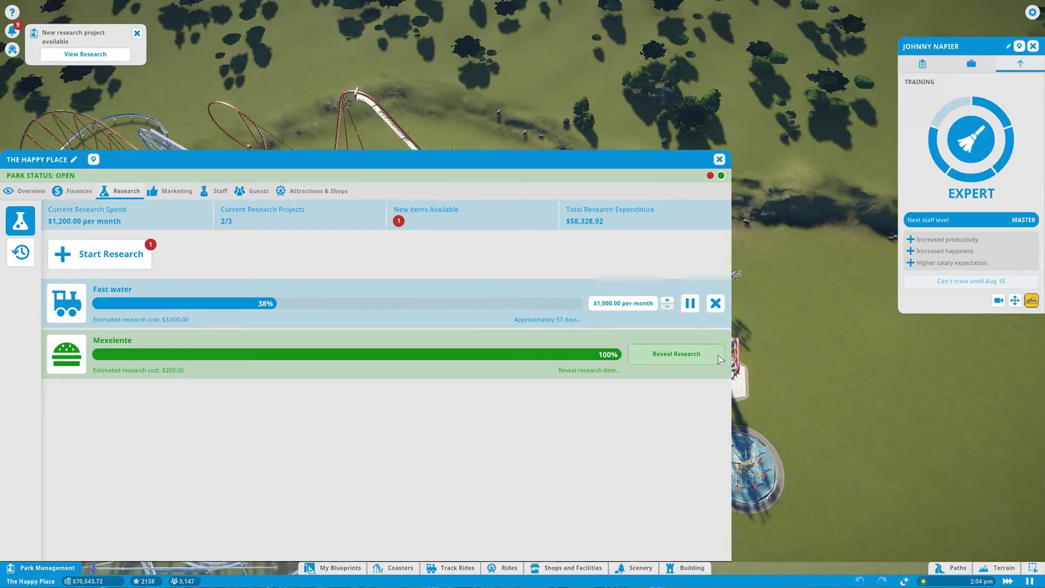
pyautogui.click(675, 353)
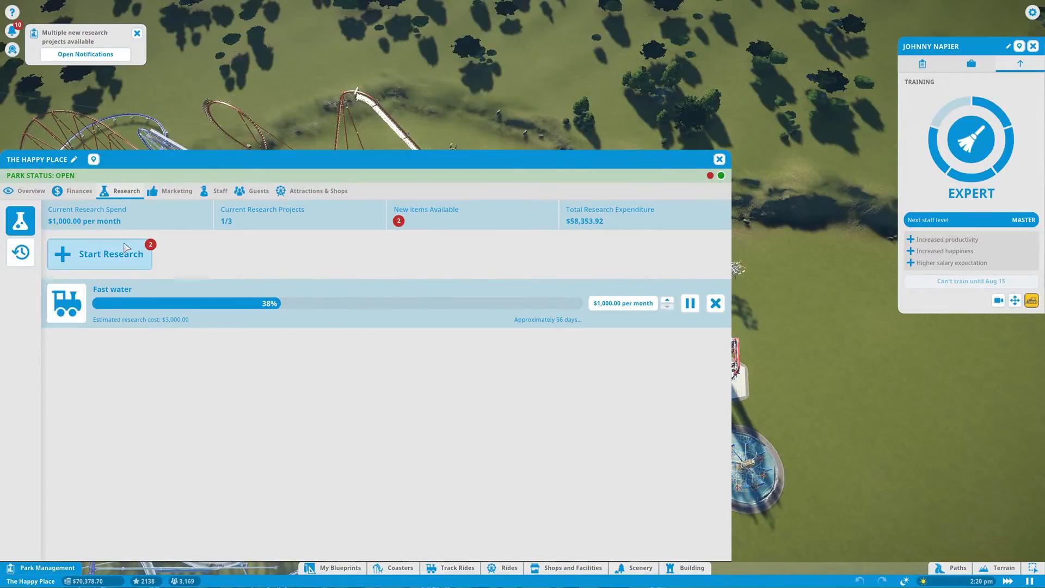
# Step: Queue Enormous speed and Monsieur Frites research, then close park management
pyautogui.click(99, 254)
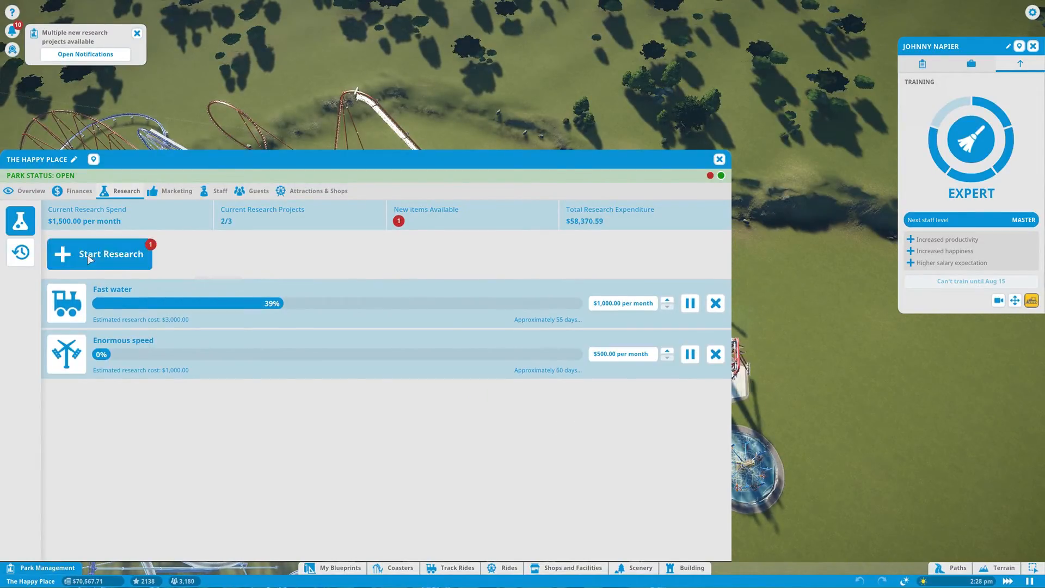
pyautogui.click(98, 254)
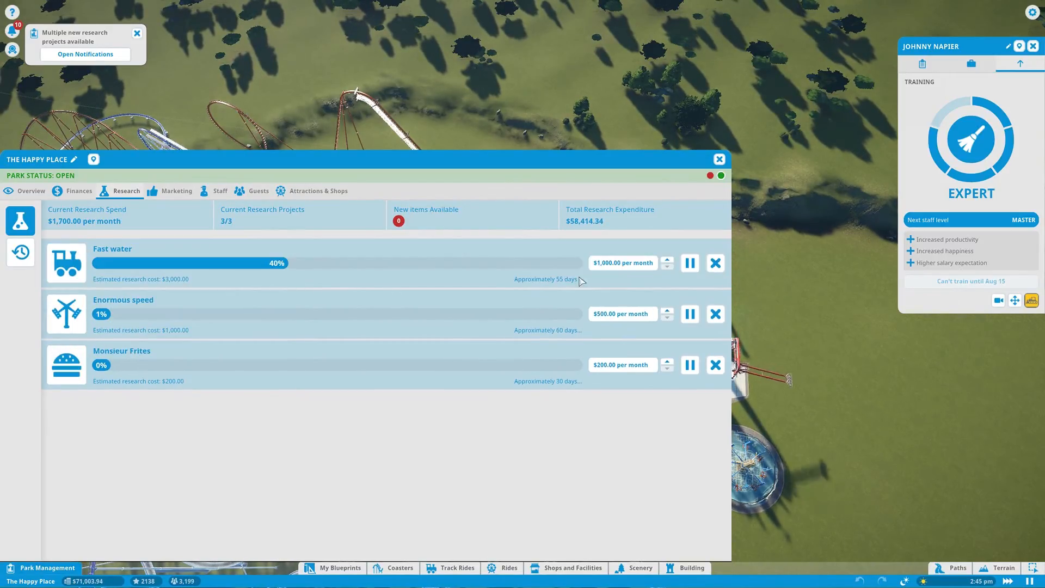
pyautogui.click(718, 159)
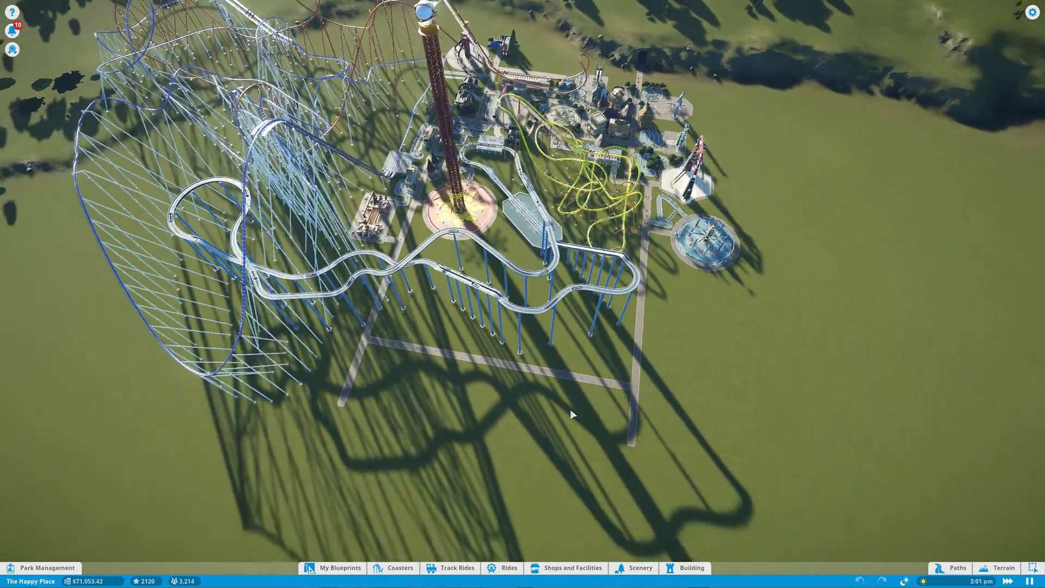
# Step: Compare flat ride costs and ratings, then place 360 Power with its entrance and exit
pyautogui.click(509, 567)
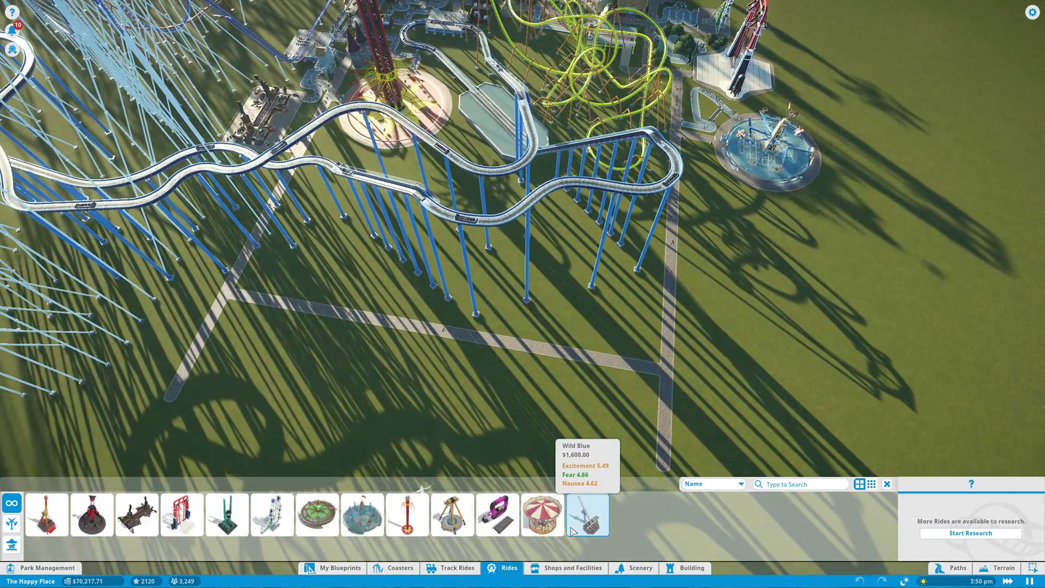
pyautogui.moveTo(452, 514)
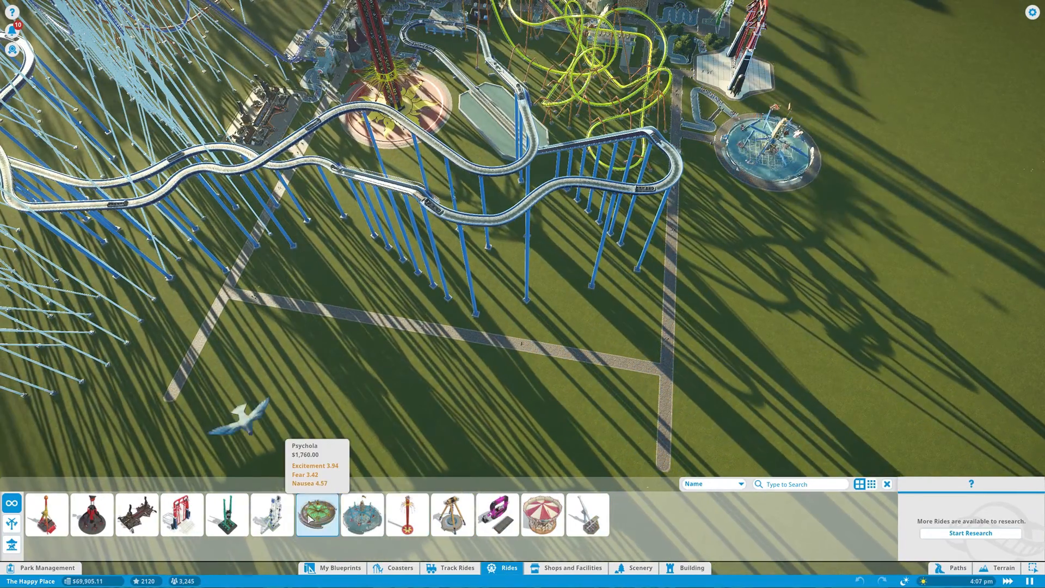
pyautogui.click(137, 515)
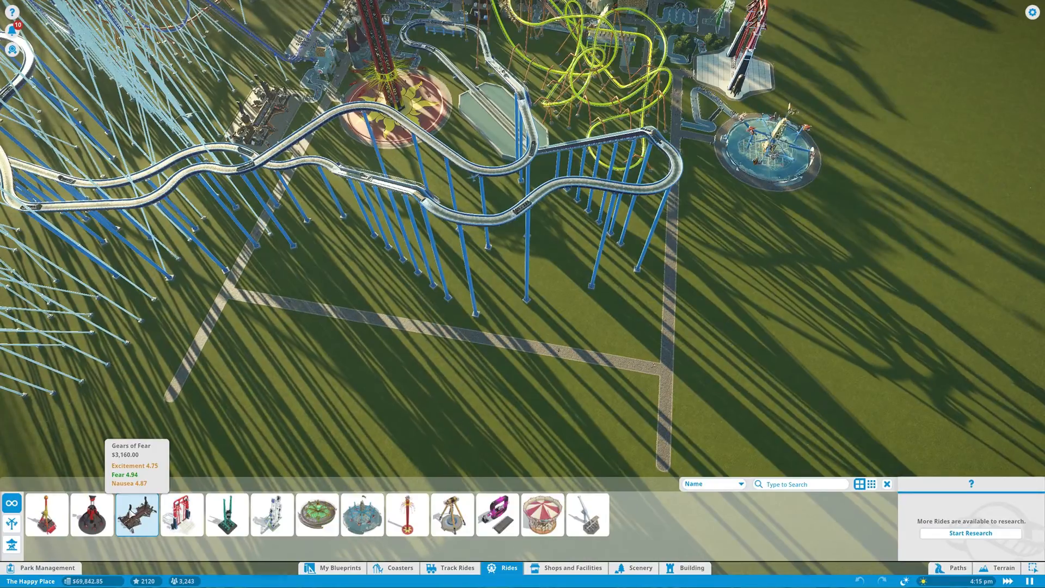
pyautogui.click(45, 514)
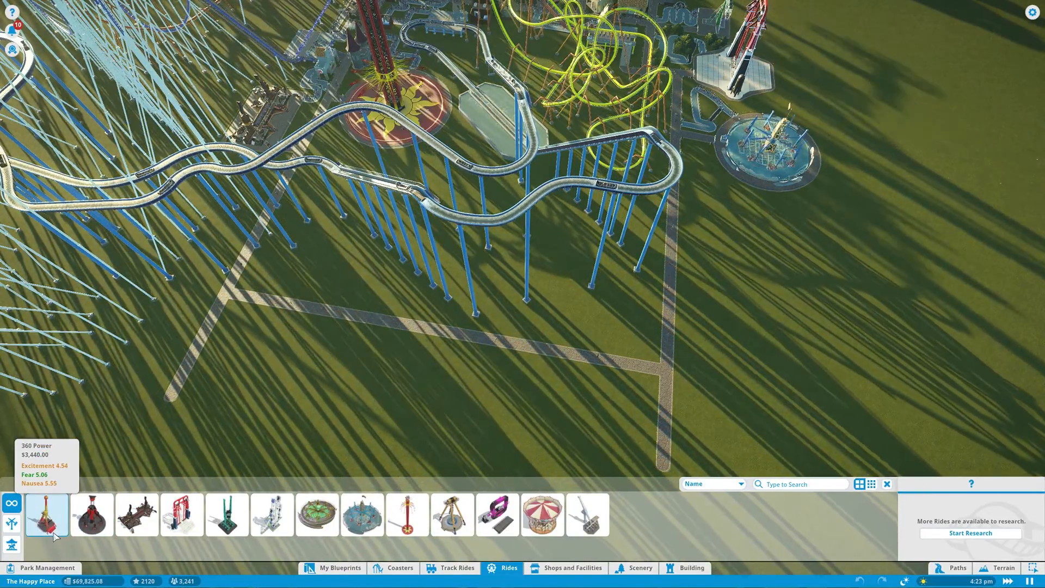
pyautogui.click(46, 514)
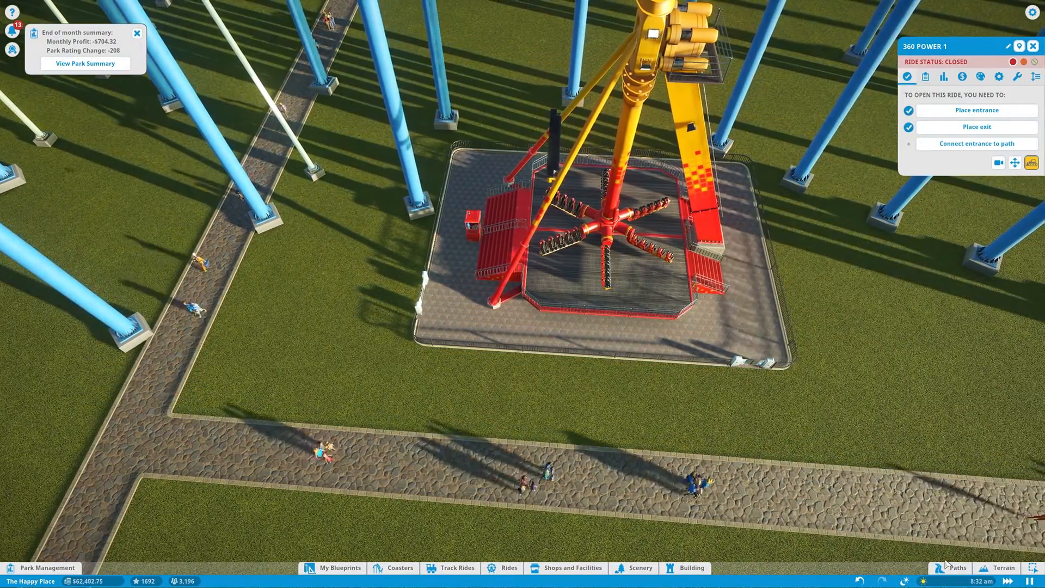
# Step: Draw a winding queue from the 360 Power entrance to the main walkway and open it
pyautogui.click(956, 567)
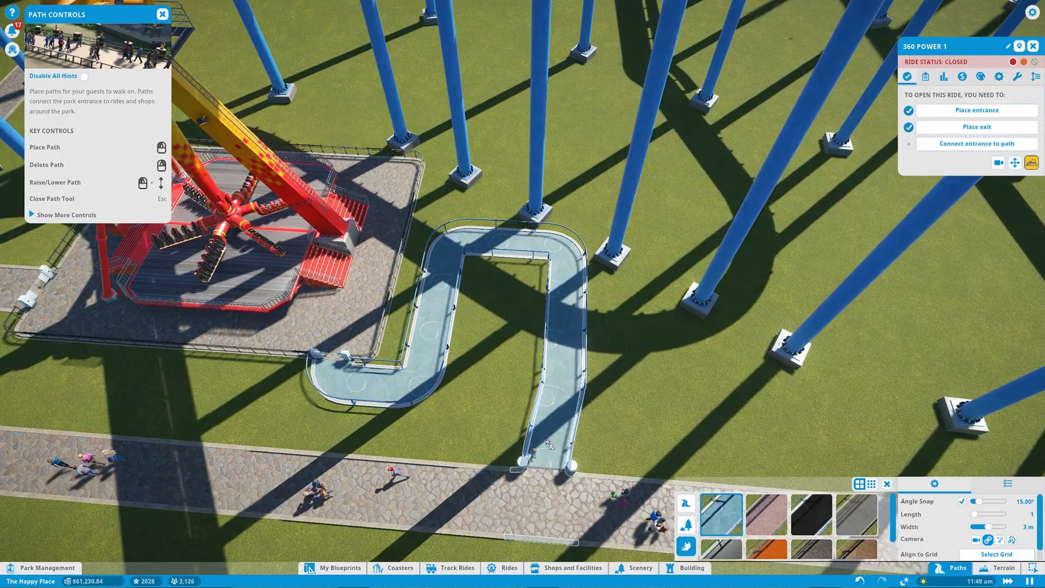
pyautogui.click(992, 76)
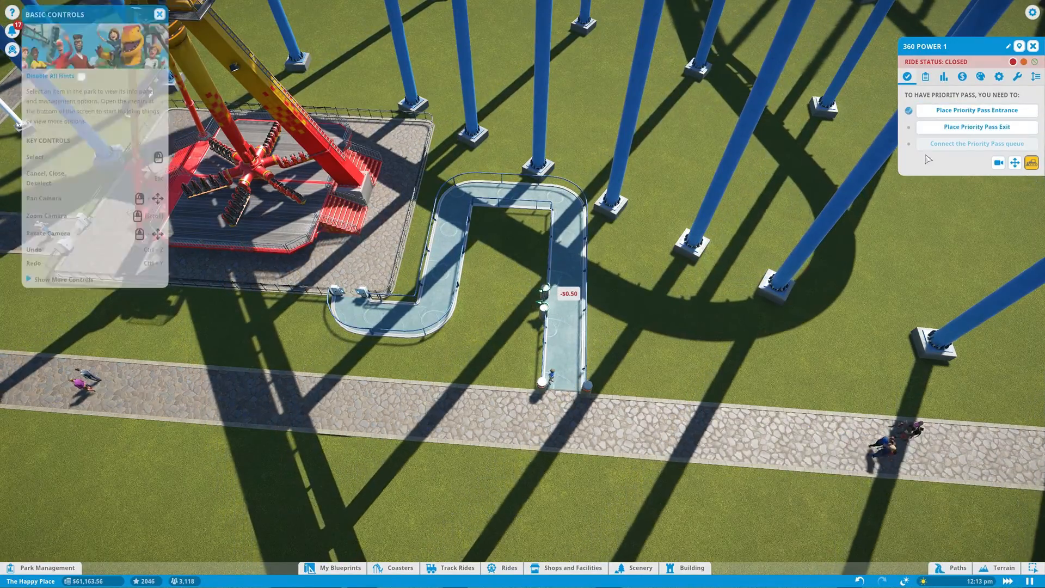
pyautogui.click(954, 567)
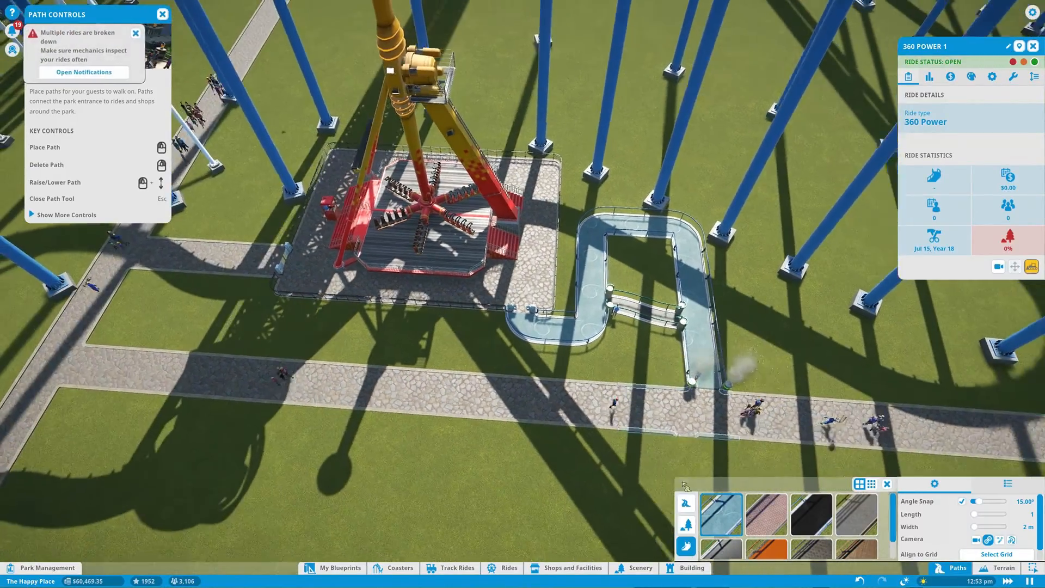
pyautogui.click(638, 567)
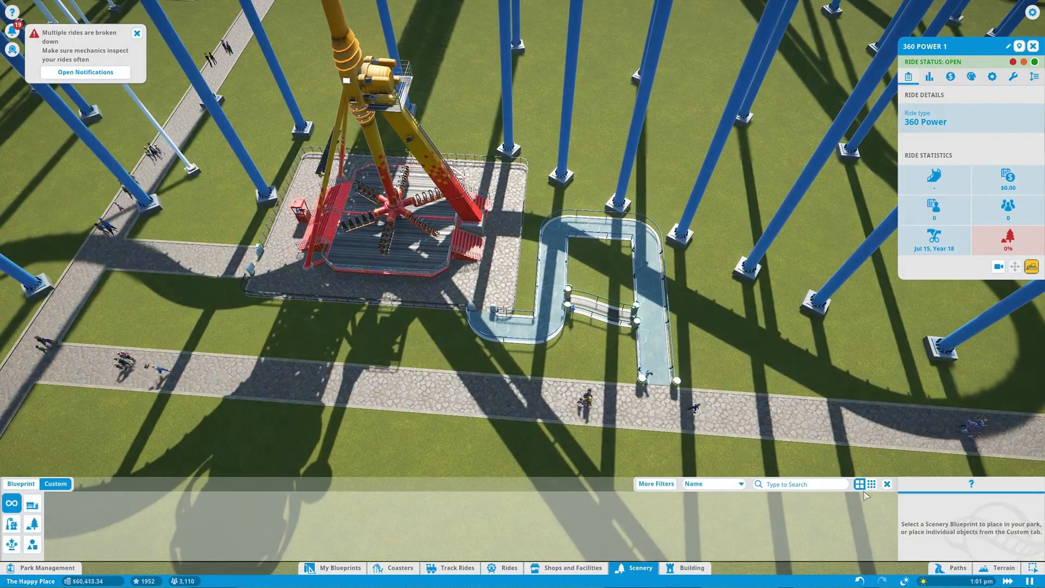
# Step: Place Park Bins along the paths, then search 'bench' and pick a bench
pyautogui.write('bin')
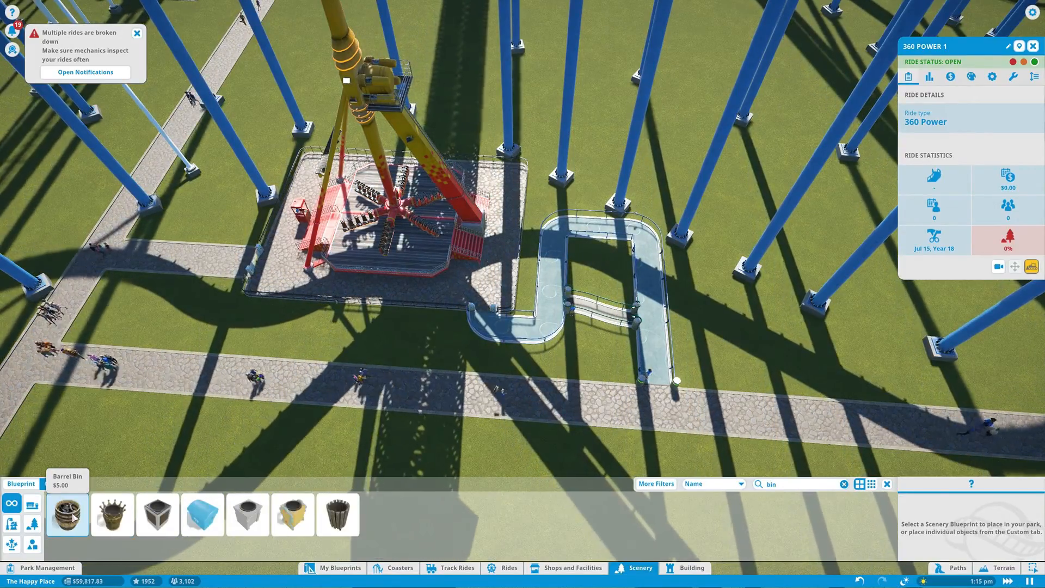
pyautogui.click(157, 513)
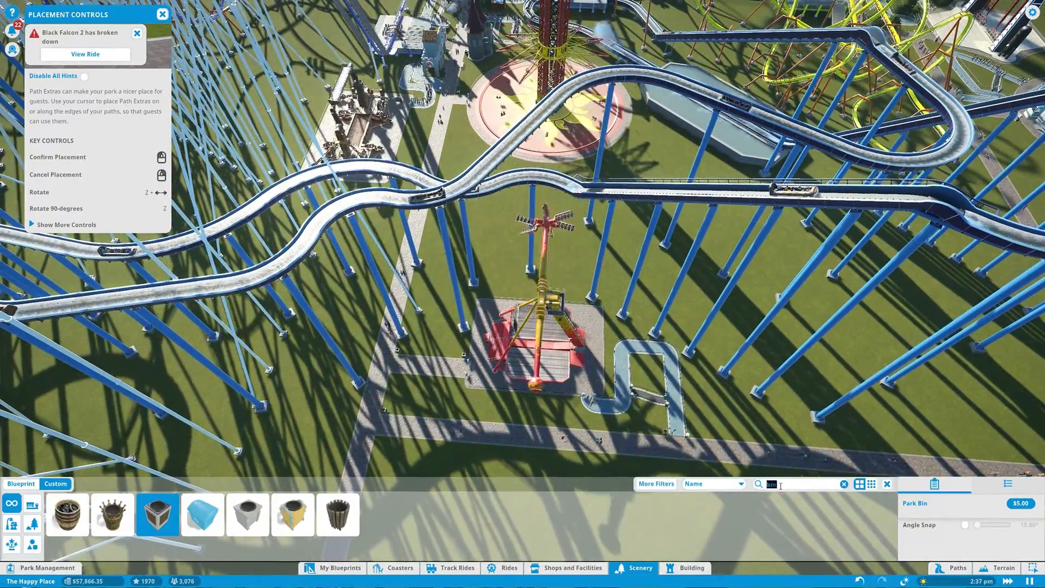
pyautogui.write('bench')
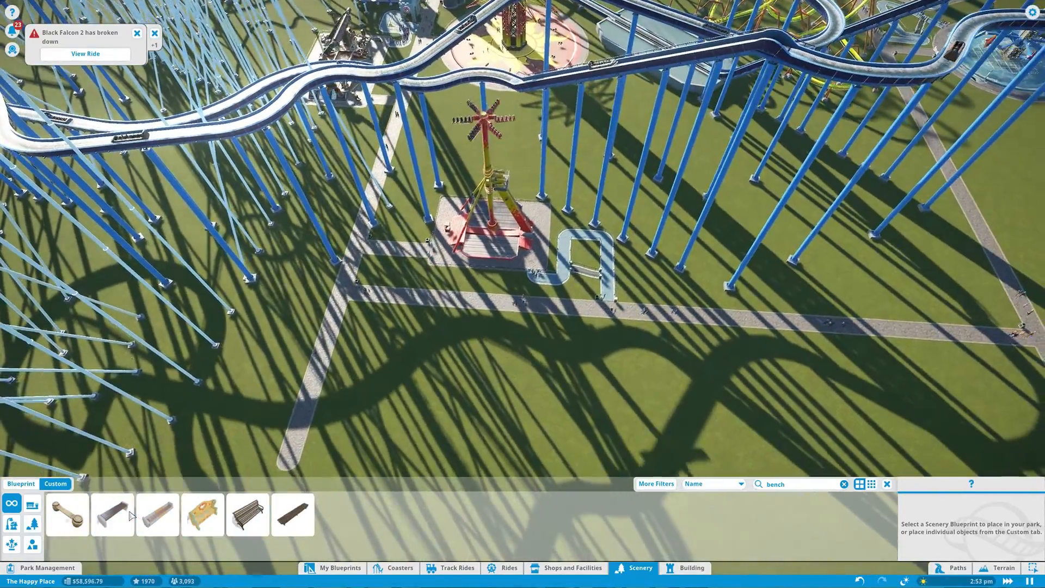
pyautogui.click(111, 514)
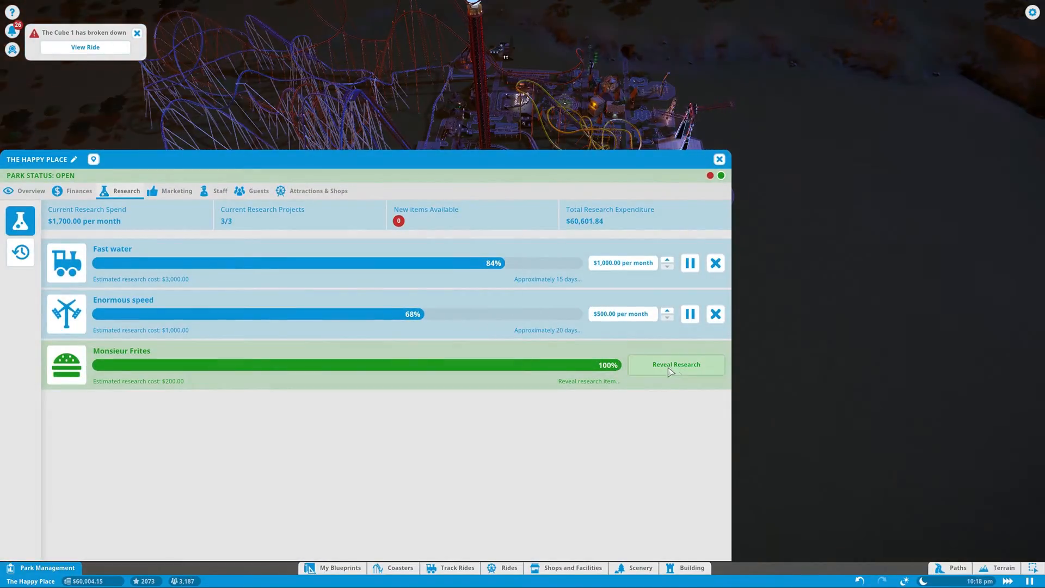
# Step: Reveal the Monsieur Frites shop brand research and dismiss the discovery popup
pyautogui.click(674, 364)
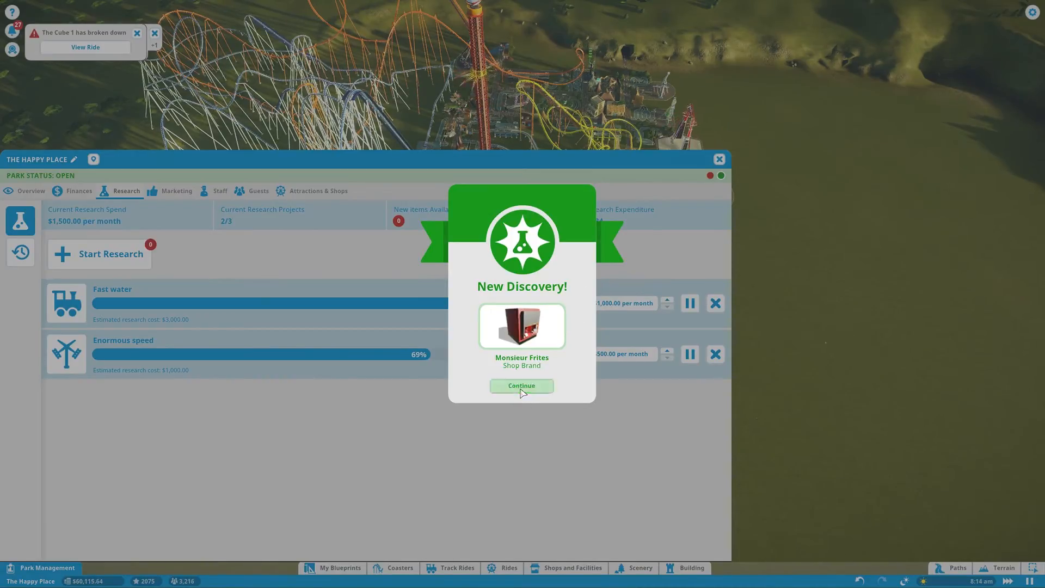
pyautogui.click(521, 385)
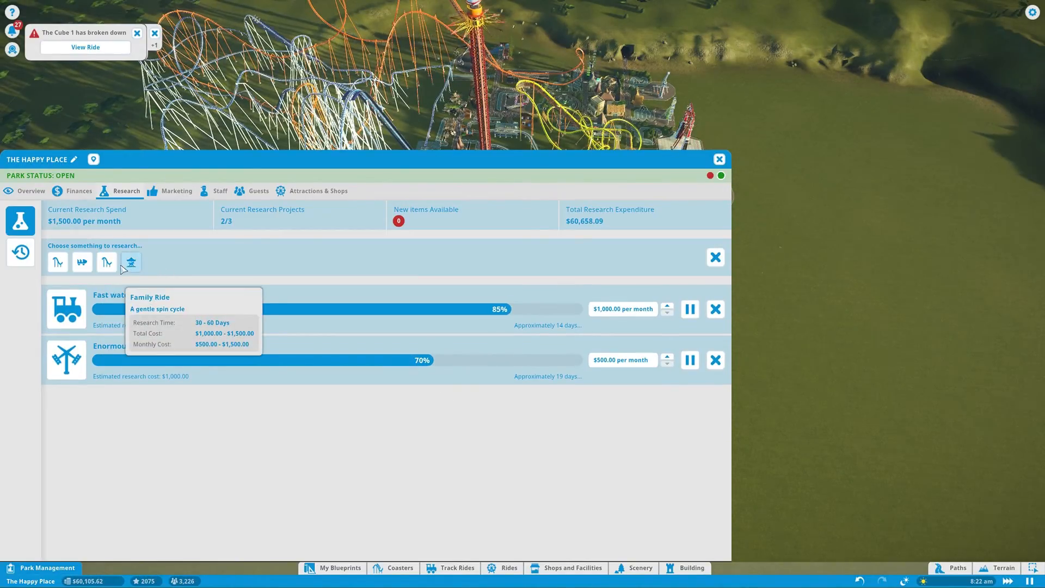
pyautogui.moveTo(106, 261)
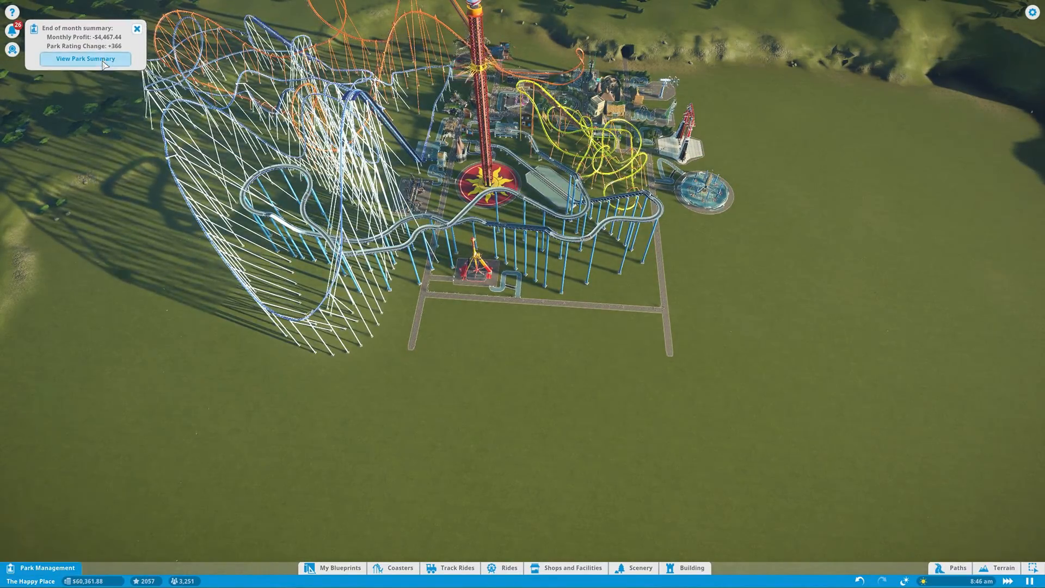
# Step: Open the park summary and review monthly profits for attractions and shops
pyautogui.click(85, 58)
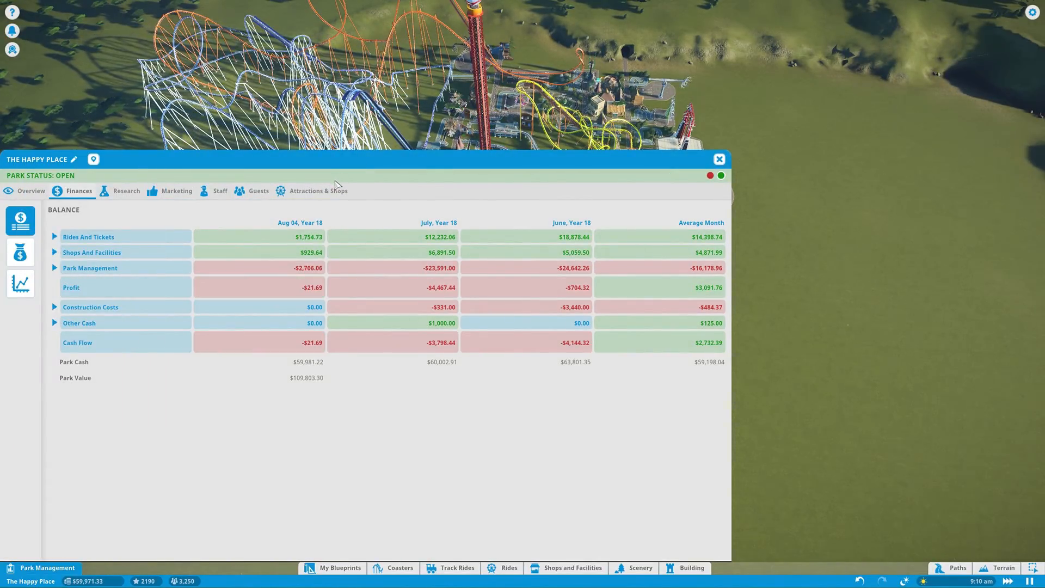
pyautogui.click(318, 190)
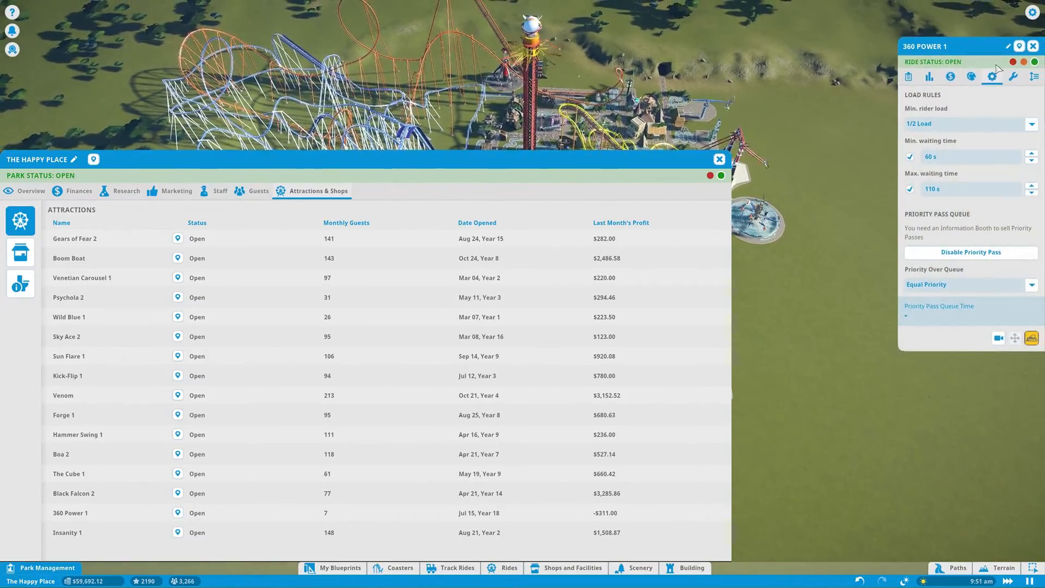
pyautogui.click(908, 77)
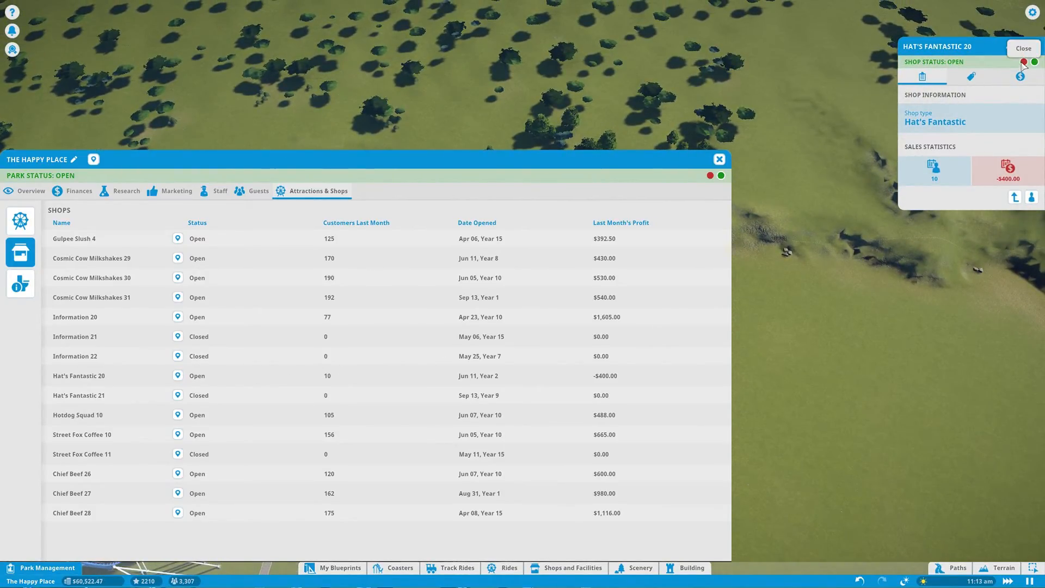
# Step: Close the loss-making Hat's Fantastic 20 shop and view the facilities list
pyautogui.click(1024, 61)
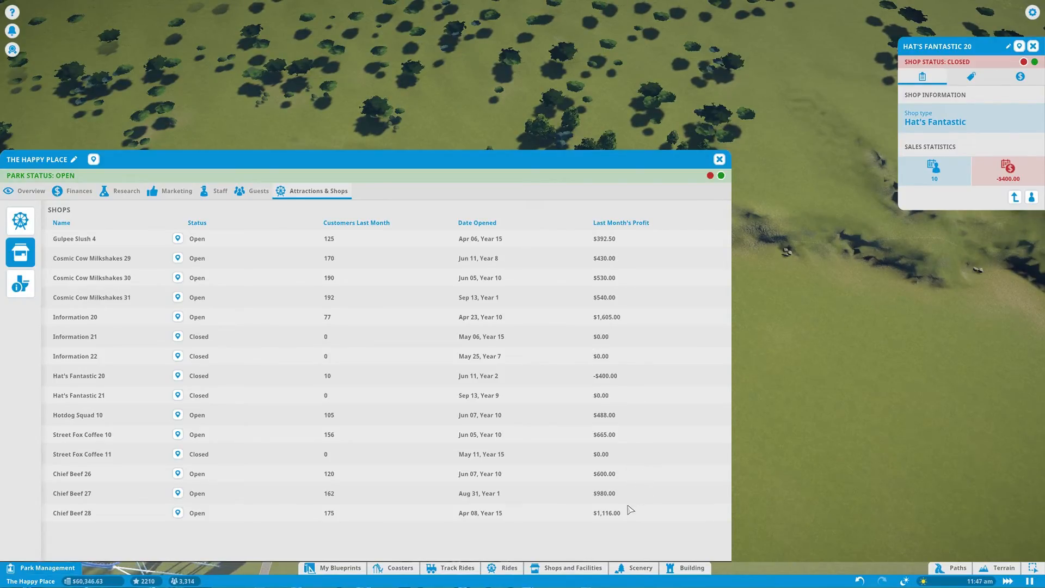
pyautogui.click(20, 284)
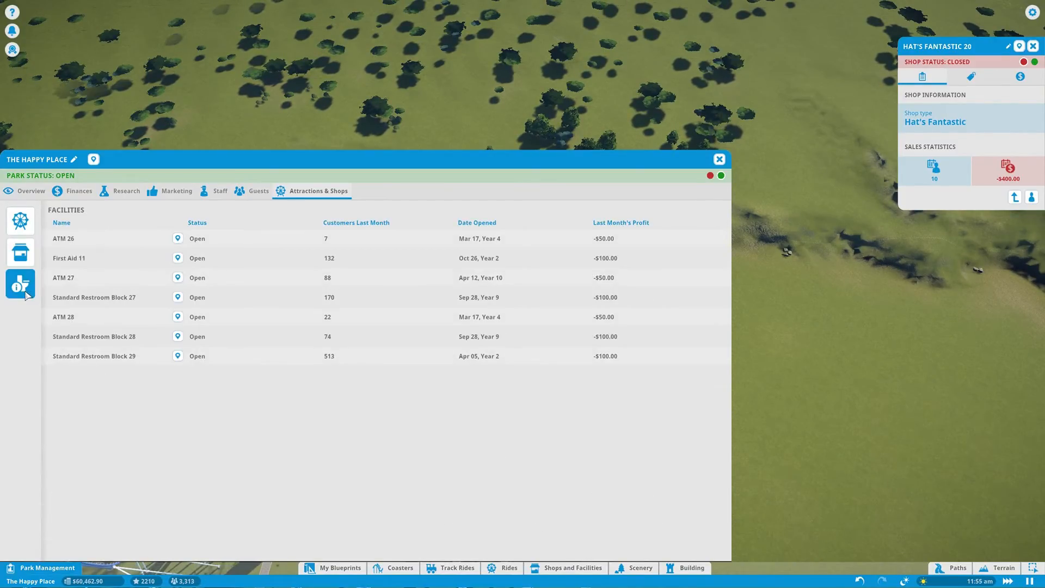
pyautogui.click(718, 160)
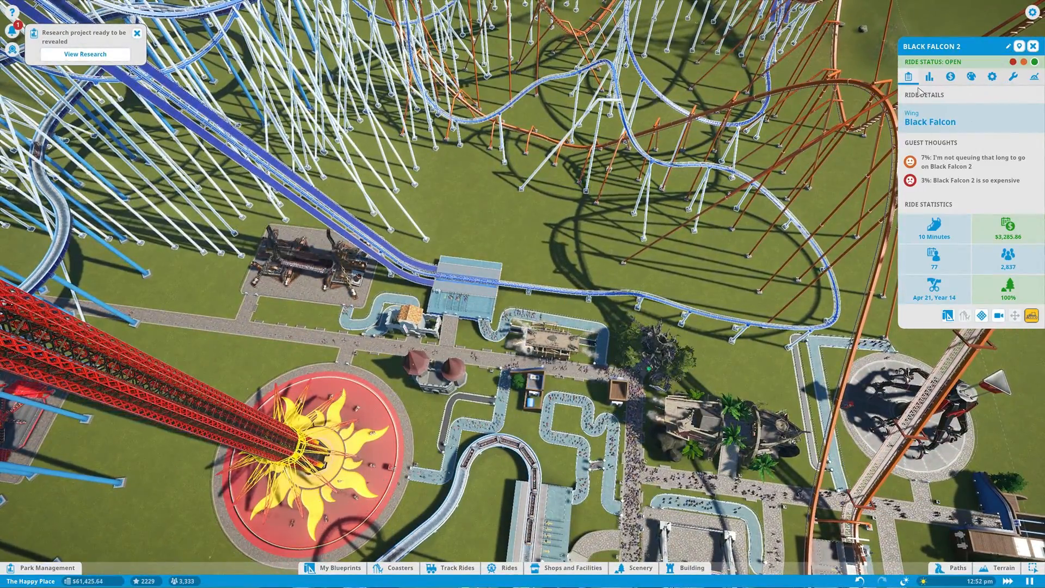
# Step: Read Black Falcon 2's guest thoughts and maintenance details, then close it to guests
pyautogui.click(929, 76)
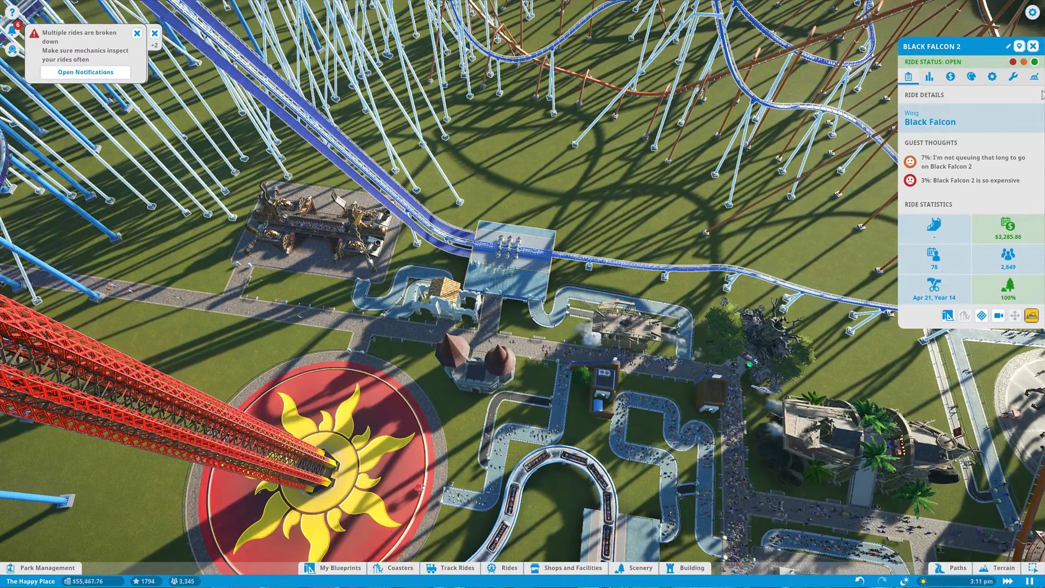
pyautogui.click(1012, 76)
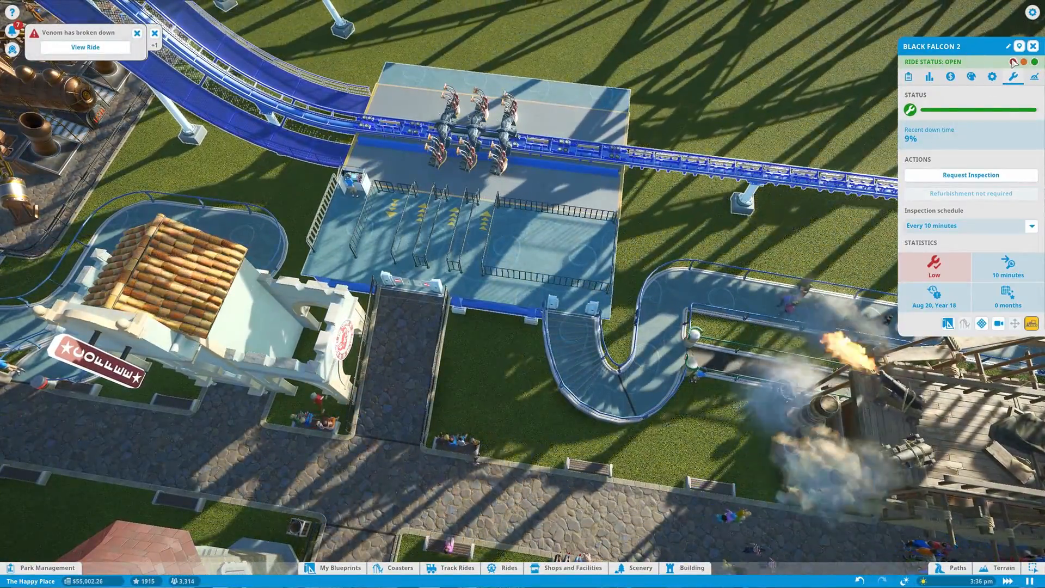
pyautogui.click(1027, 76)
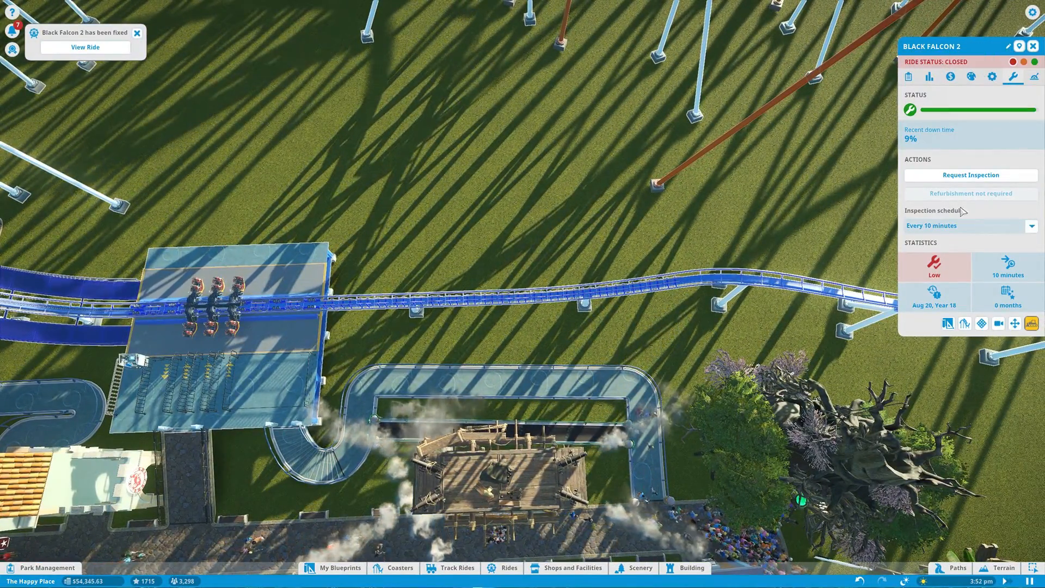
# Step: Extend Black Falcon 2's station for a six-car train, check operating settings, resume track editing
pyautogui.click(1034, 76)
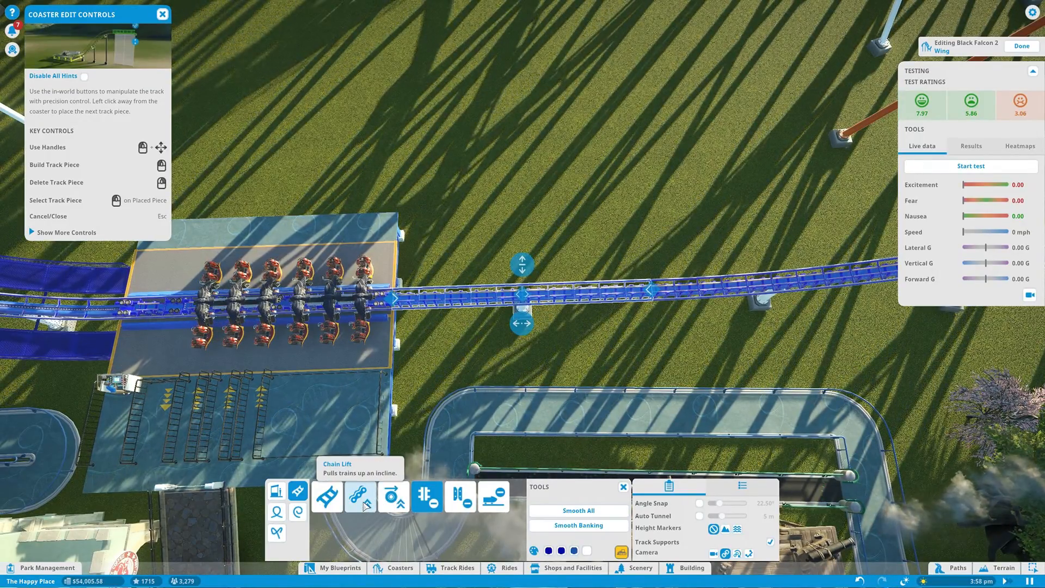
pyautogui.moveTo(493, 508)
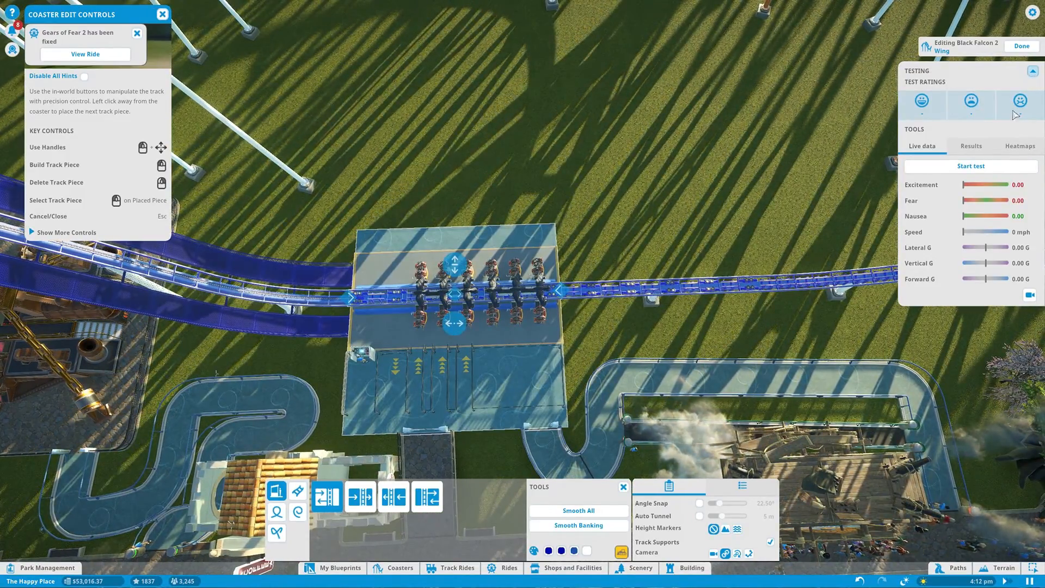
pyautogui.click(1019, 146)
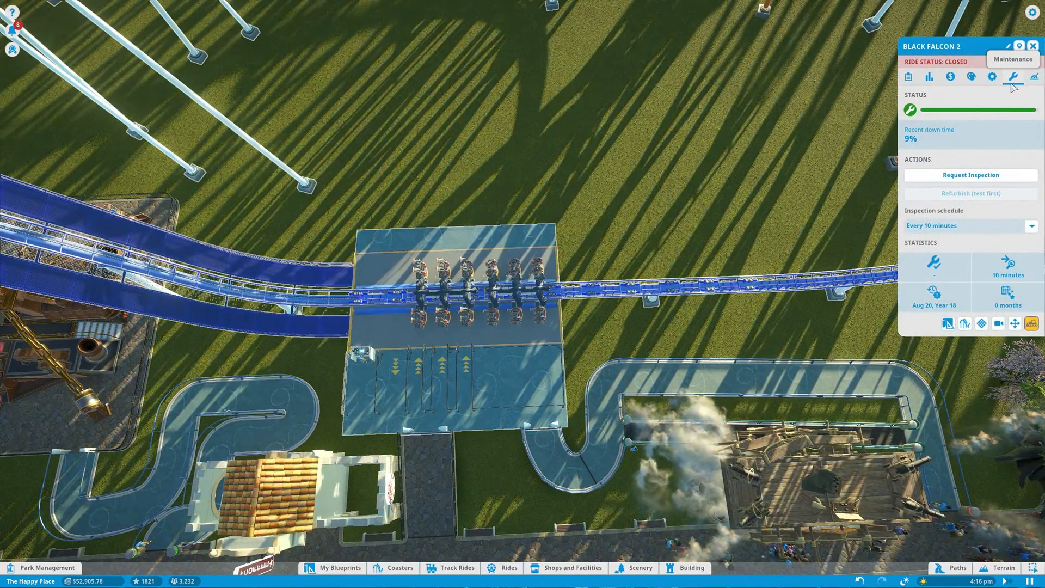
pyautogui.click(991, 77)
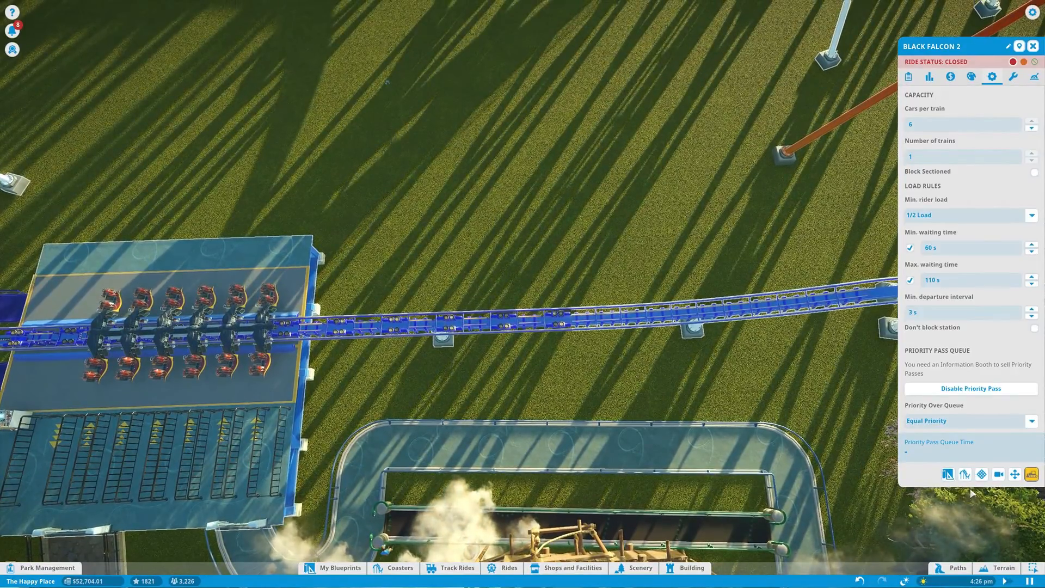
pyautogui.click(1013, 77)
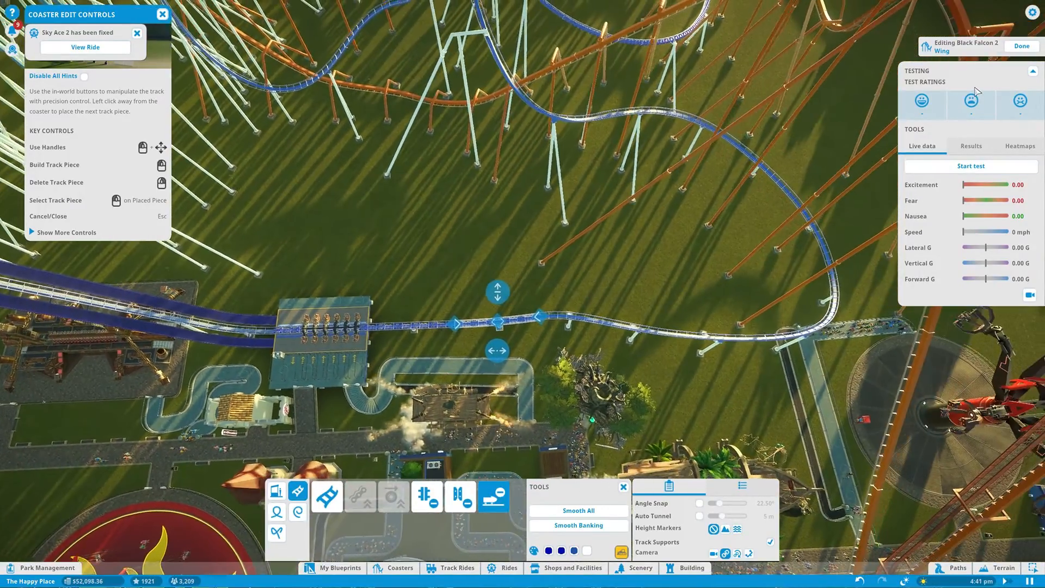
# Step: Test-run Black Falcon 2 and colour its track with the Fear heatmap
pyautogui.click(970, 166)
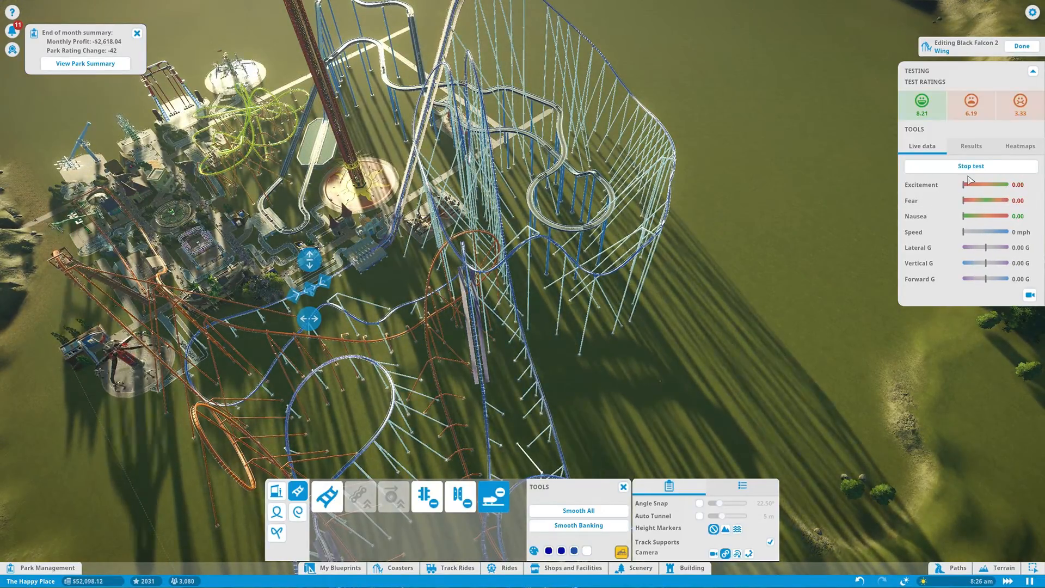
pyautogui.click(969, 166)
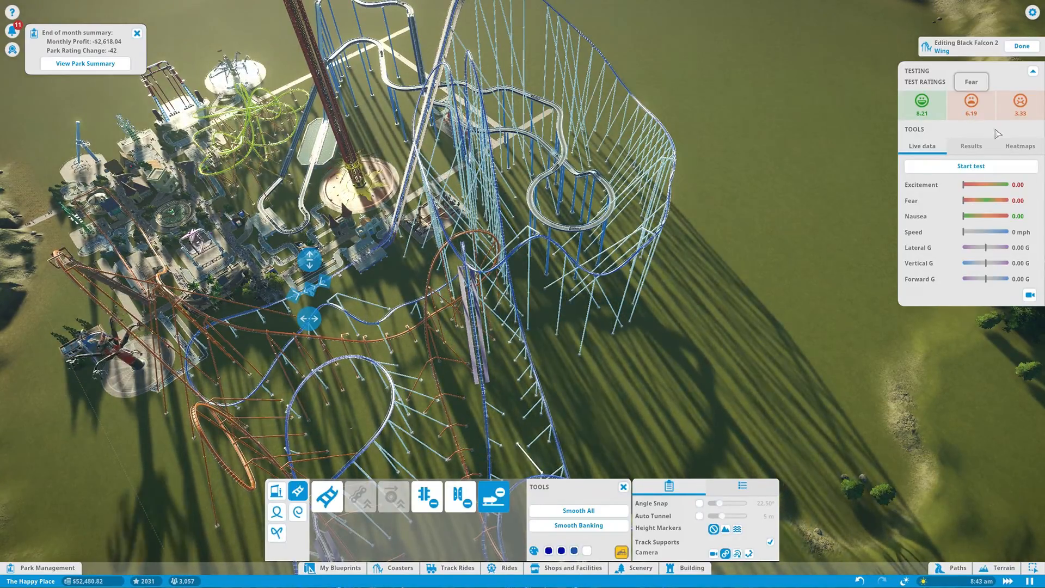
pyautogui.click(1018, 146)
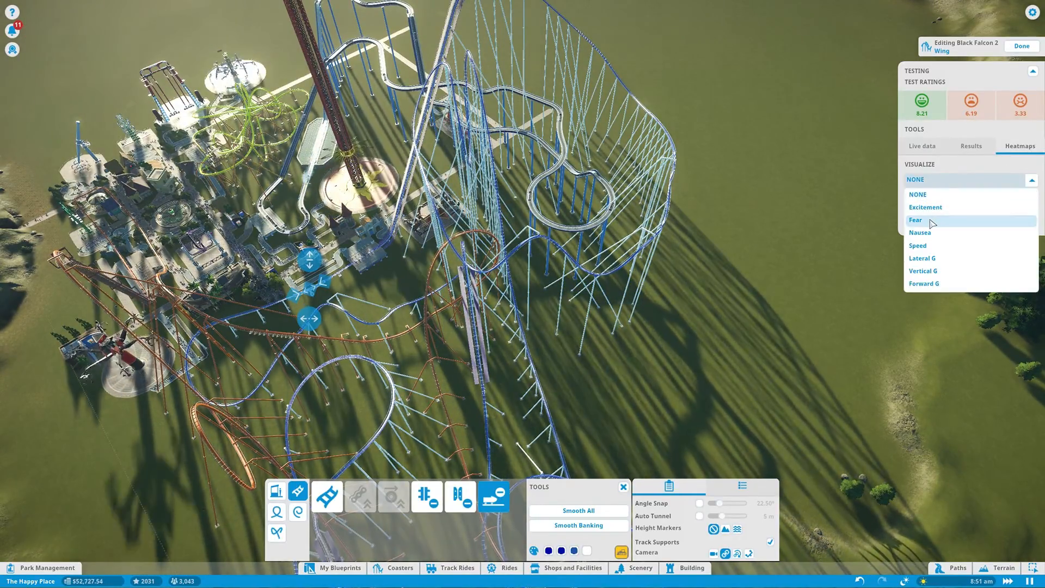
pyautogui.click(915, 220)
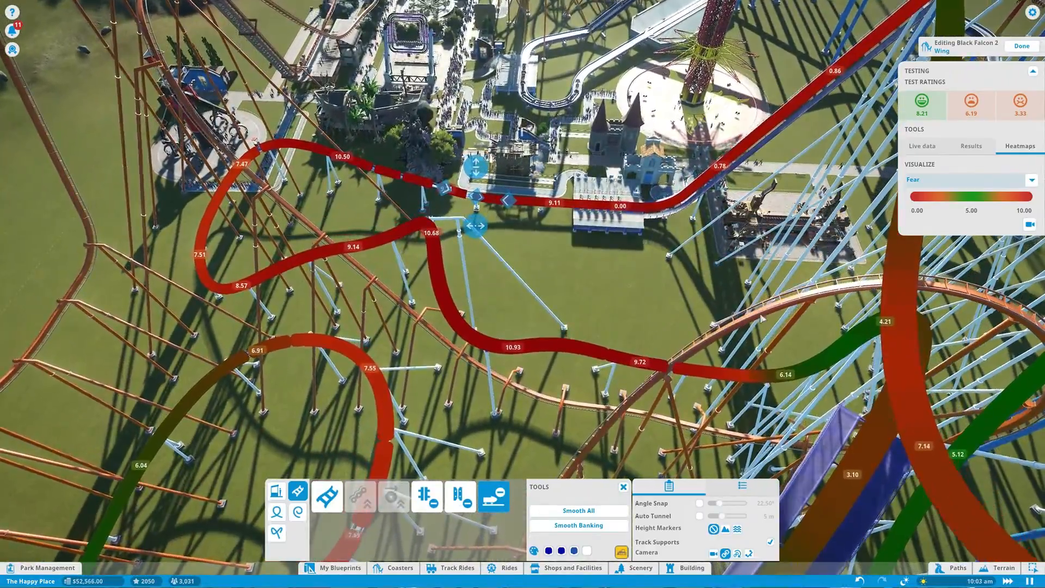
# Step: Switch the heatmap to Nausea, then set Visualize to NONE
pyautogui.click(968, 180)
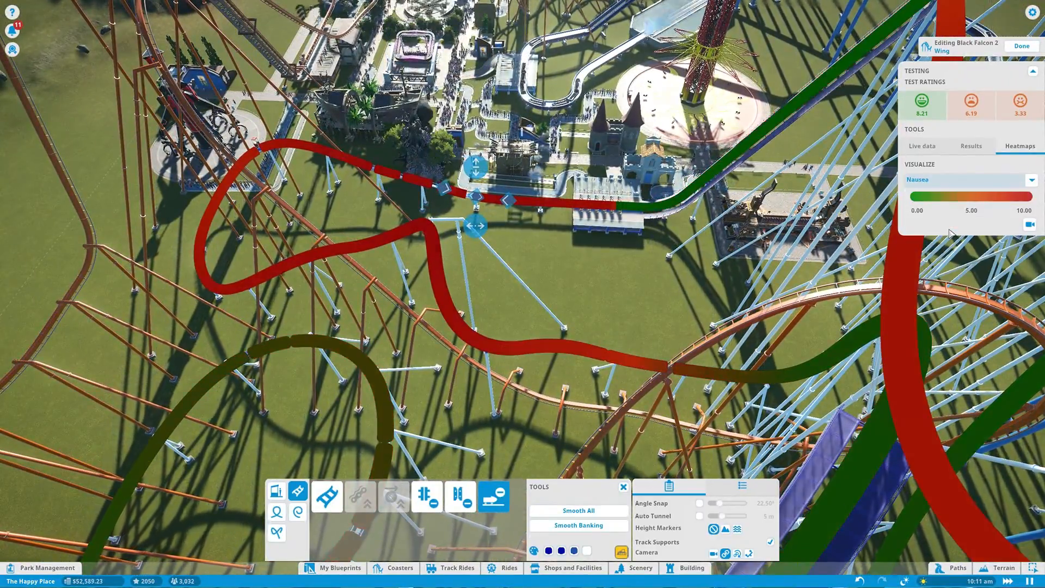
pyautogui.click(968, 179)
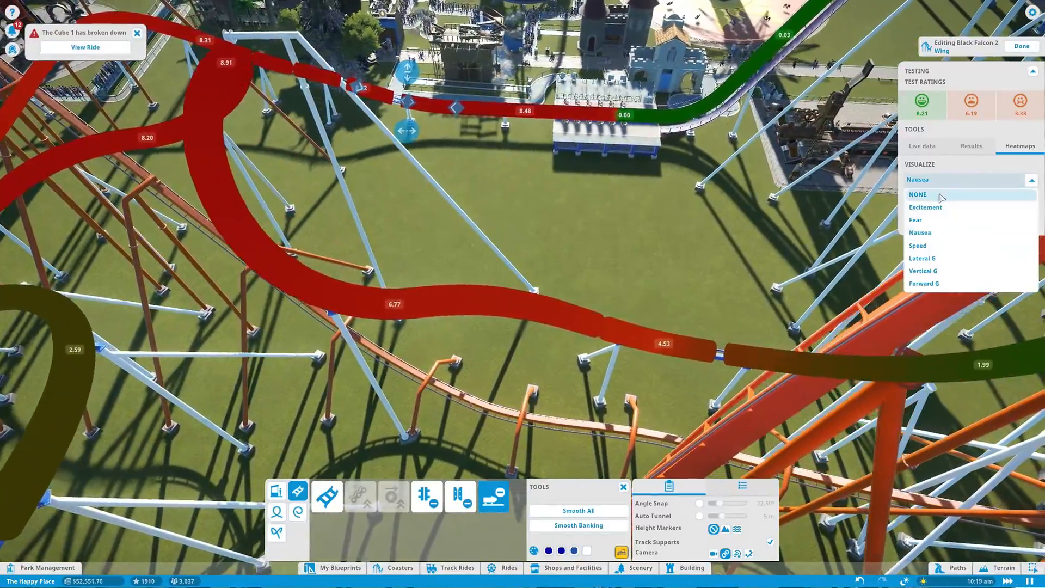
pyautogui.click(917, 193)
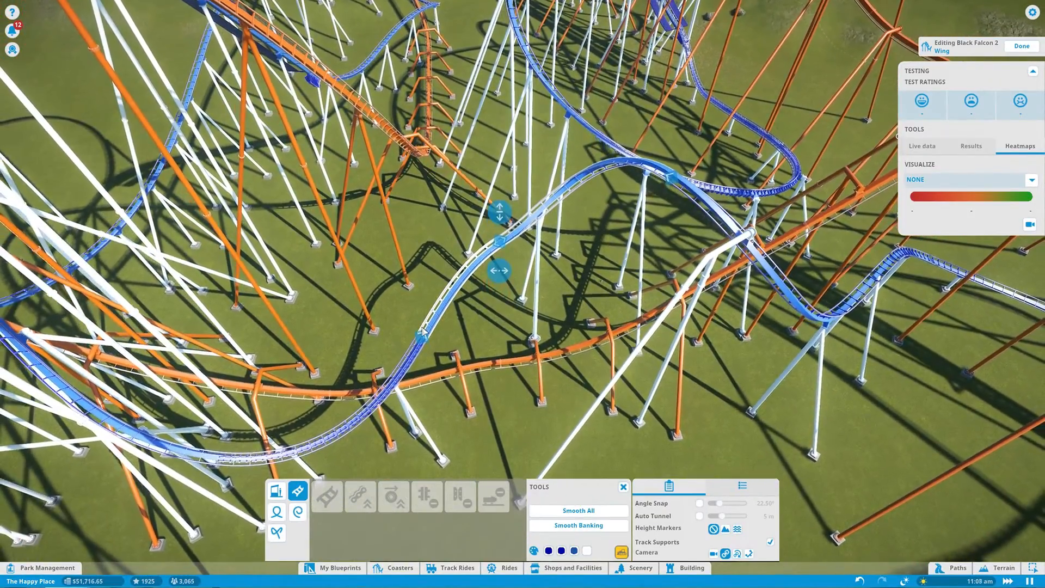
# Step: Retest Black Falcon 2 (8.05 excitement, 5.95 fear, 3.08 nausea) and show the Fear heatmap
pyautogui.click(577, 510)
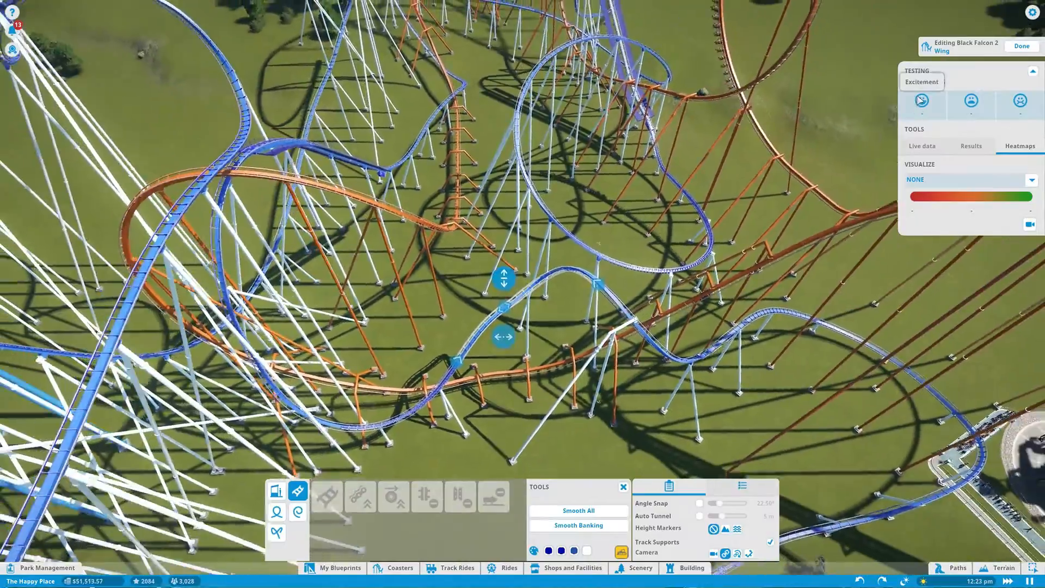
pyautogui.click(921, 145)
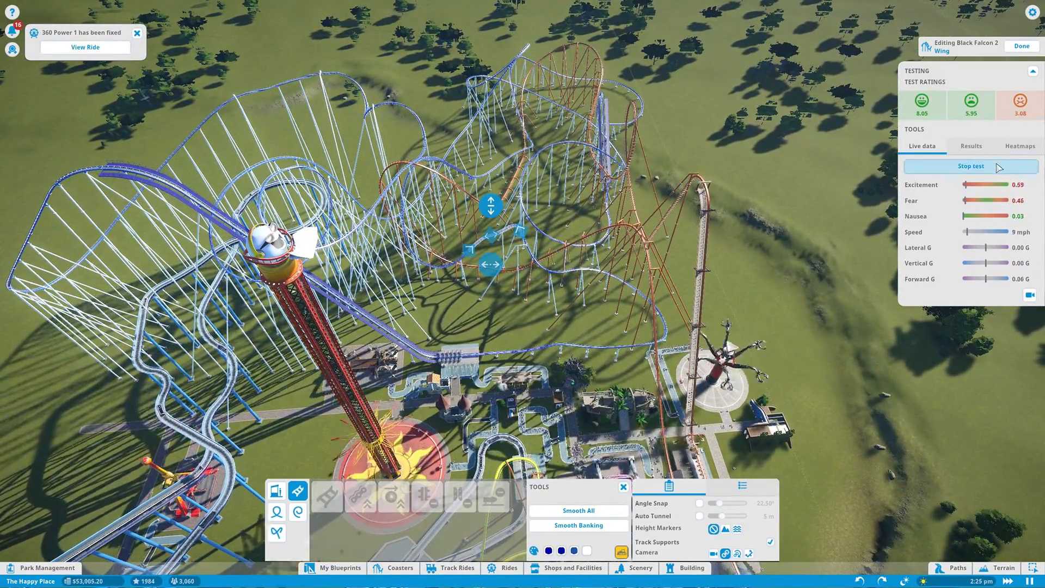
pyautogui.click(970, 166)
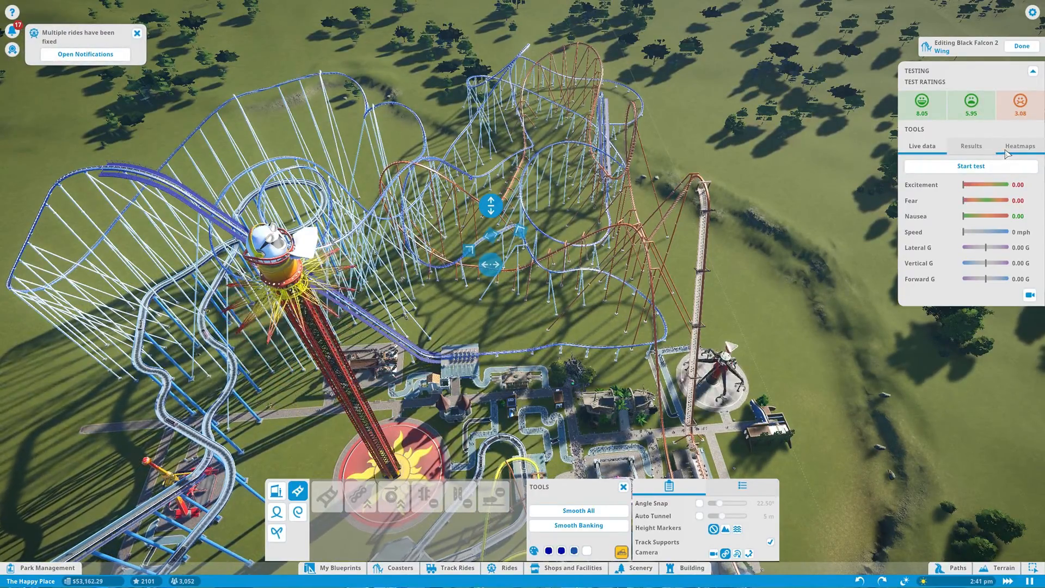
pyautogui.click(1018, 145)
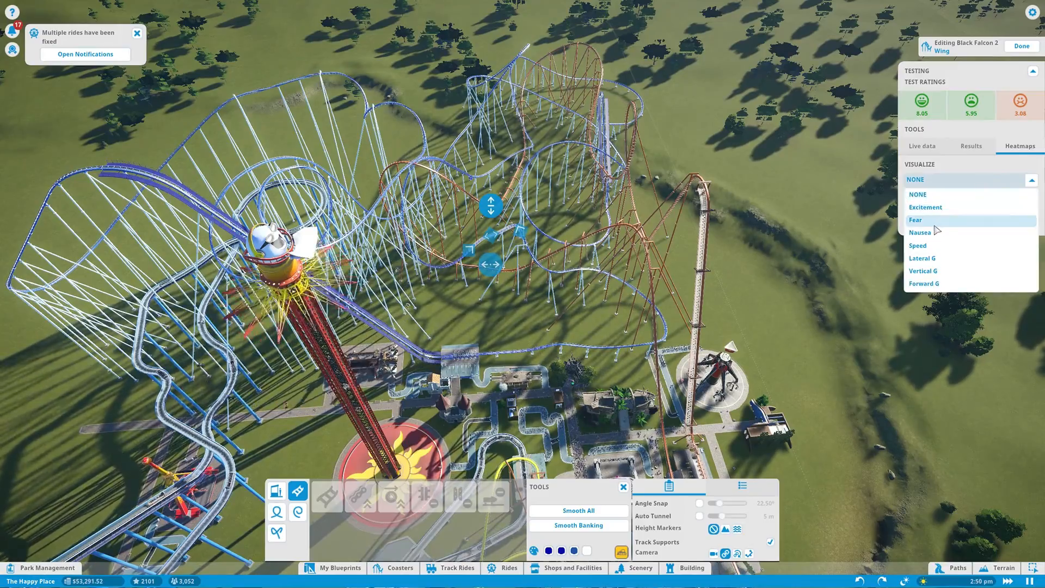
pyautogui.click(918, 232)
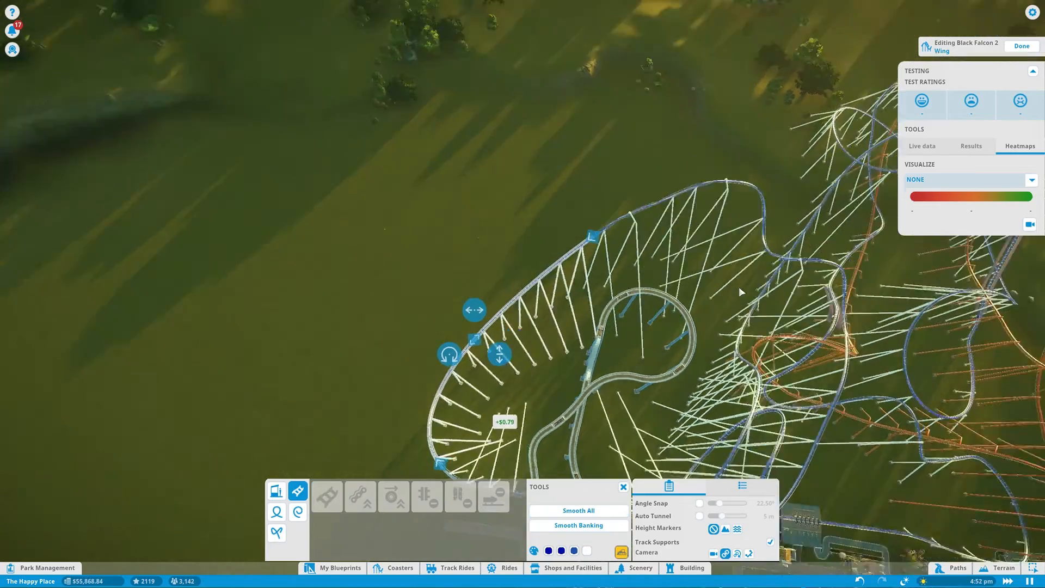
# Step: Show Black Falcon 2's Nausea heatmap, then switch Visualize back to NONE
pyautogui.click(968, 179)
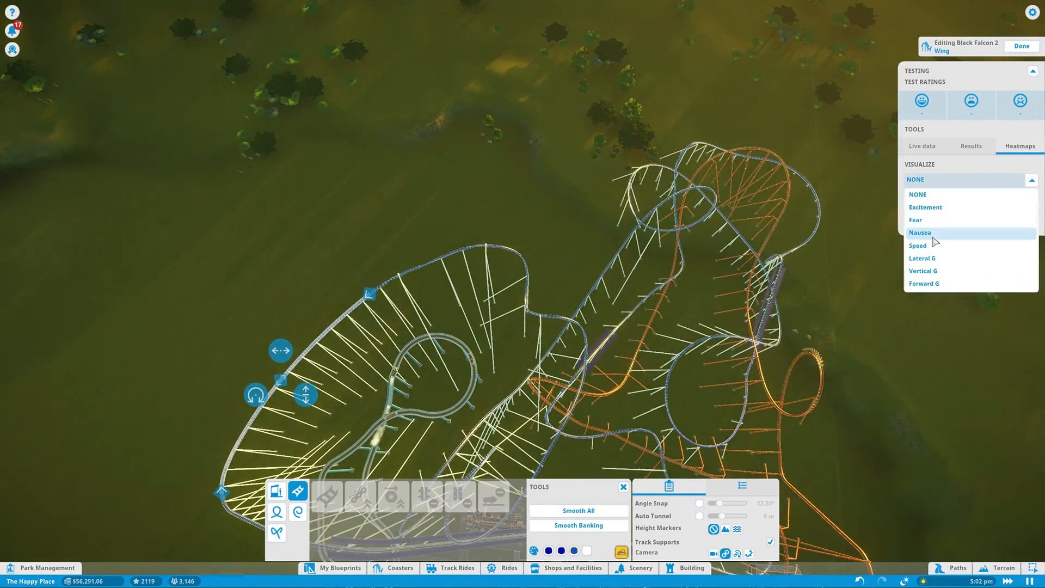
pyautogui.click(920, 232)
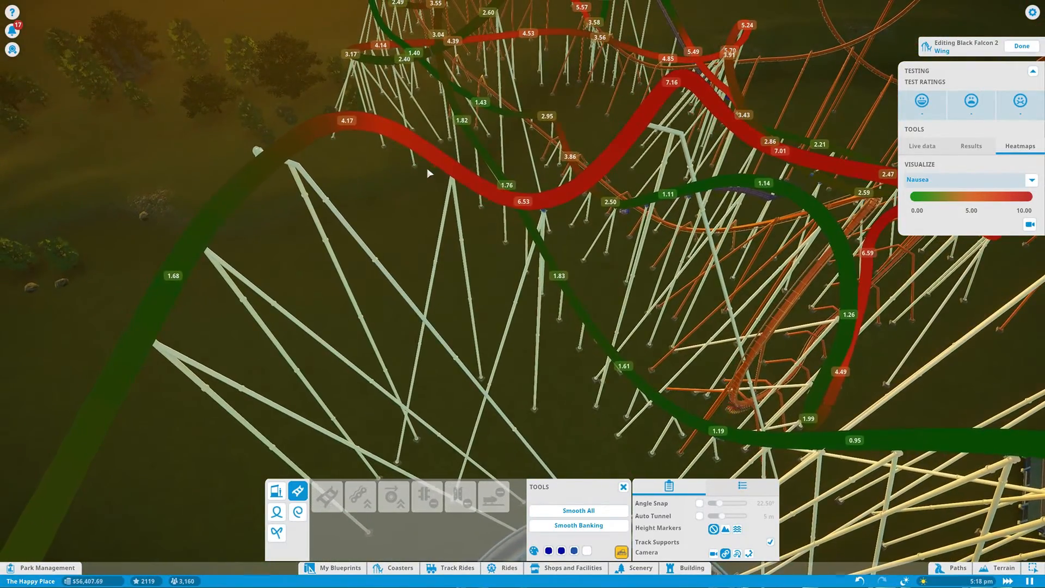
pyautogui.click(967, 180)
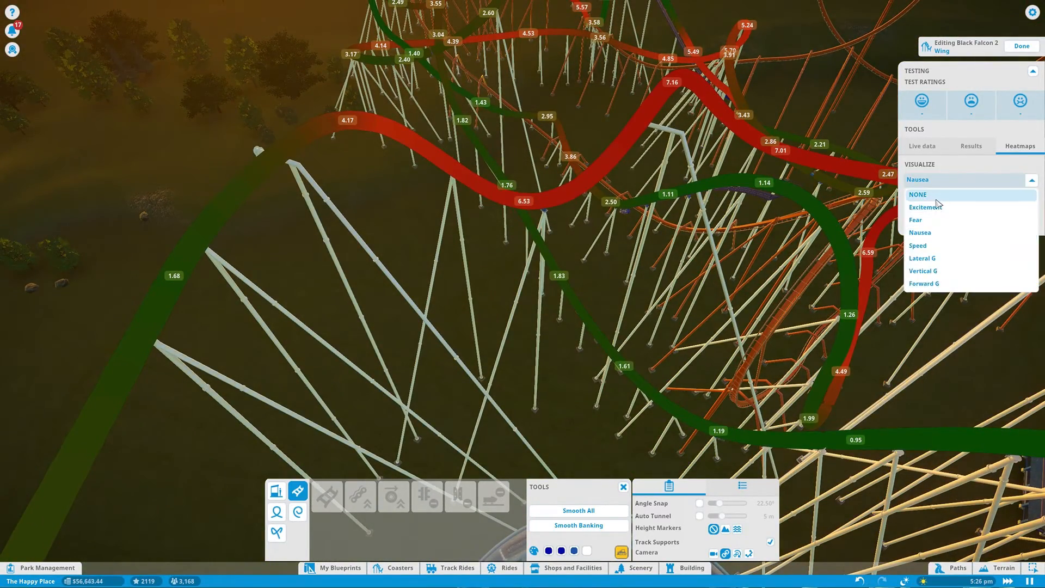
pyautogui.click(918, 193)
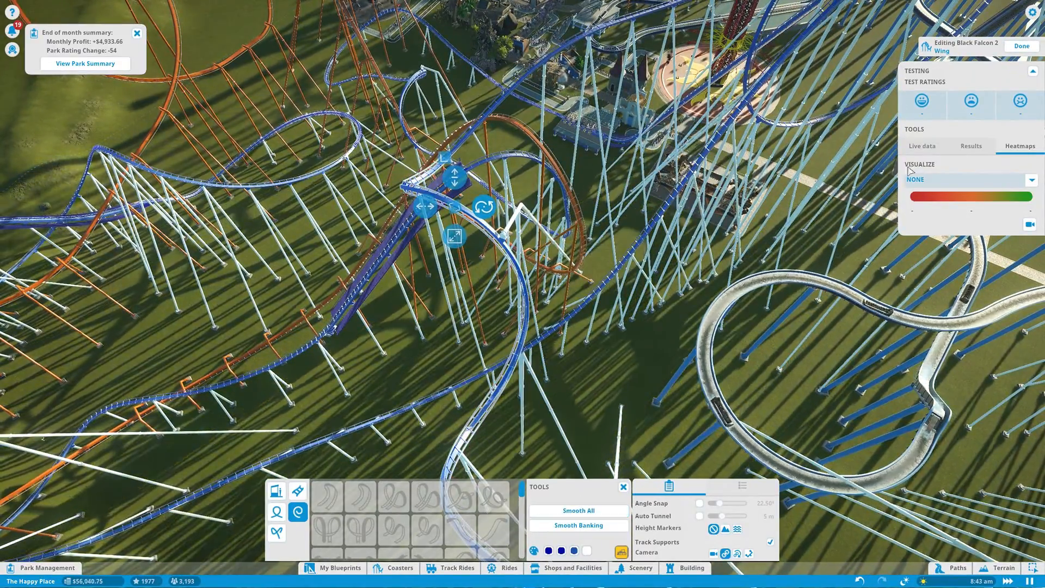
# Step: Bring the Nausea heatmap back once more, then return to the uncoloured track
pyautogui.click(967, 180)
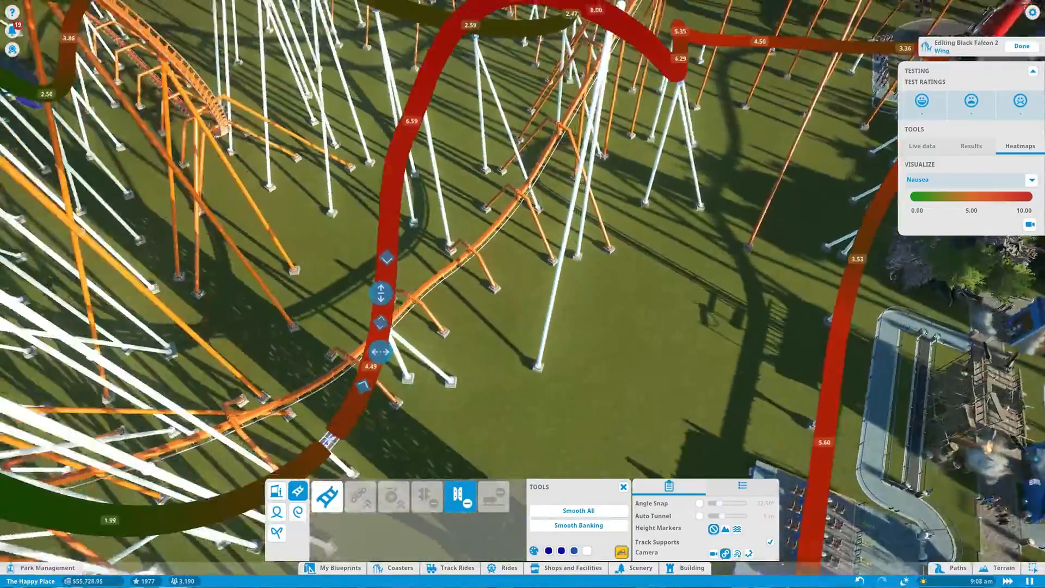
pyautogui.click(969, 179)
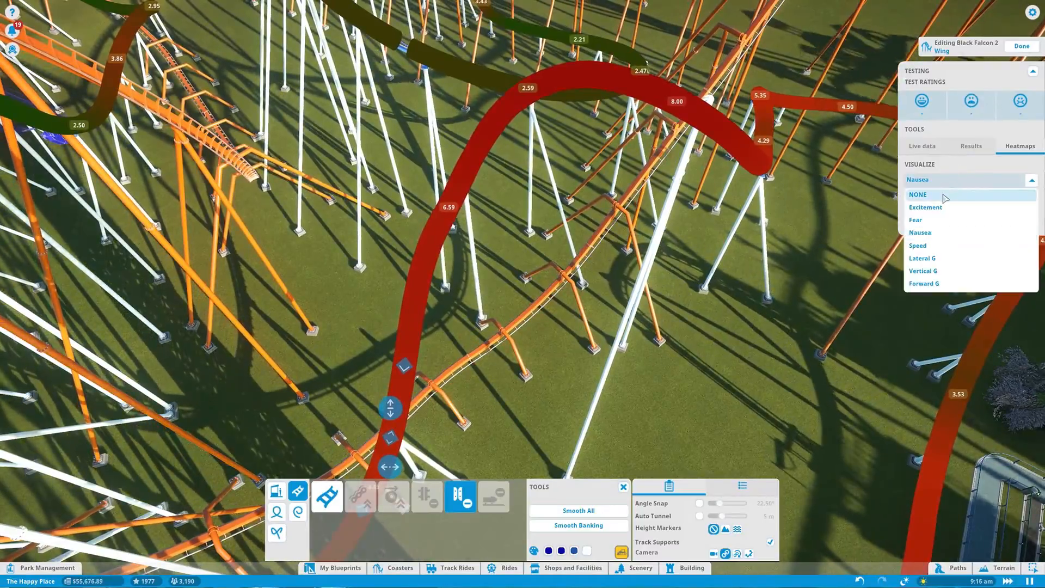
pyautogui.click(917, 193)
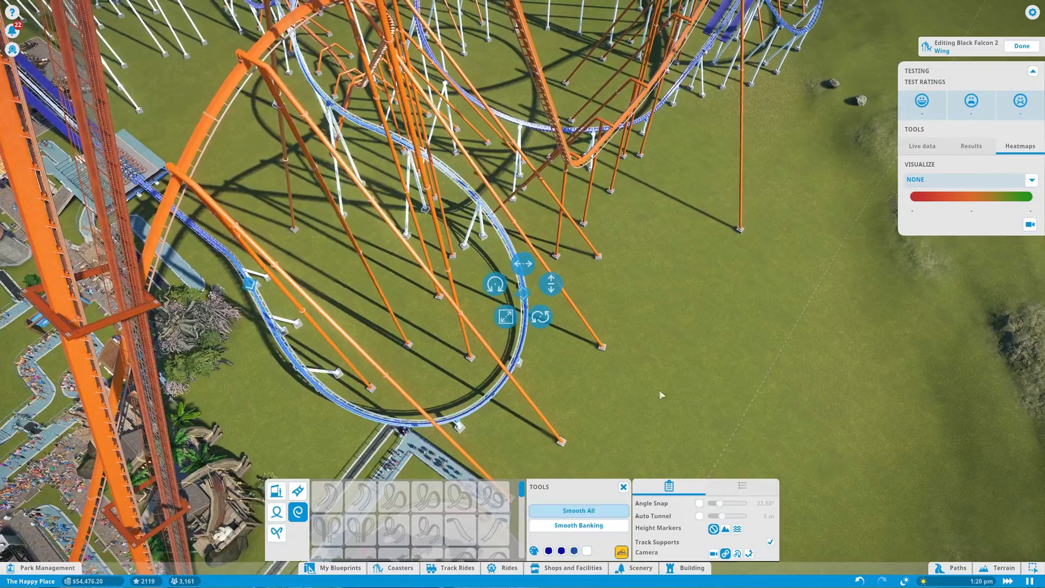
# Step: Lay curved track outward over the grass and apply Smooth All to the coaster
pyautogui.click(965, 179)
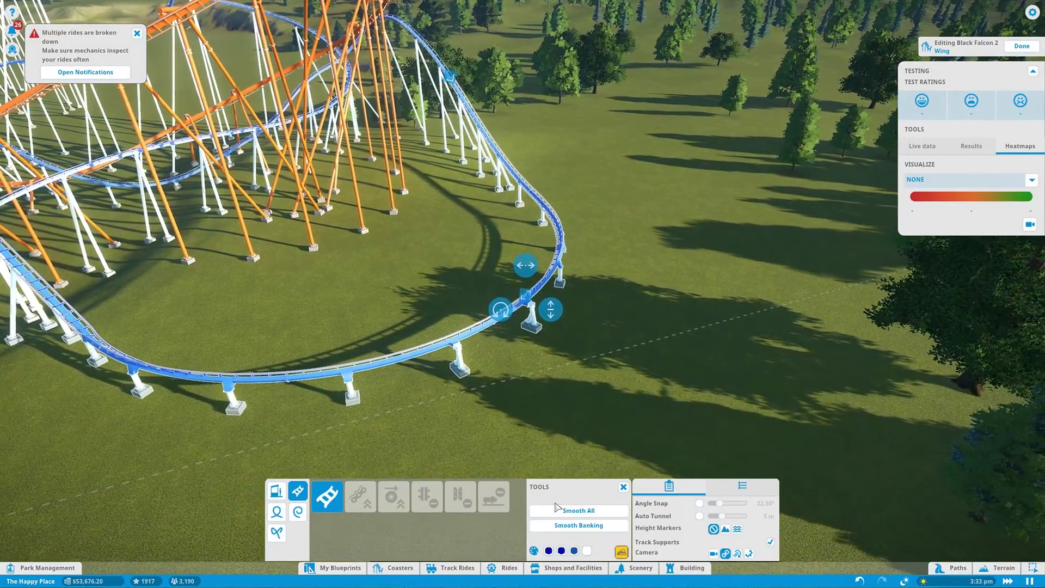
pyautogui.click(577, 510)
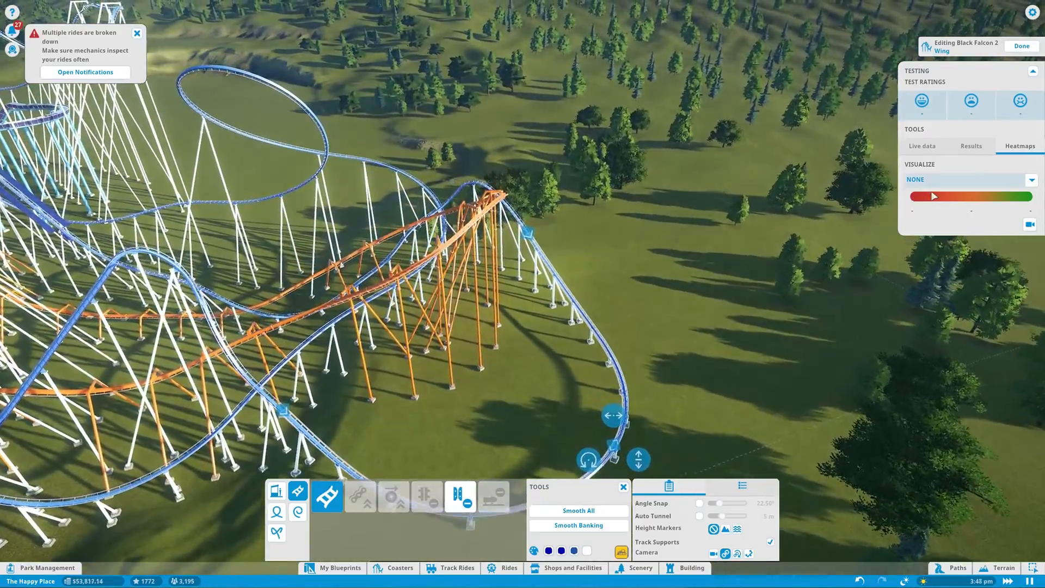
pyautogui.click(968, 180)
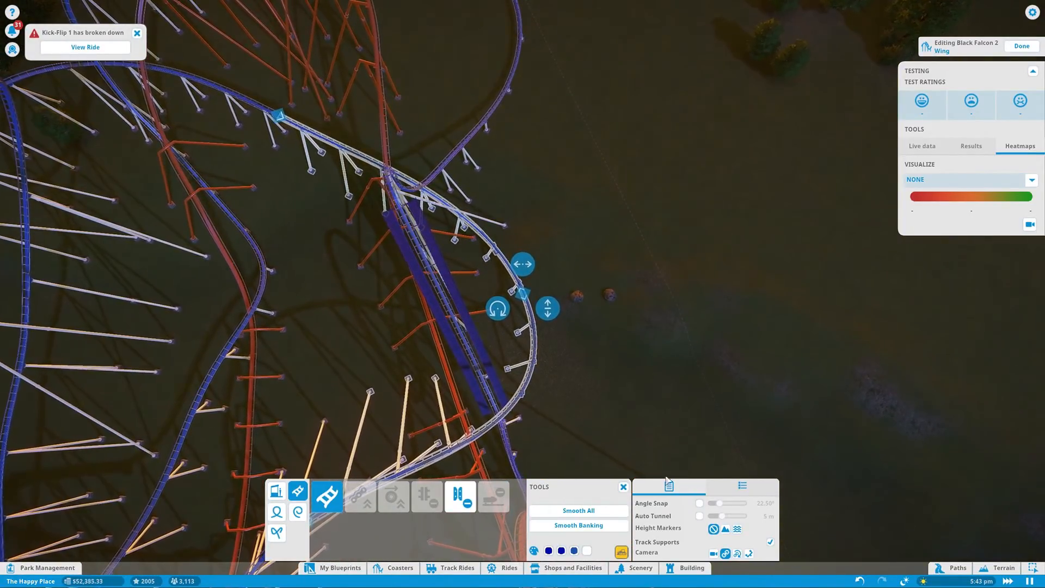
pyautogui.click(577, 510)
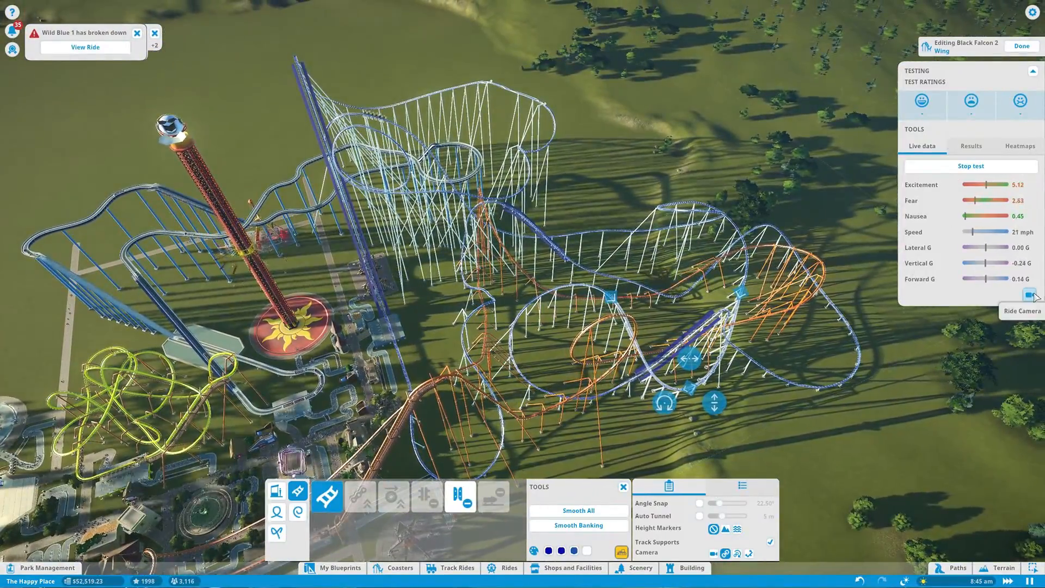
# Step: Ride along from a seat, then stop the test at 8.00 excitement, 5.81 fear, 2.72 nausea
pyautogui.click(1028, 295)
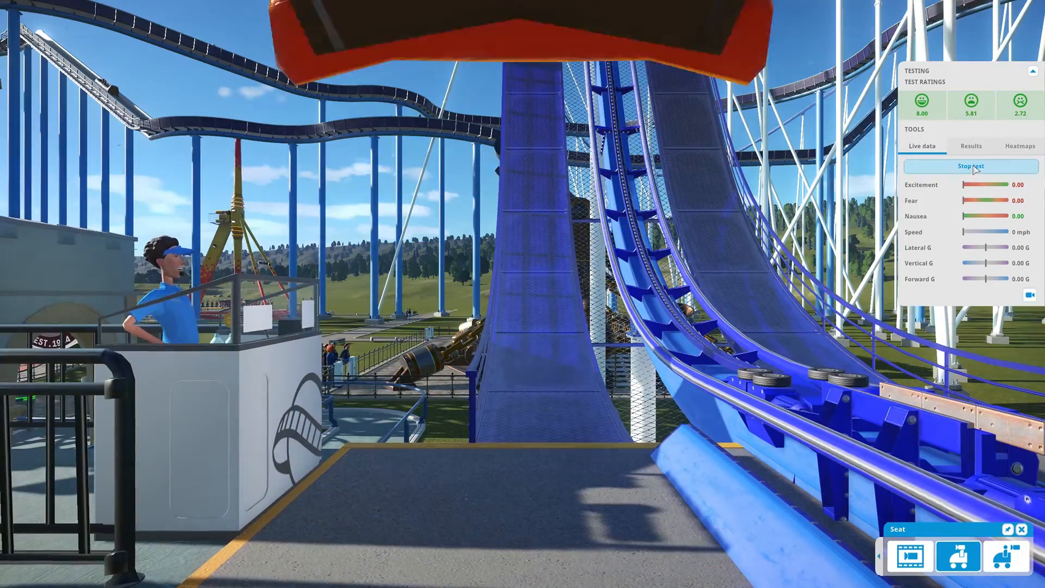
pyautogui.click(970, 166)
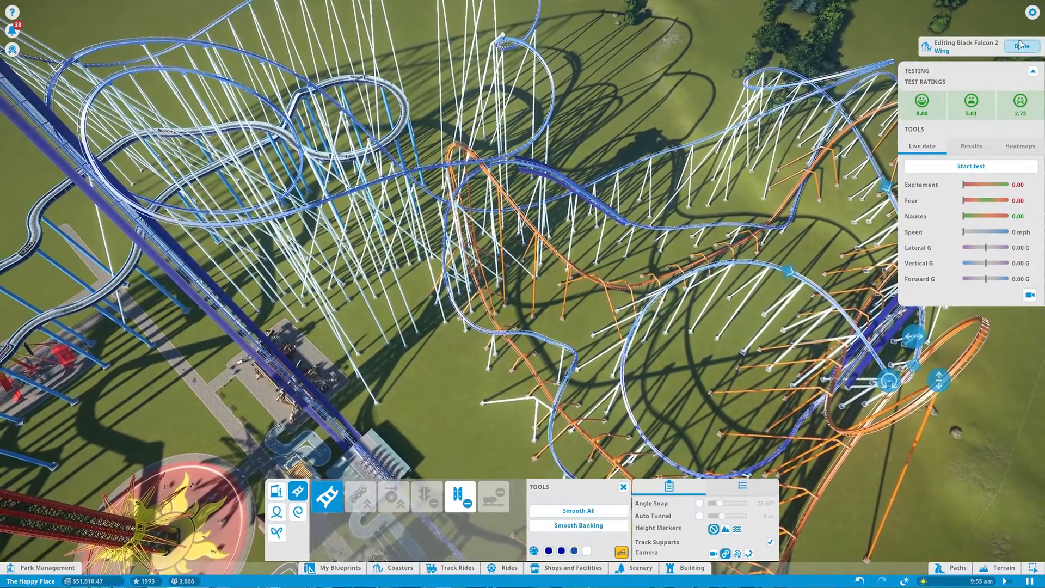
# Step: Finish editing Black Falcon 2 and adjust its cars per train
pyautogui.click(1022, 45)
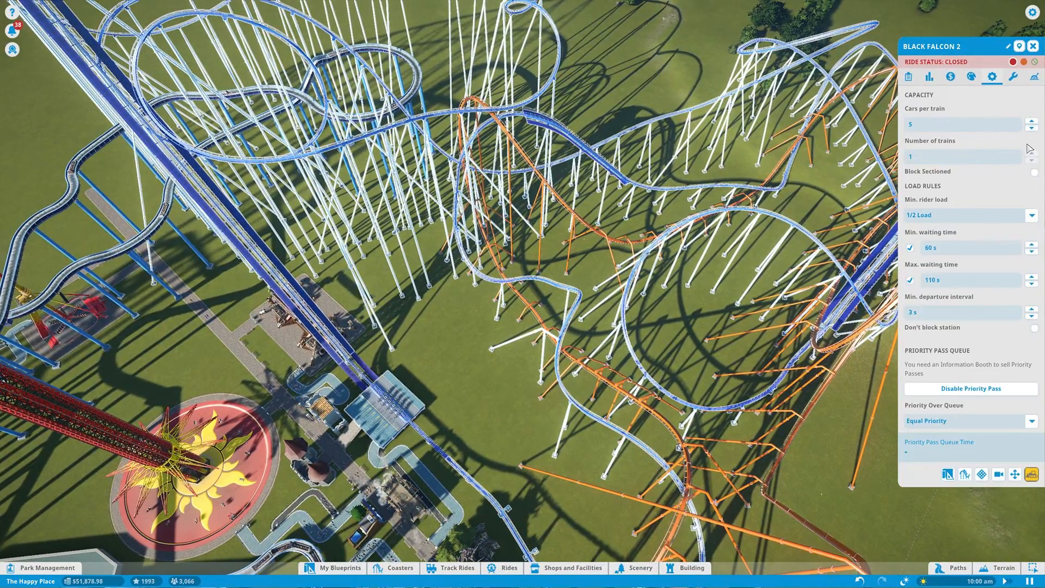
pyautogui.click(1032, 127)
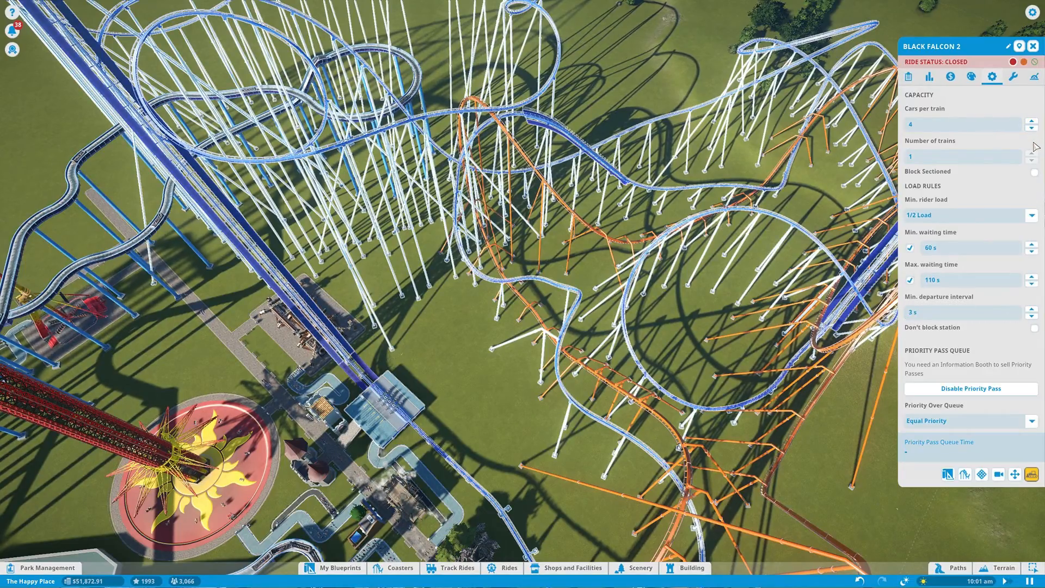
pyautogui.click(1034, 127)
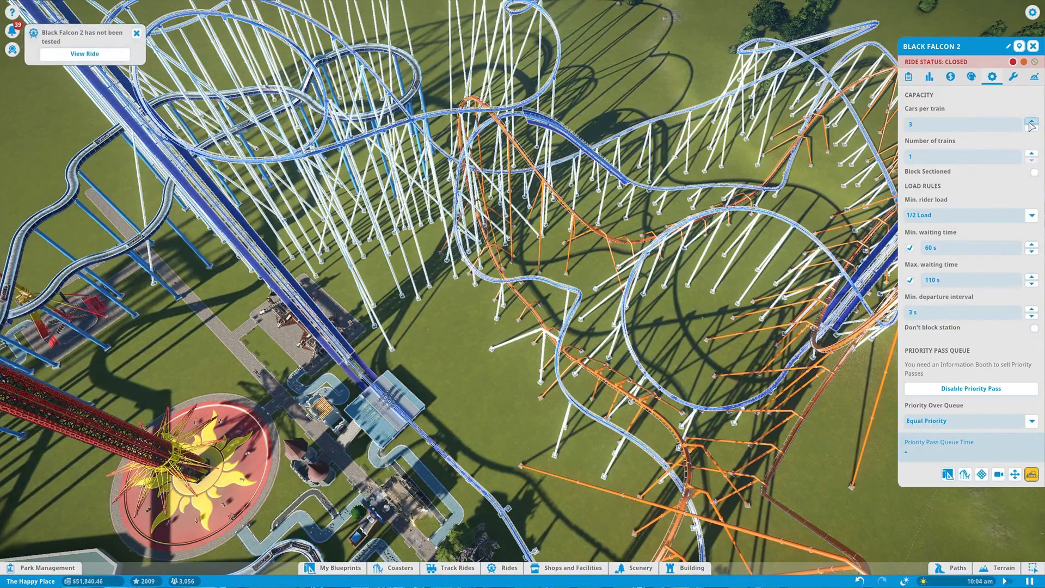
pyautogui.click(1032, 121)
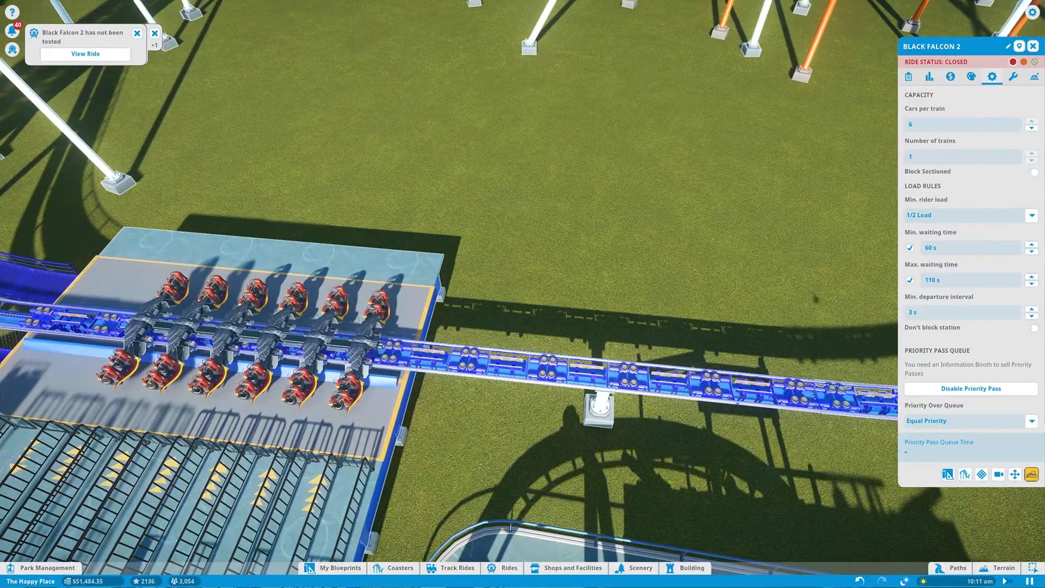
# Step: Enable block sectioning and increase the coaster to four trains
pyautogui.click(1033, 172)
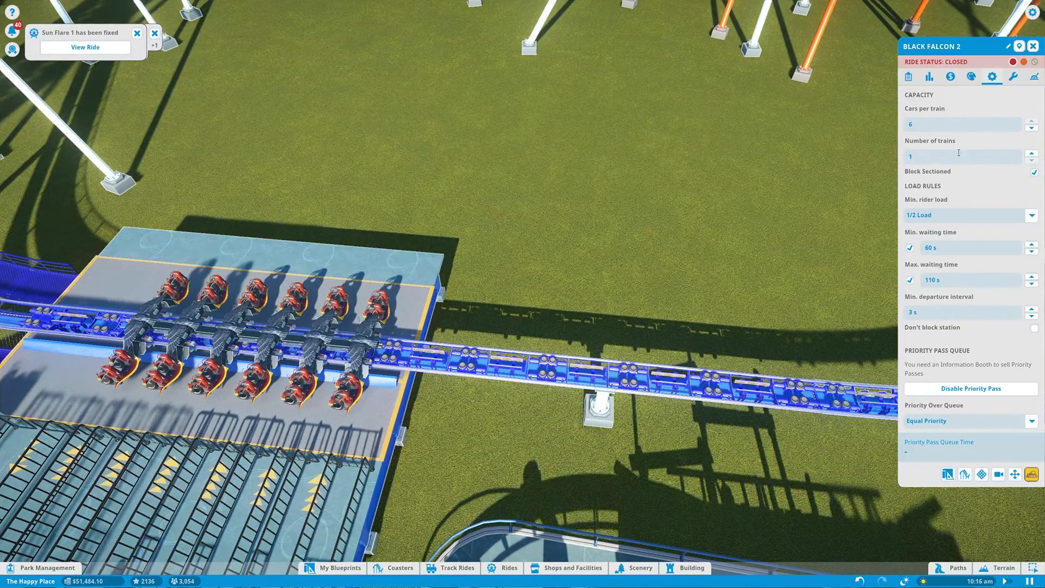
pyautogui.click(1032, 154)
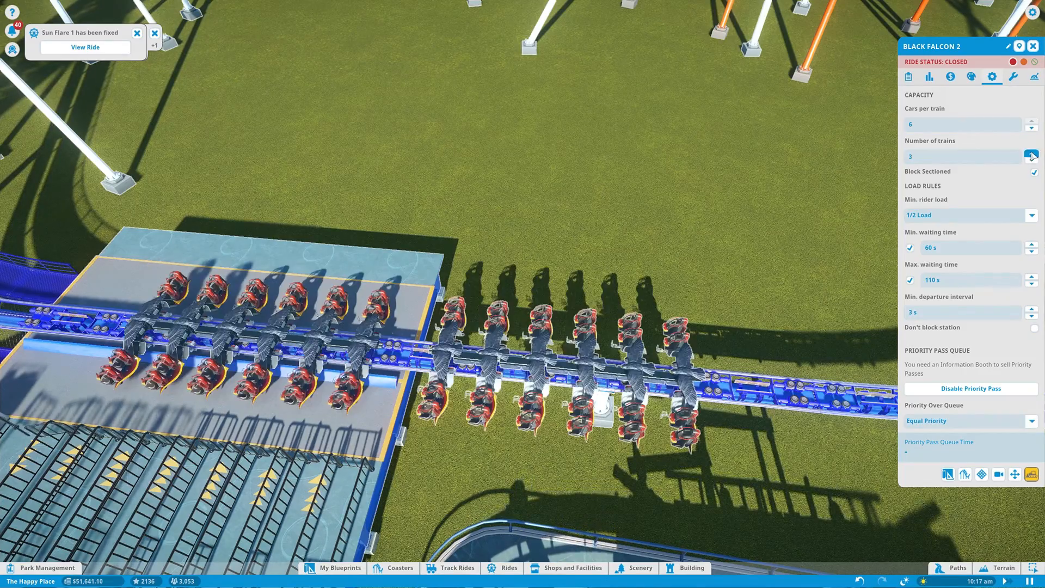
pyautogui.click(1032, 154)
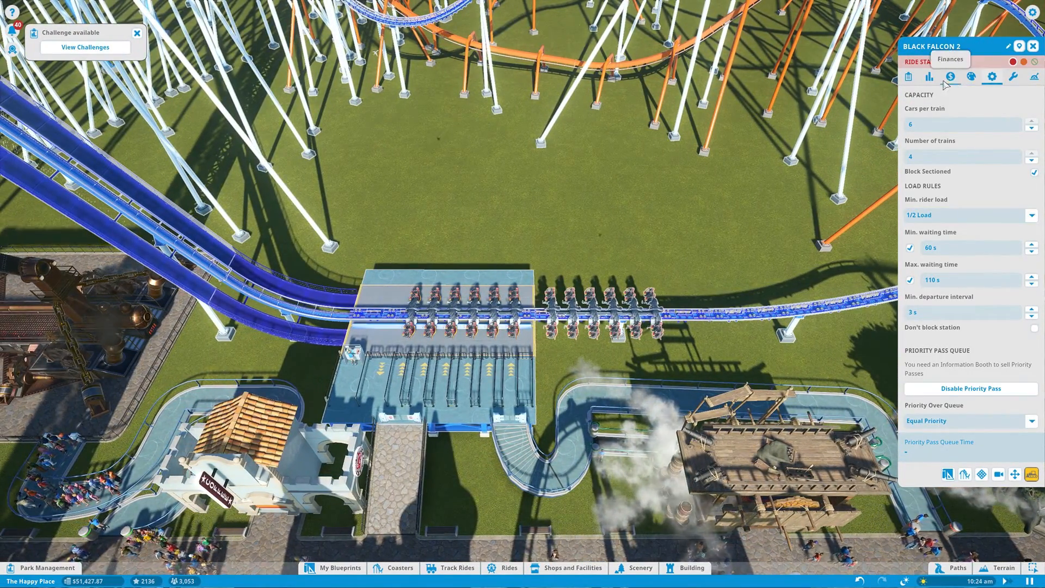
# Step: Reduce Black Falcon 2's cars per train from six to five
pyautogui.click(908, 77)
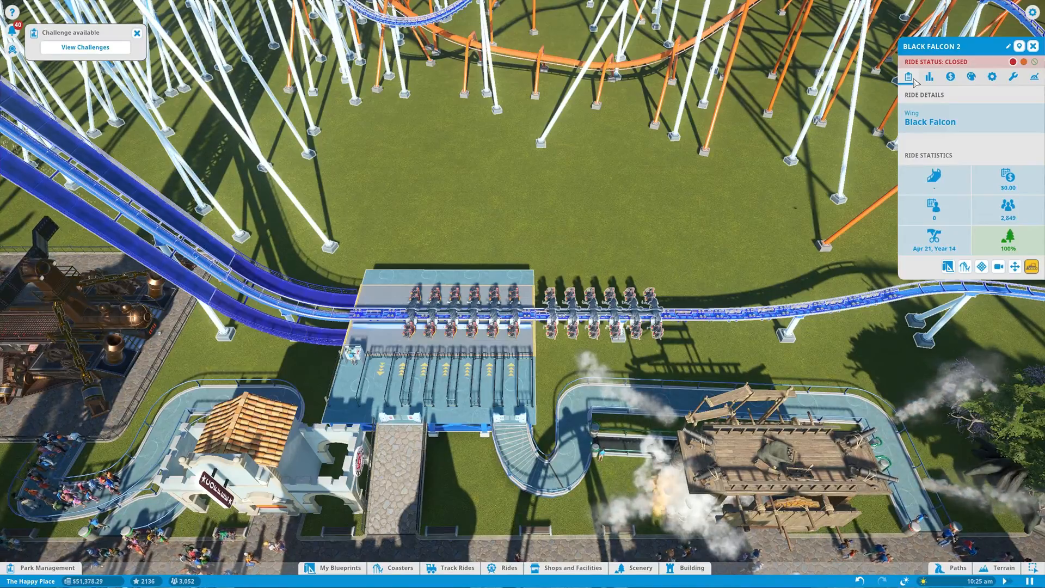
pyautogui.click(992, 77)
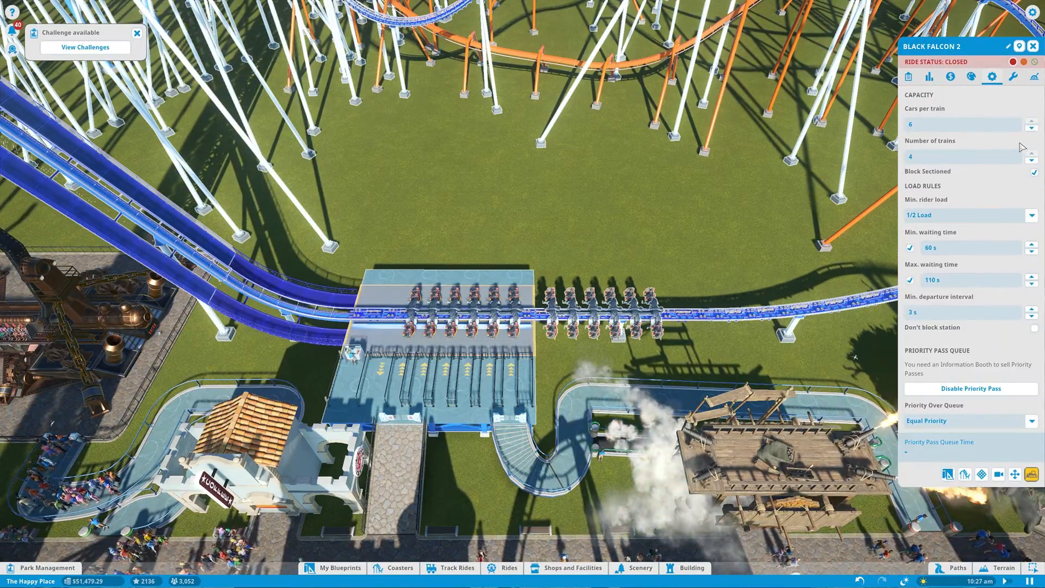
pyautogui.click(1033, 127)
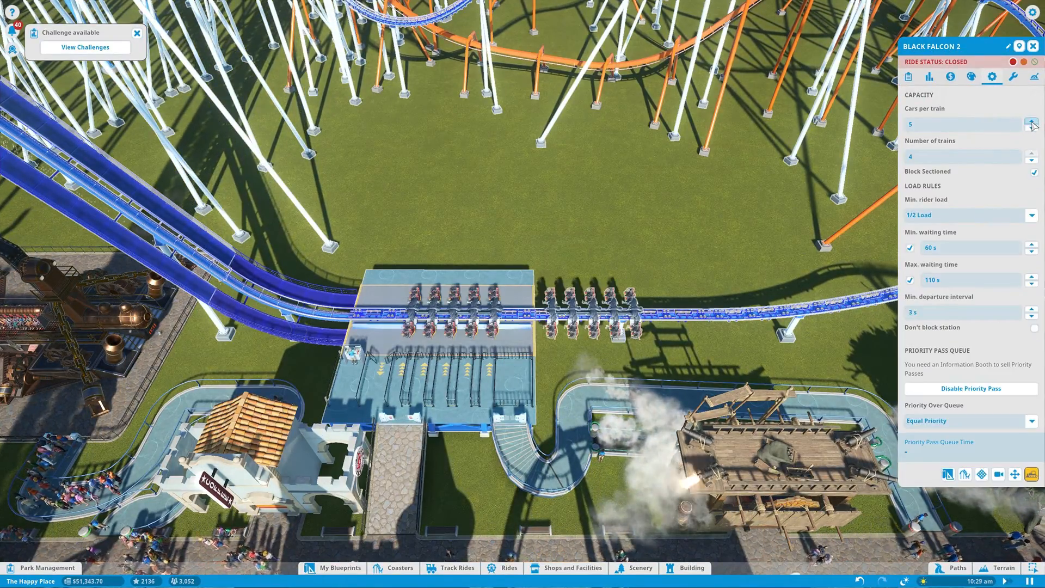
pyautogui.click(1033, 122)
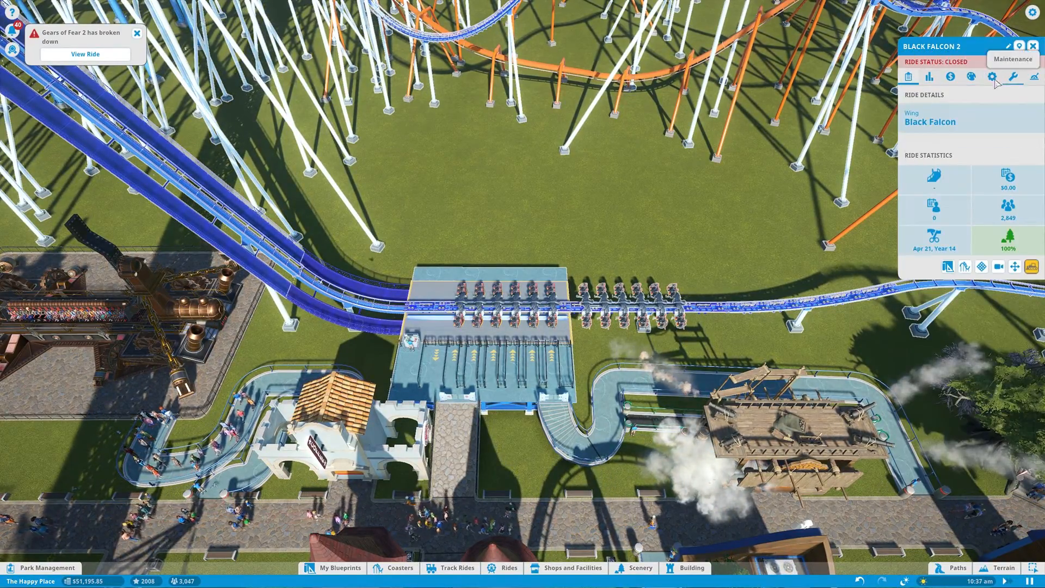
# Step: Test Black Falcon 2 with four trains, scoring 7.84 excitement
pyautogui.click(929, 77)
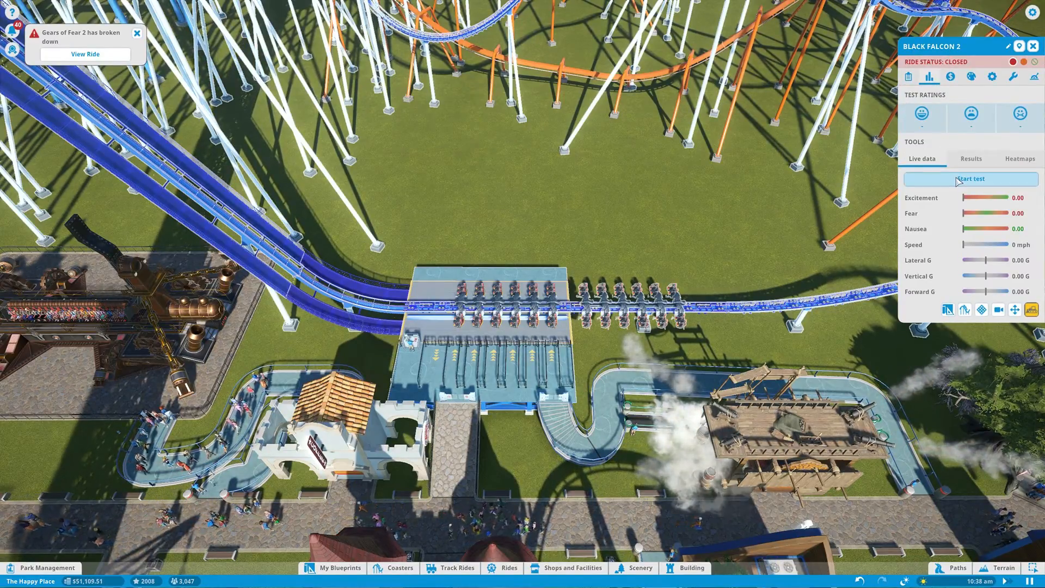
pyautogui.click(971, 179)
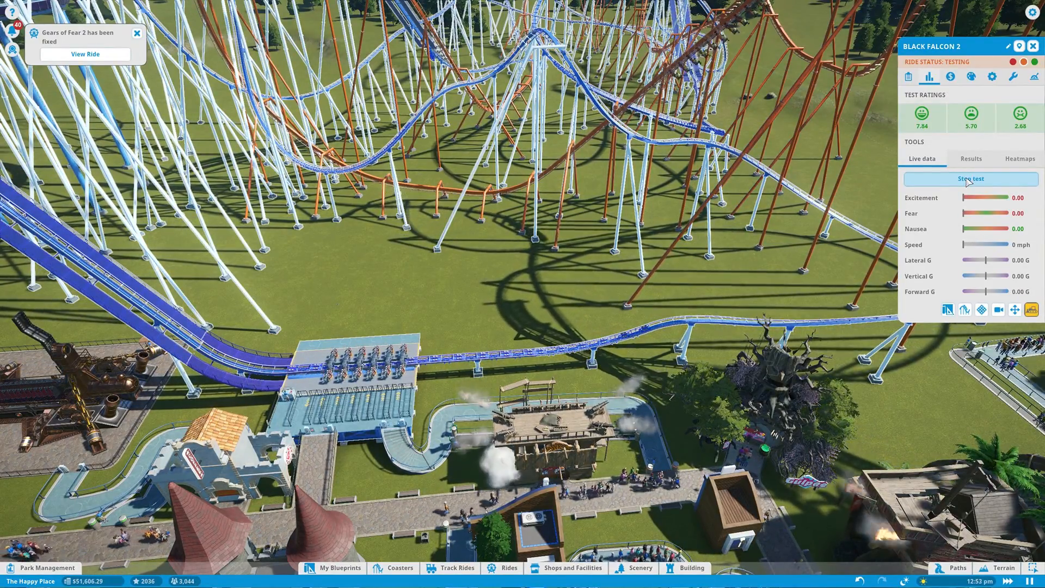
pyautogui.click(971, 178)
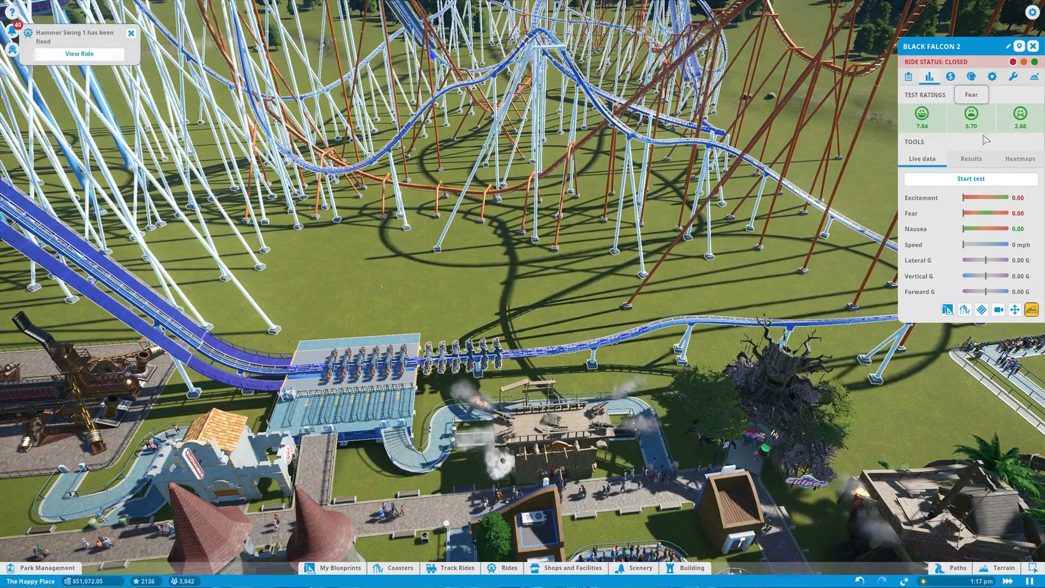
# Step: Lower the train count to three and retest, reaching 8.02 excitement
pyautogui.click(1012, 76)
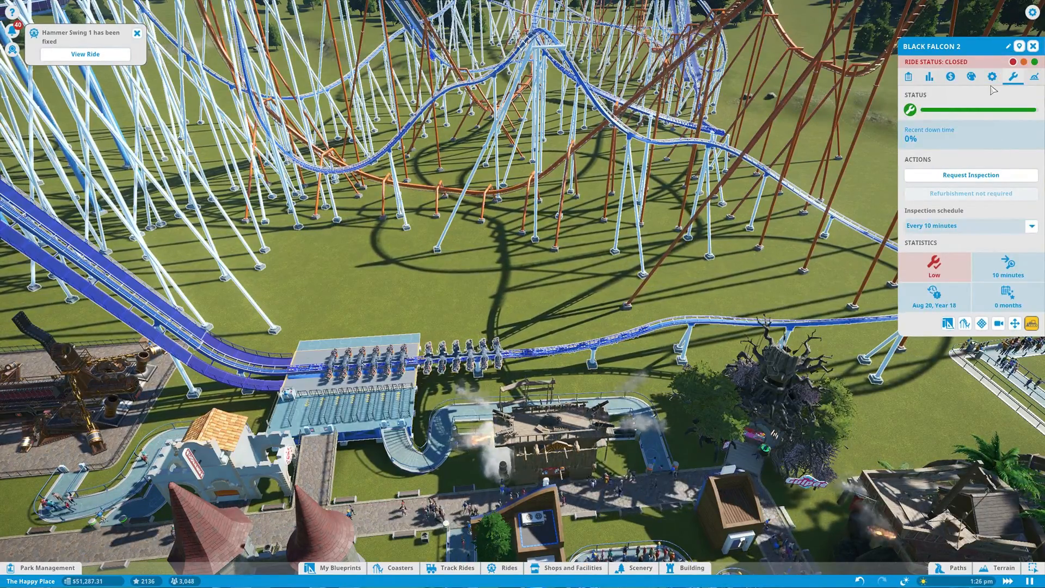
pyautogui.click(991, 76)
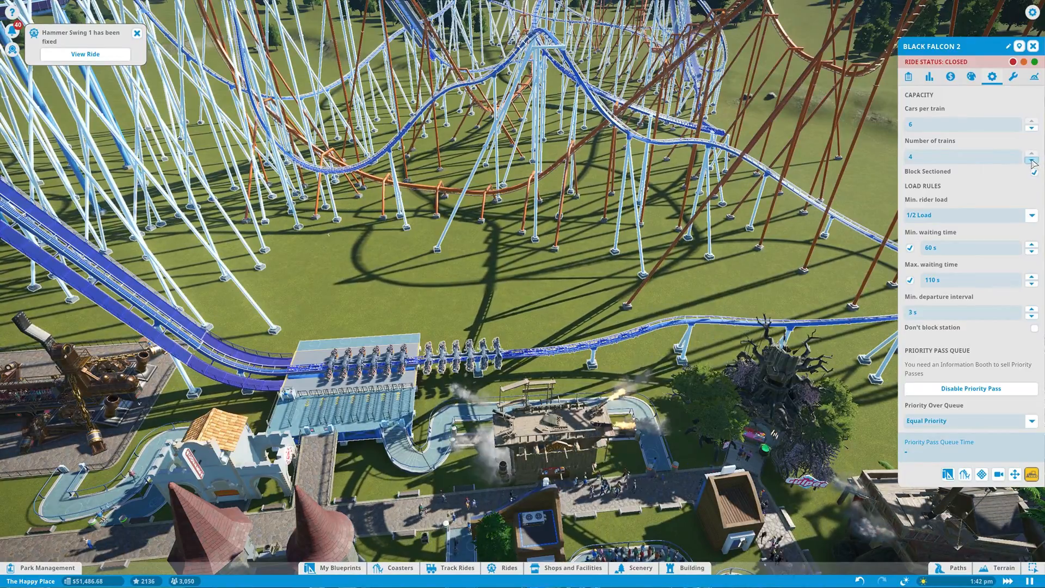
pyautogui.click(1032, 159)
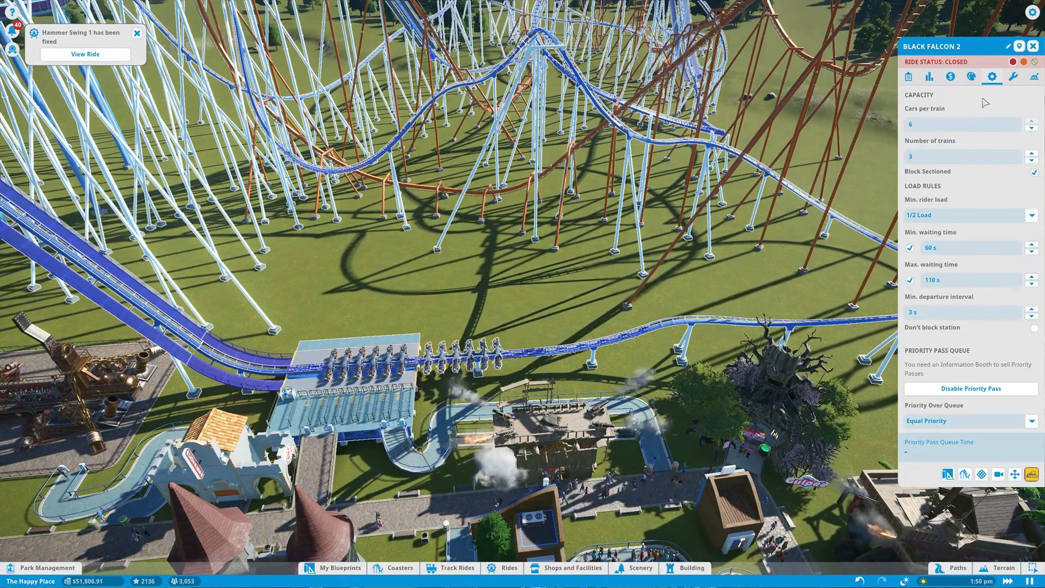
pyautogui.click(932, 77)
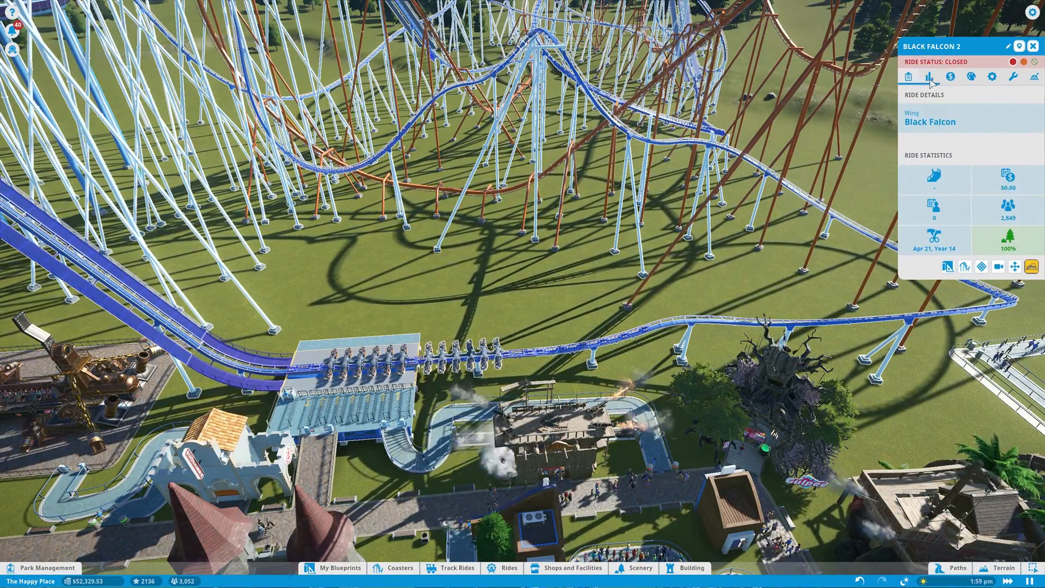
pyautogui.click(930, 76)
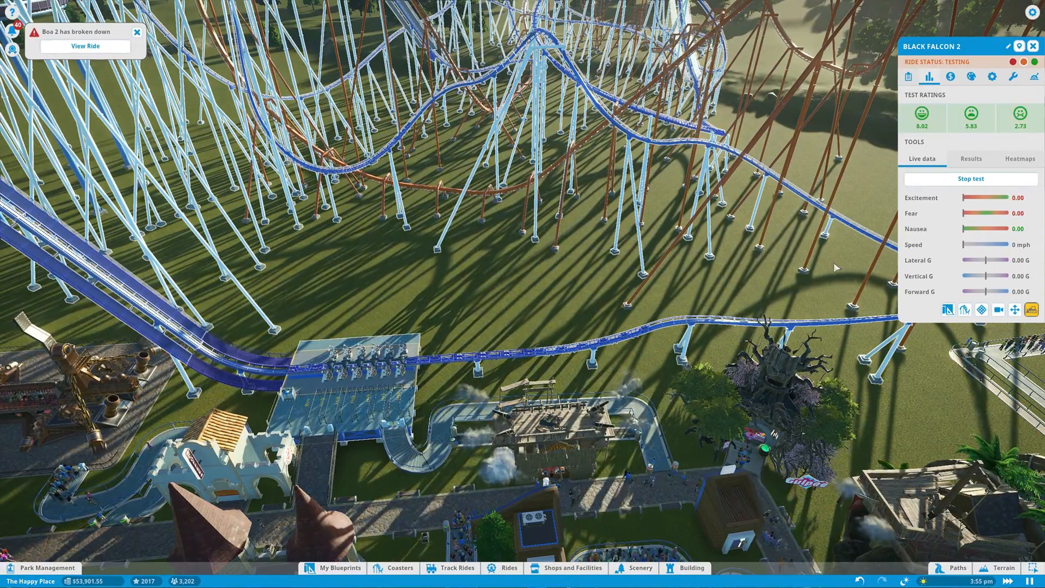
pyautogui.click(970, 179)
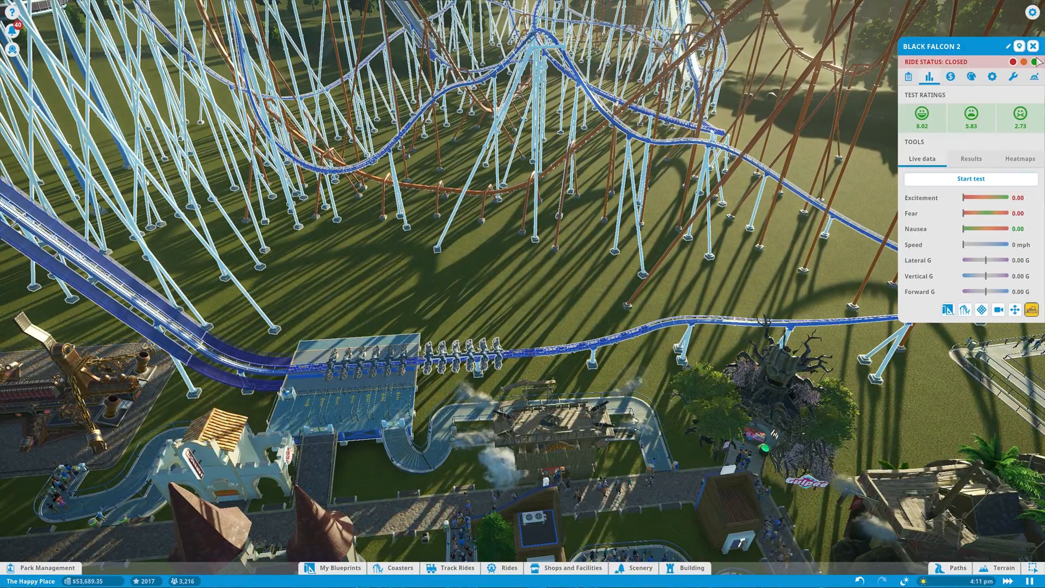
# Step: Open Black Falcon 2 to guests and view its ride details and guest thoughts
pyautogui.click(1034, 62)
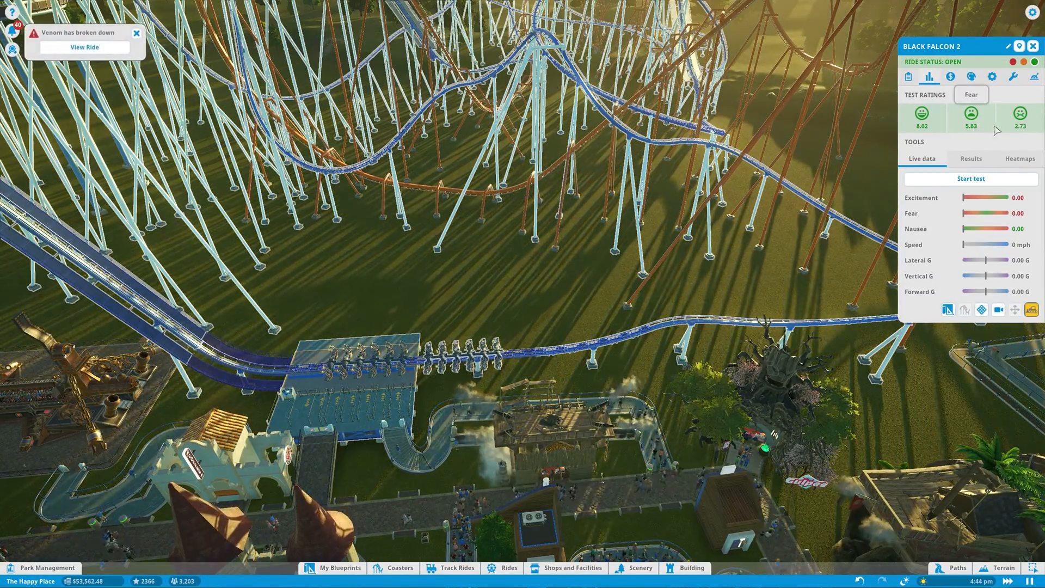
pyautogui.click(908, 76)
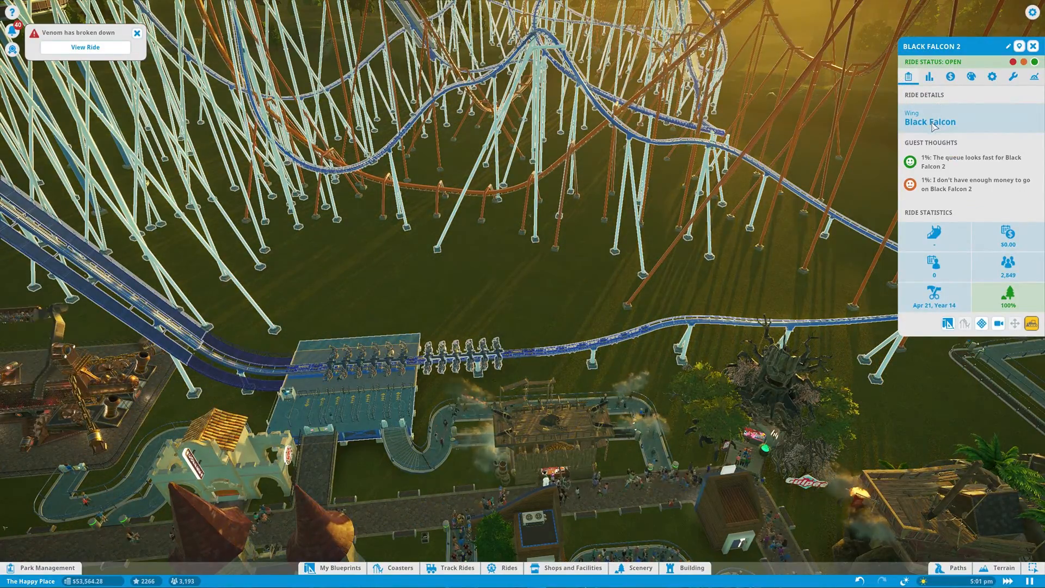
pyautogui.click(950, 76)
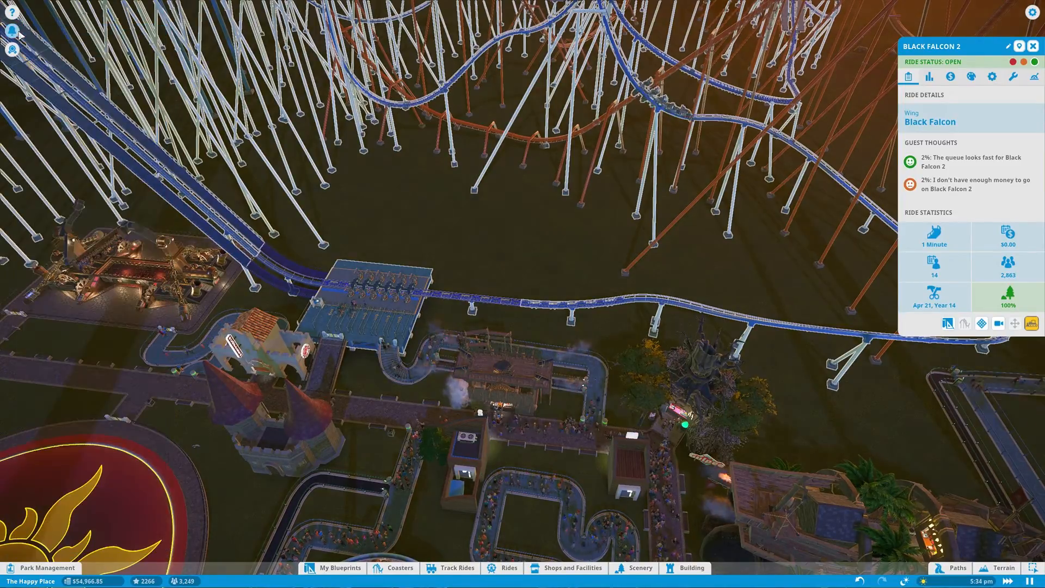
# Step: Show Black Falcon 2's Maintenance tab with its 10-minute inspection schedule
pyautogui.click(1013, 77)
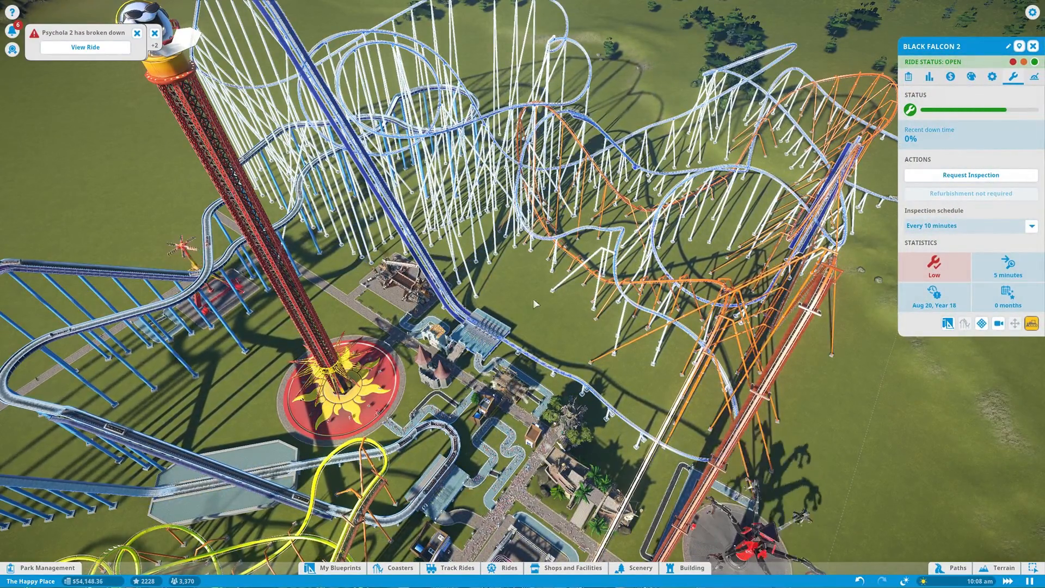
# Step: Close the Black Falcon 2 ride window
pyautogui.click(990, 77)
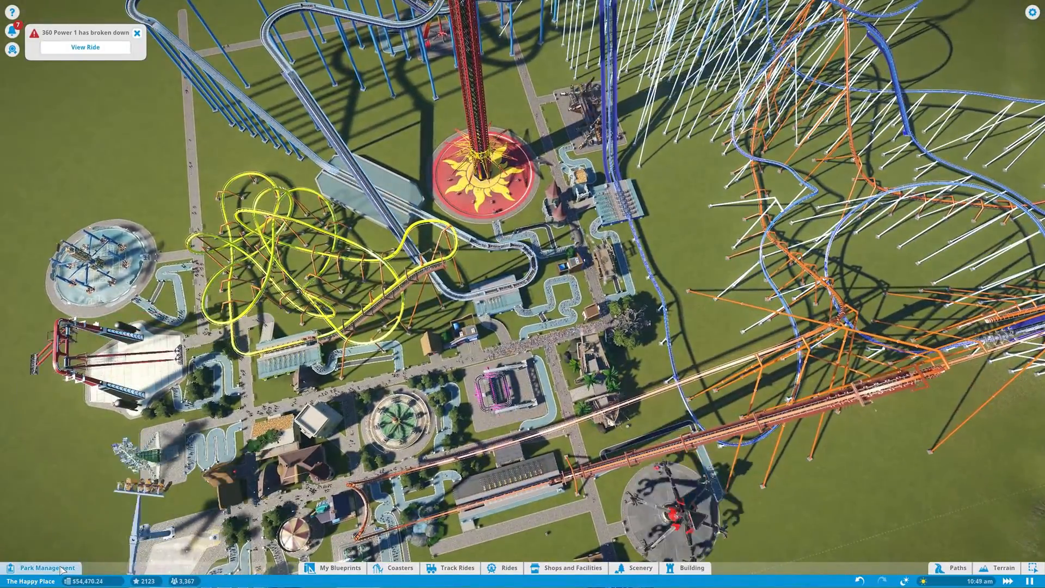
# Step: Review the park overview and cut Boom Boat's ticket from $27.00 to $25.00
pyautogui.click(45, 567)
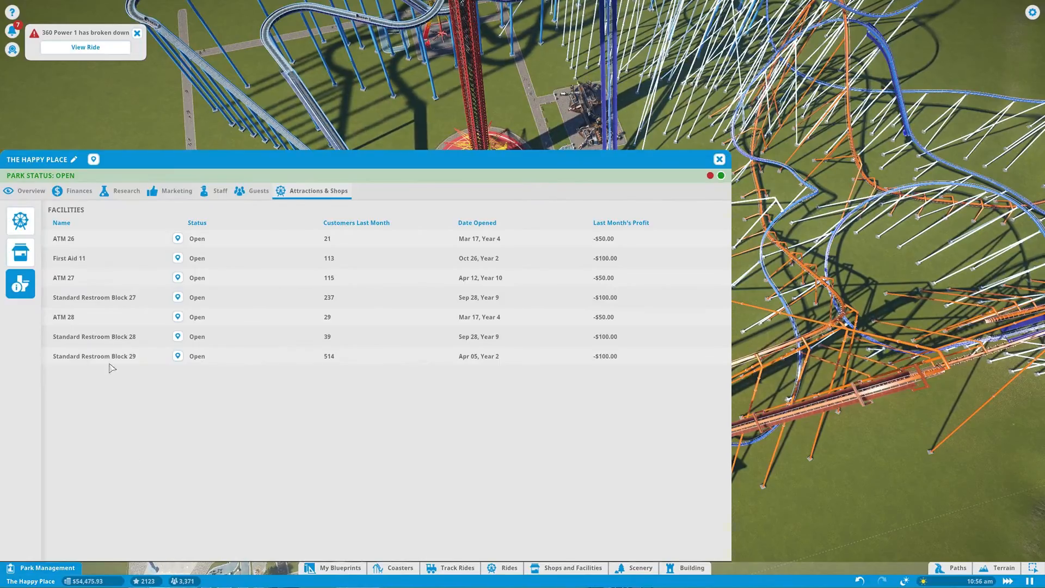
pyautogui.click(30, 191)
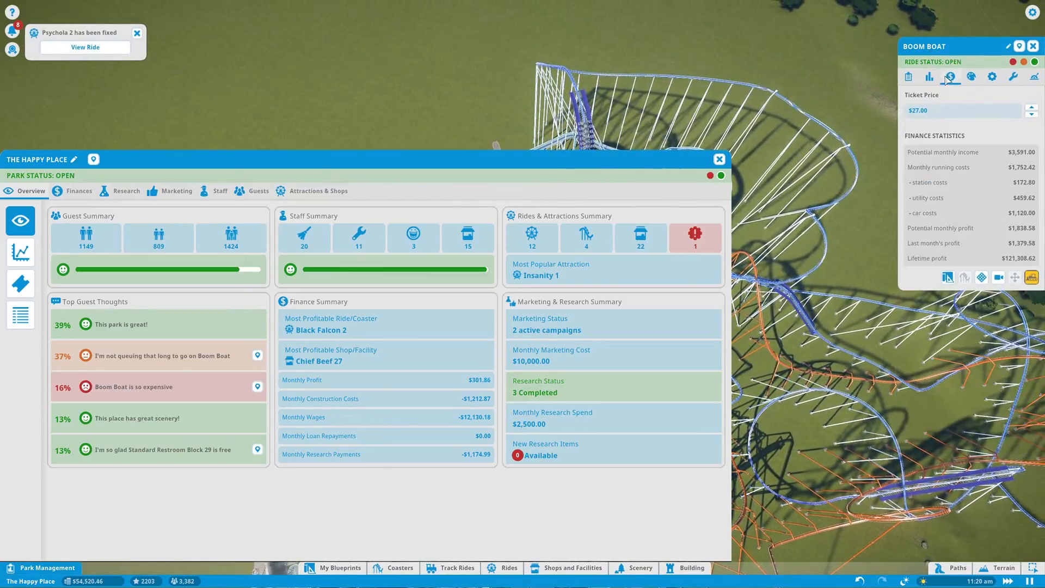
pyautogui.click(1031, 113)
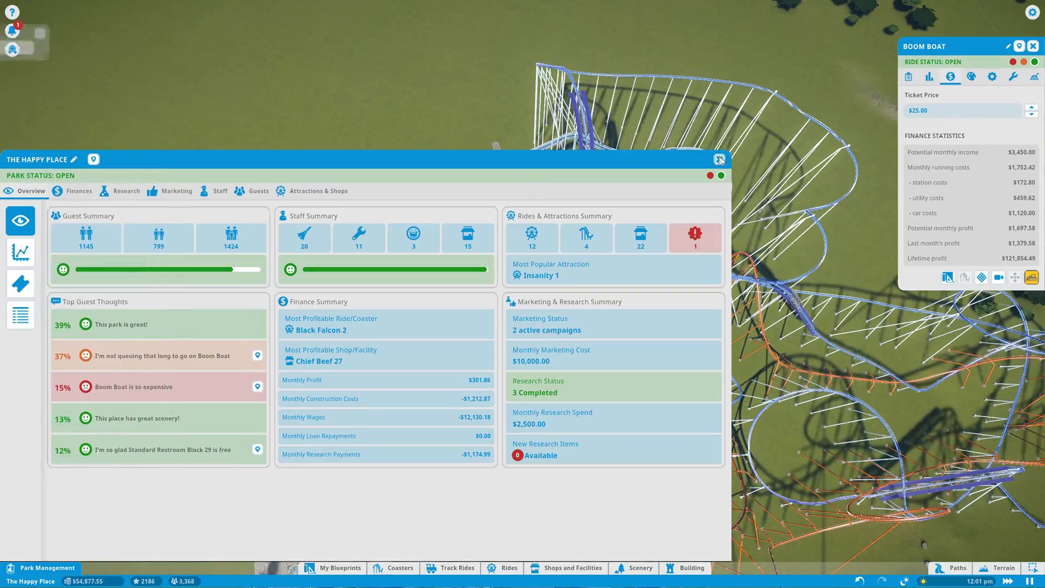
pyautogui.click(719, 159)
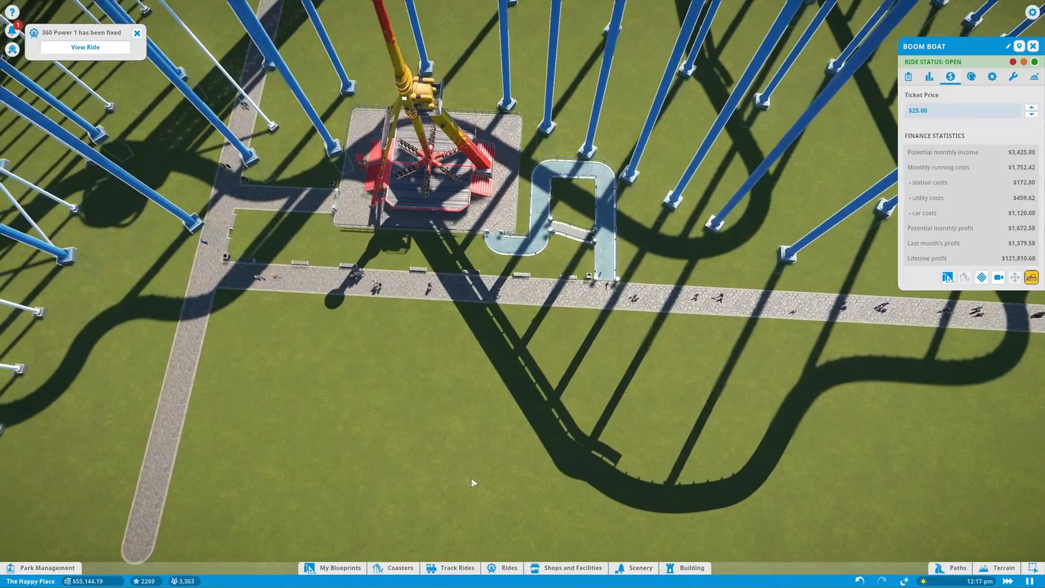
# Step: Close Boom Boat's finance window and select the Paths tool
pyautogui.click(564, 567)
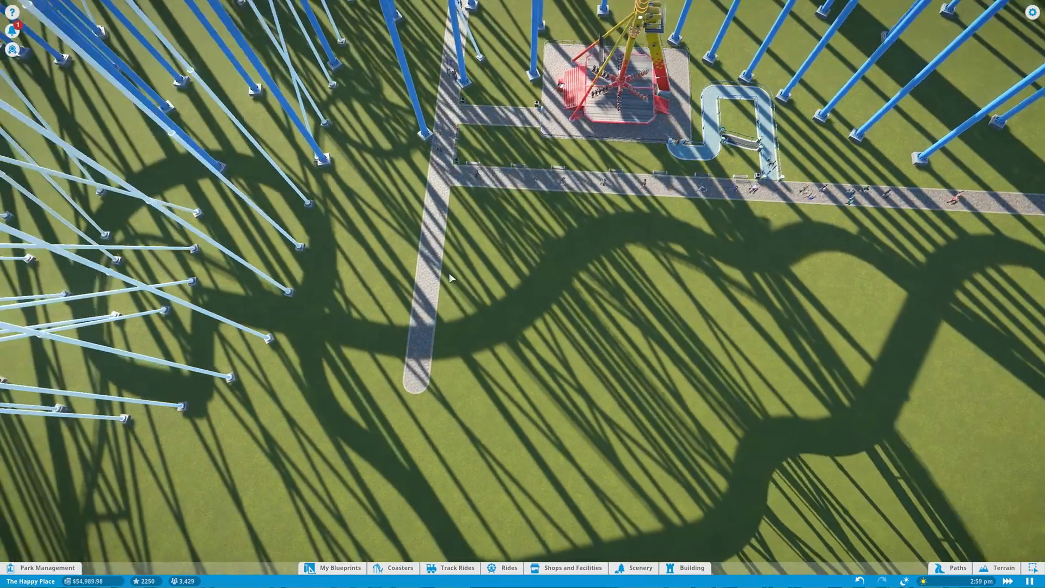
pyautogui.click(956, 567)
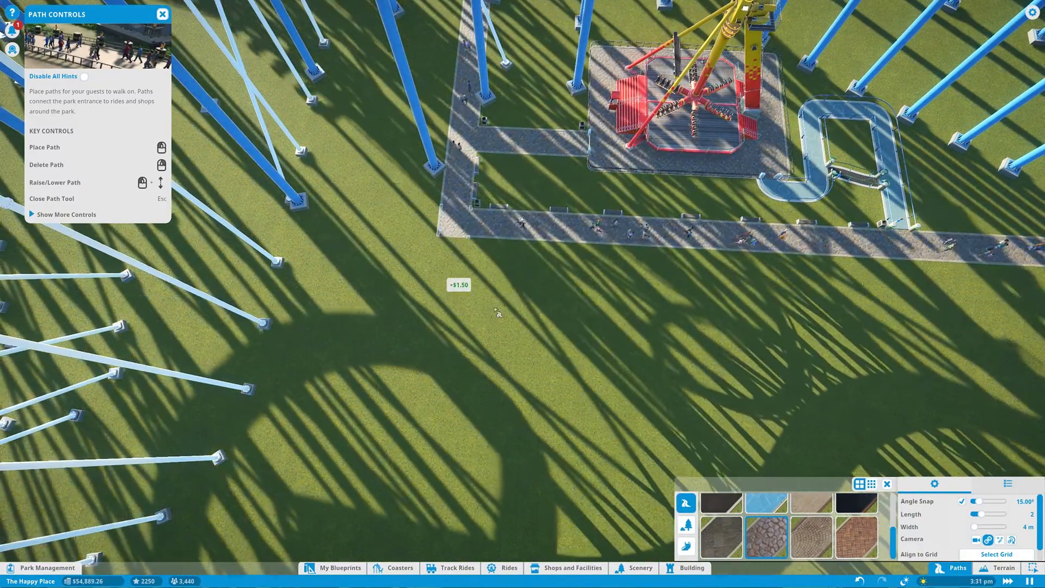
# Step: Place a Sci-fi Food Stall from the shop blueprints beside the new path branch
pyautogui.click(572, 567)
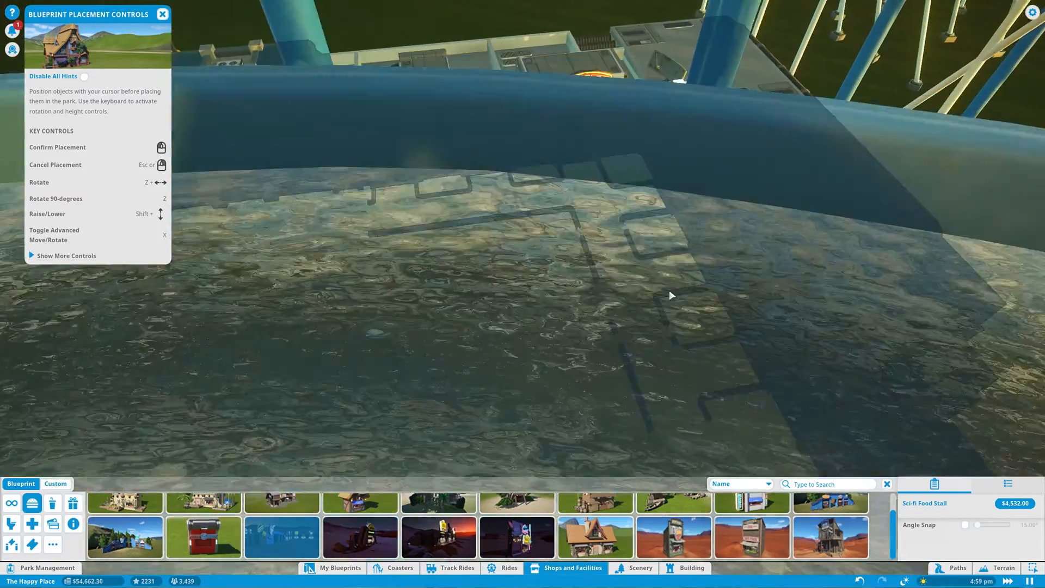
pyautogui.click(671, 295)
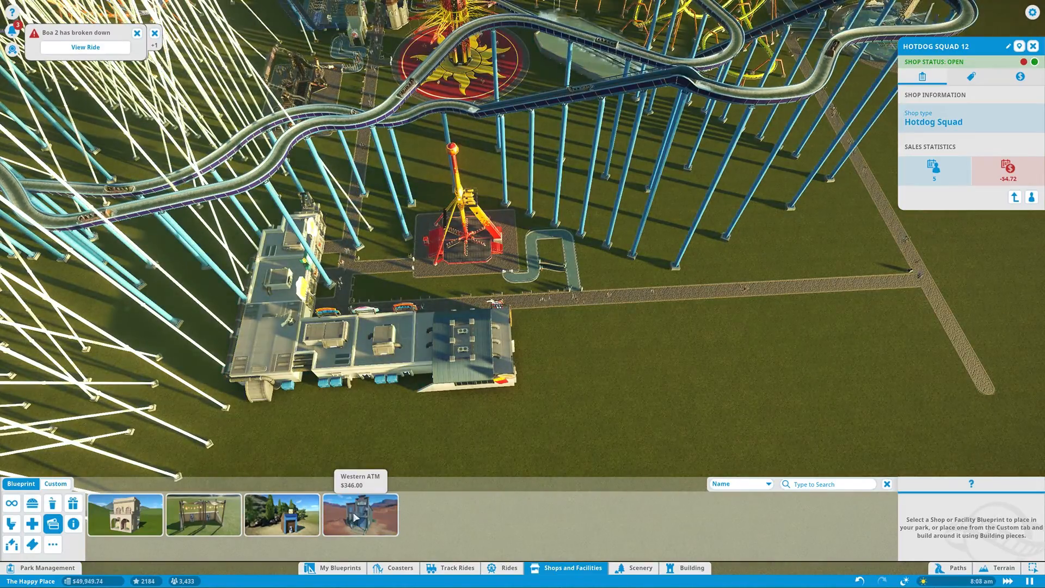
# Step: Place a toilet block next to the food stall and check 360 Power 1's $8.00 ticket finances
pyautogui.click(359, 514)
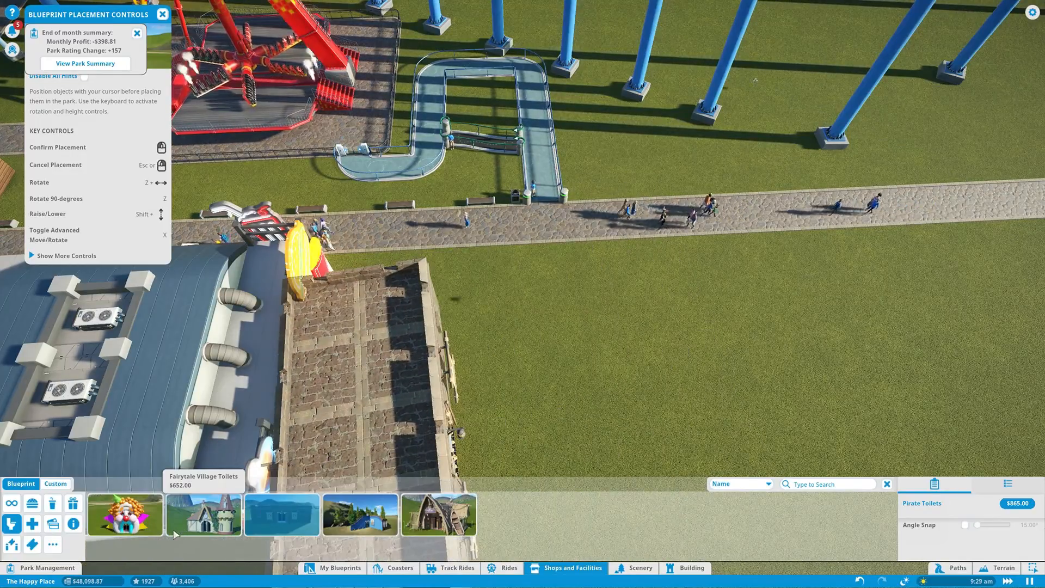
pyautogui.click(203, 514)
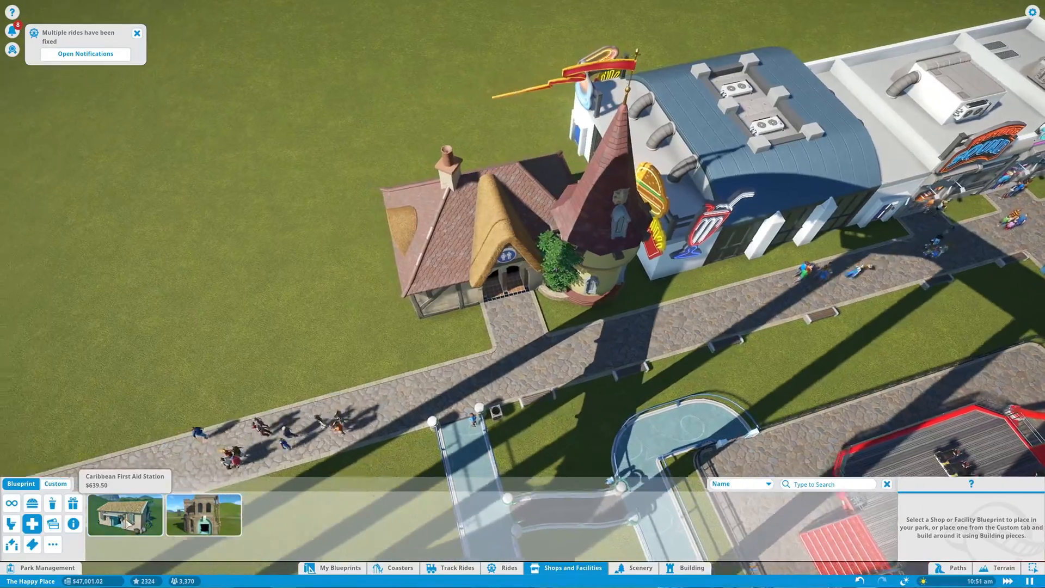
pyautogui.click(202, 514)
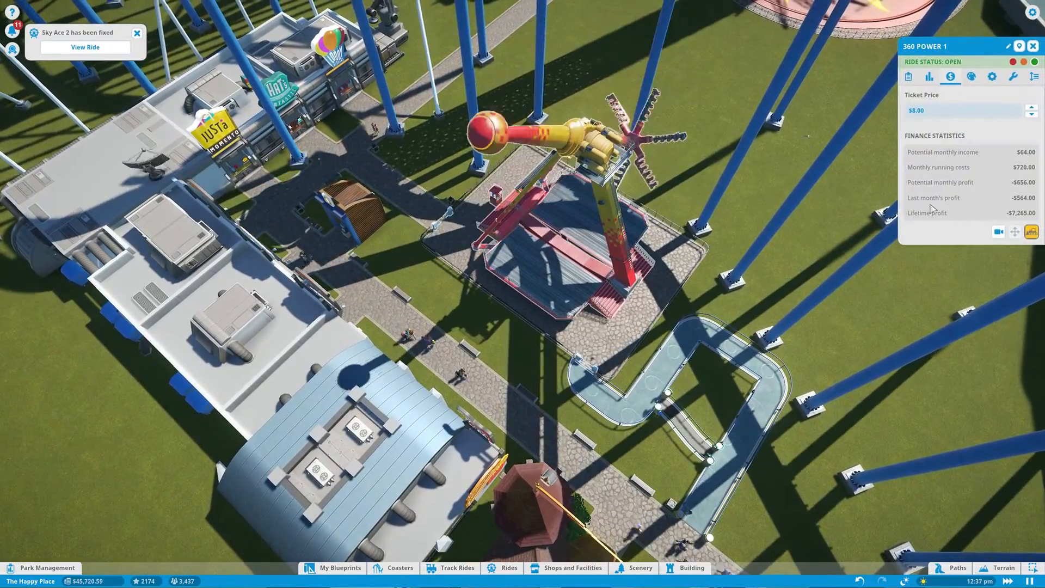
# Step: Place Gears of Fear 2's priority pass entrance and exit, leaving the queue unconnected
pyautogui.click(908, 76)
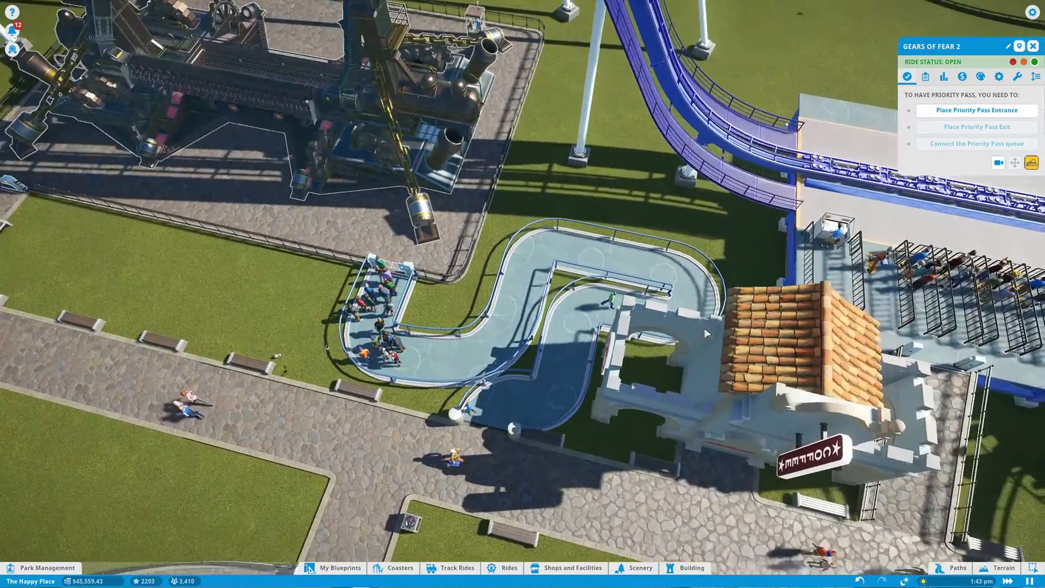
pyautogui.click(956, 567)
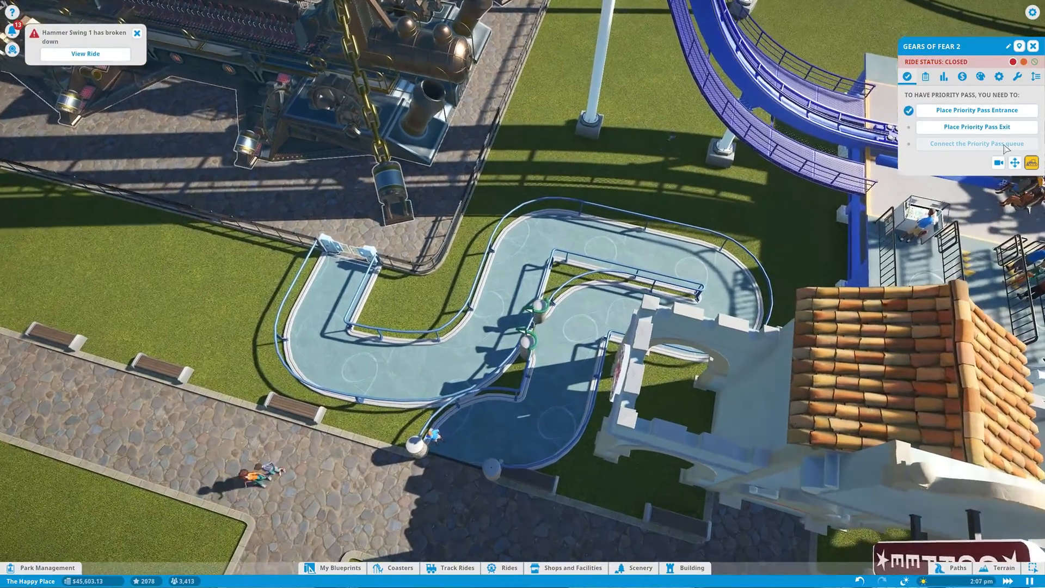
pyautogui.click(958, 567)
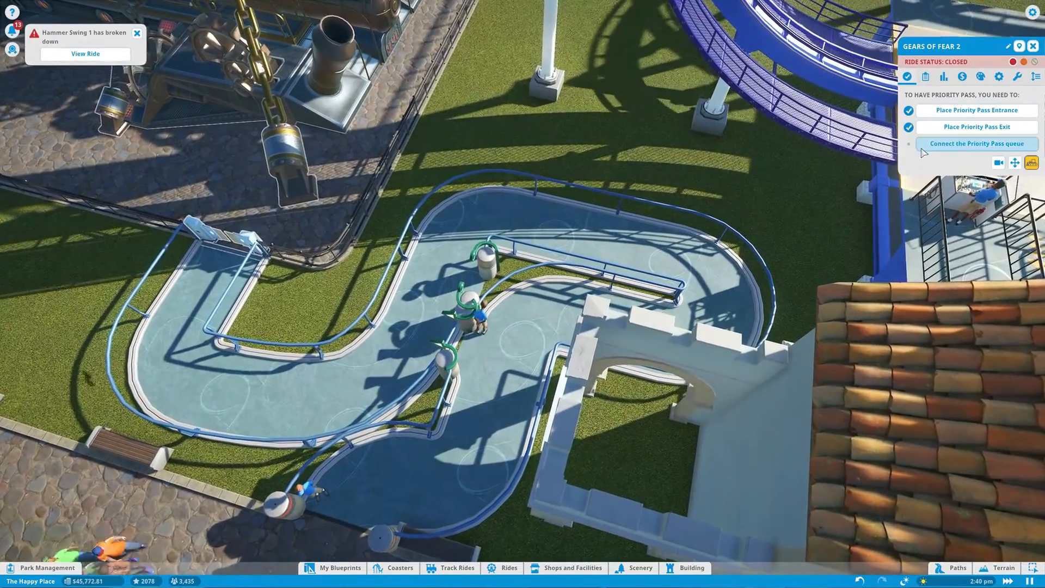
pyautogui.click(957, 567)
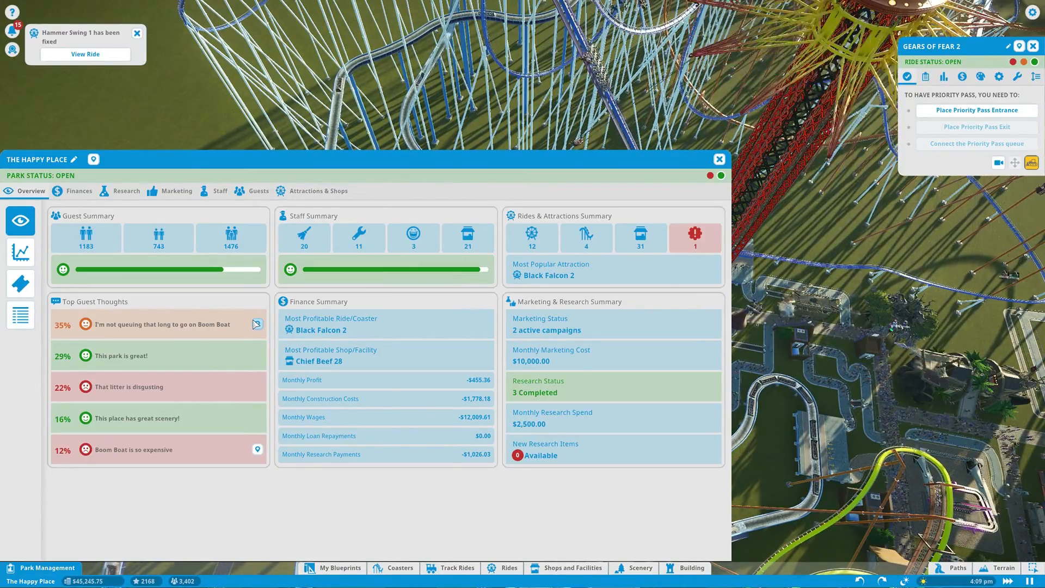
# Step: Close Park Management and bring up the track ride blueprints listing the Boom Boat log flume
pyautogui.click(719, 158)
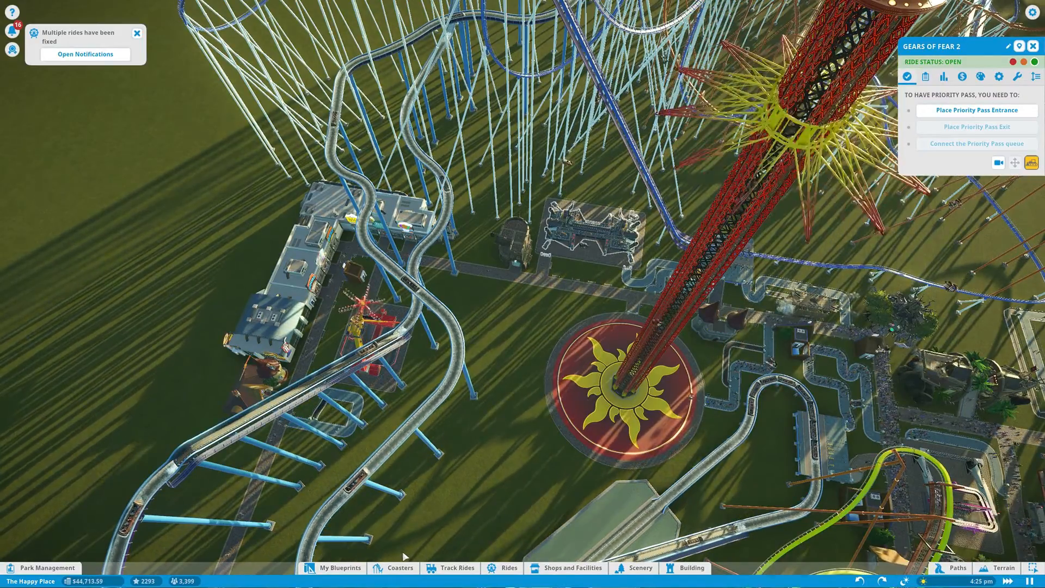
pyautogui.click(456, 567)
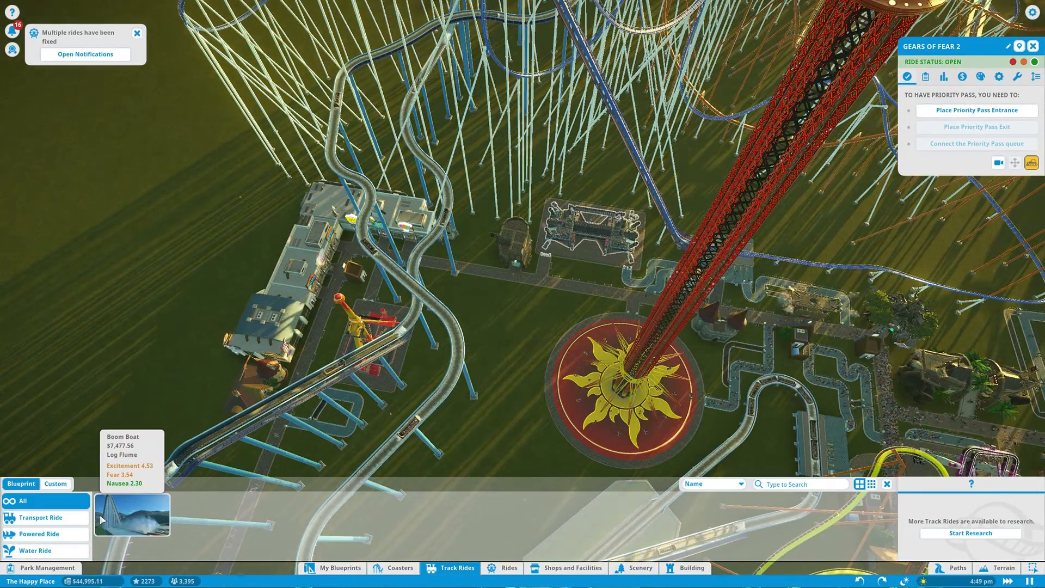
pyautogui.click(131, 514)
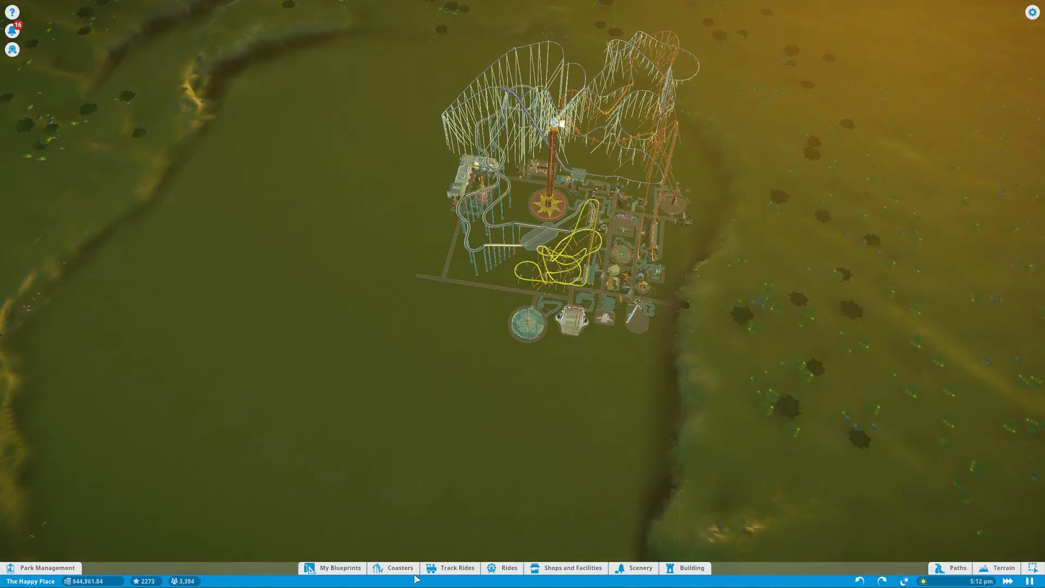
pyautogui.click(457, 568)
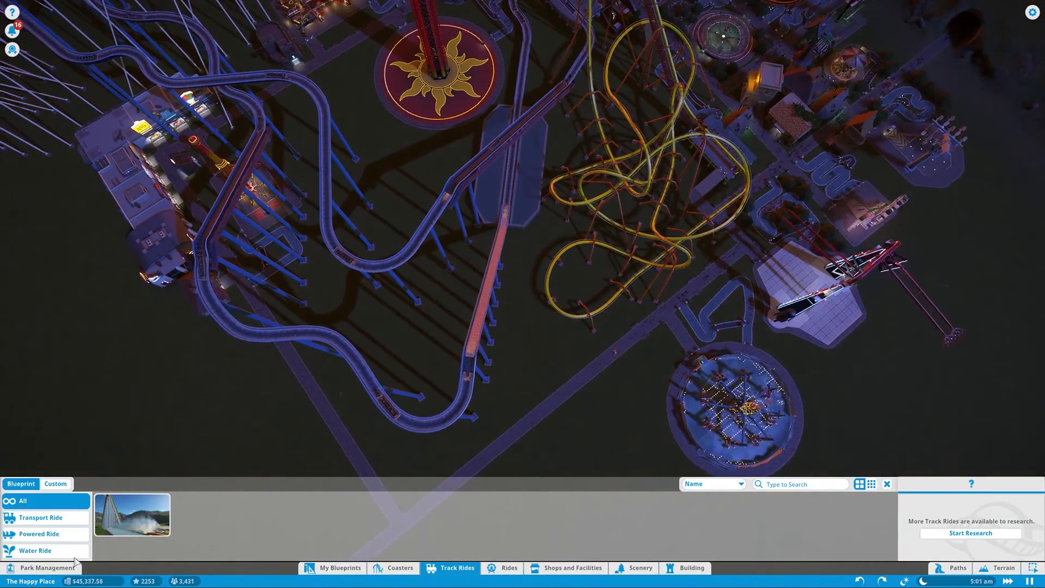
# Step: Show the shops and their profits under Park Management's Attractions & Shops
pyautogui.click(43, 567)
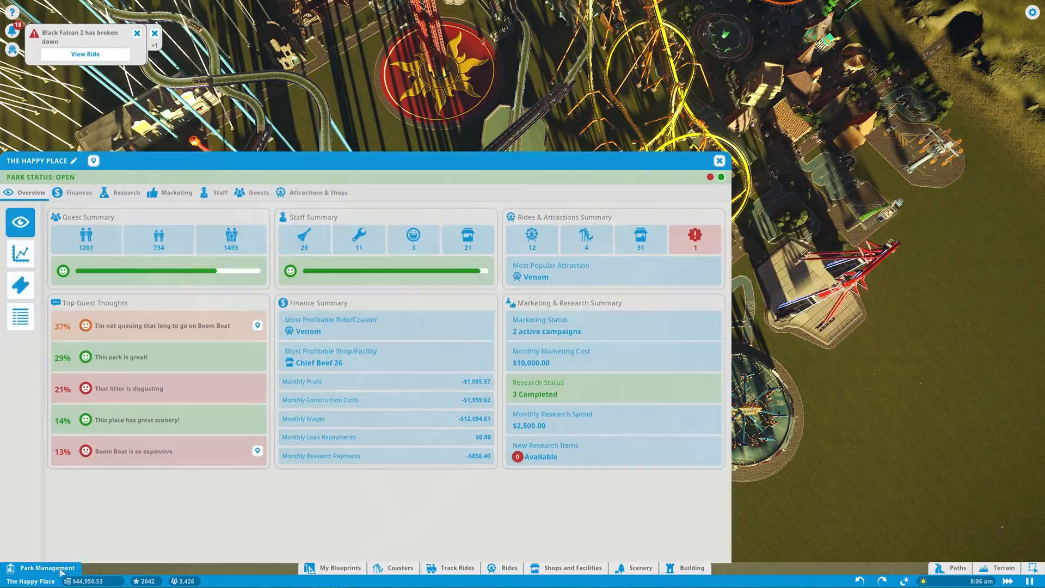
pyautogui.click(318, 191)
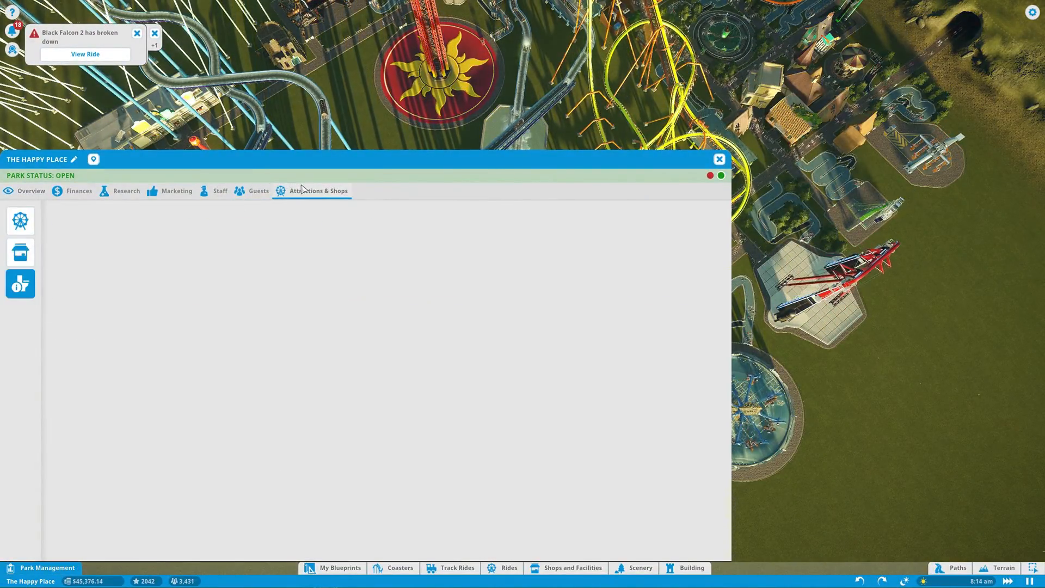
pyautogui.click(20, 252)
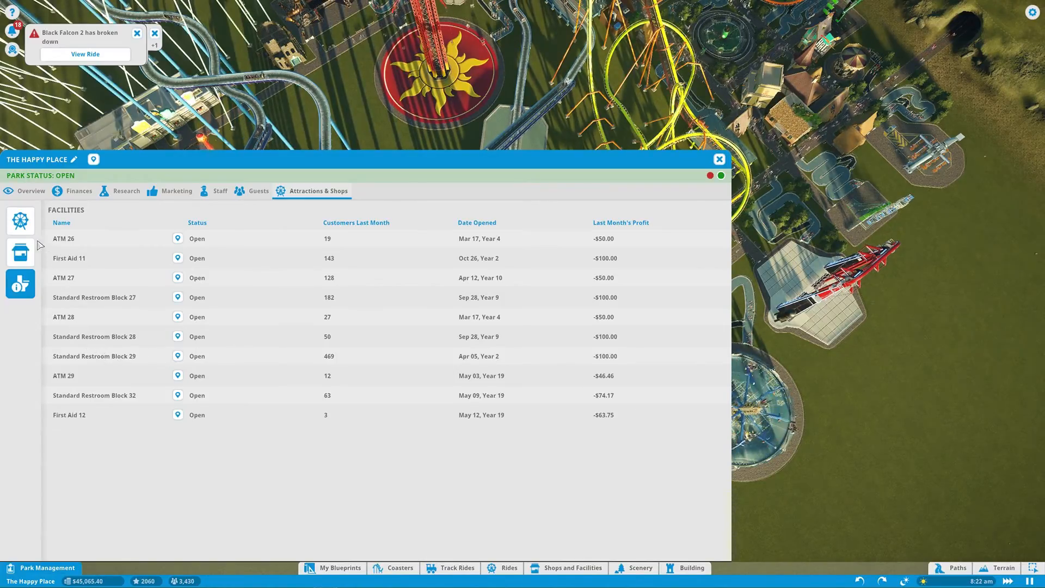
pyautogui.click(19, 252)
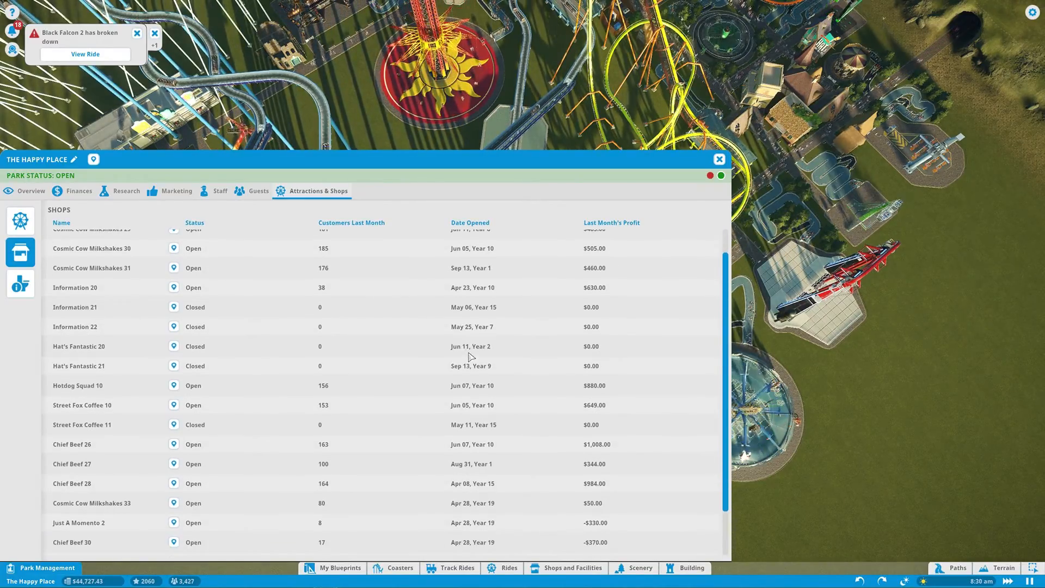
pyautogui.scroll(-3)
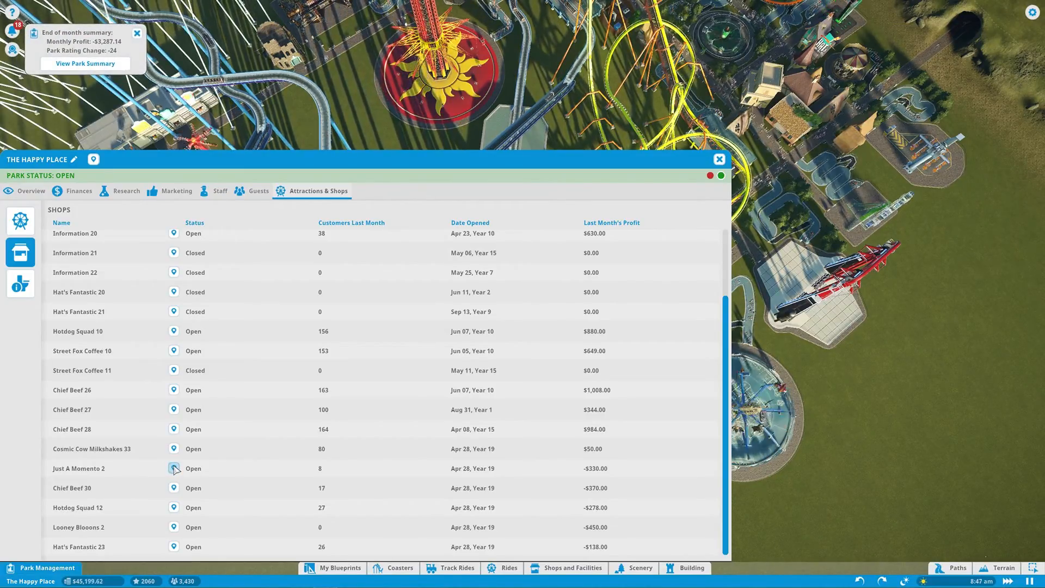
# Step: Close loss-making Just A Momento 2, Chief Beef 30, Hotdog Squad 12 and Hat's Fantastic 23
pyautogui.click(173, 468)
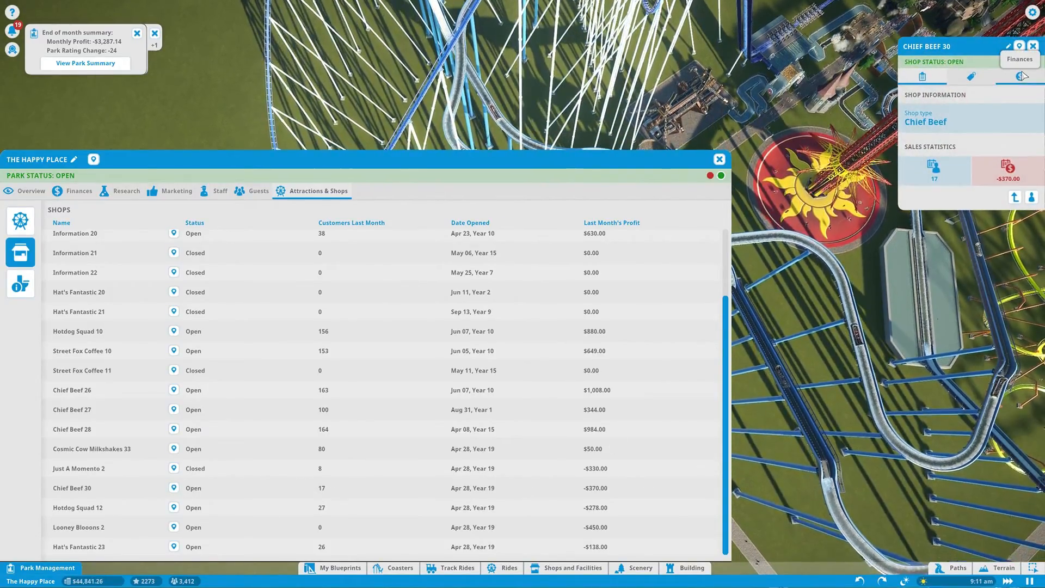
pyautogui.click(173, 507)
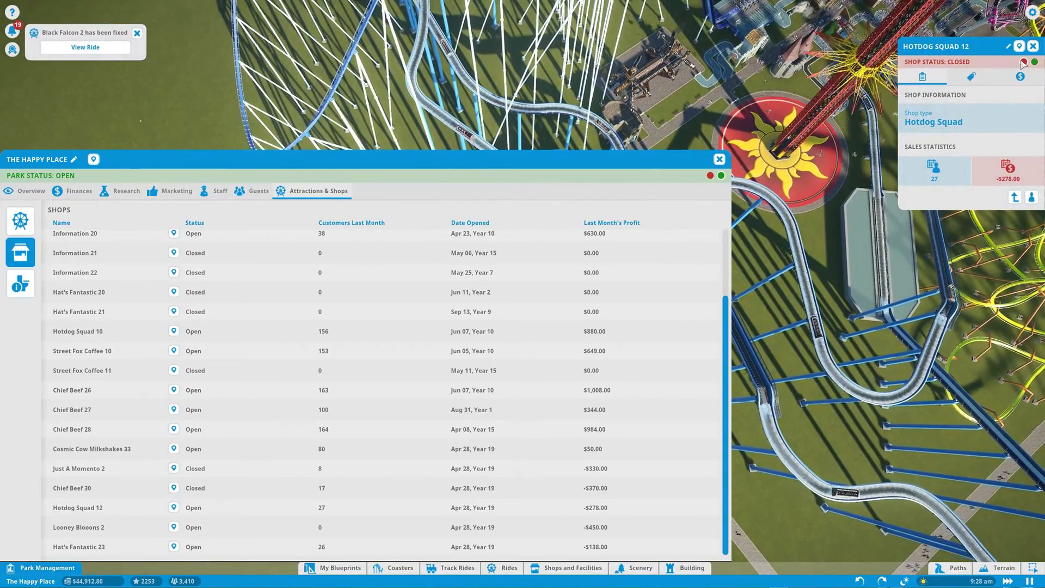
pyautogui.click(173, 526)
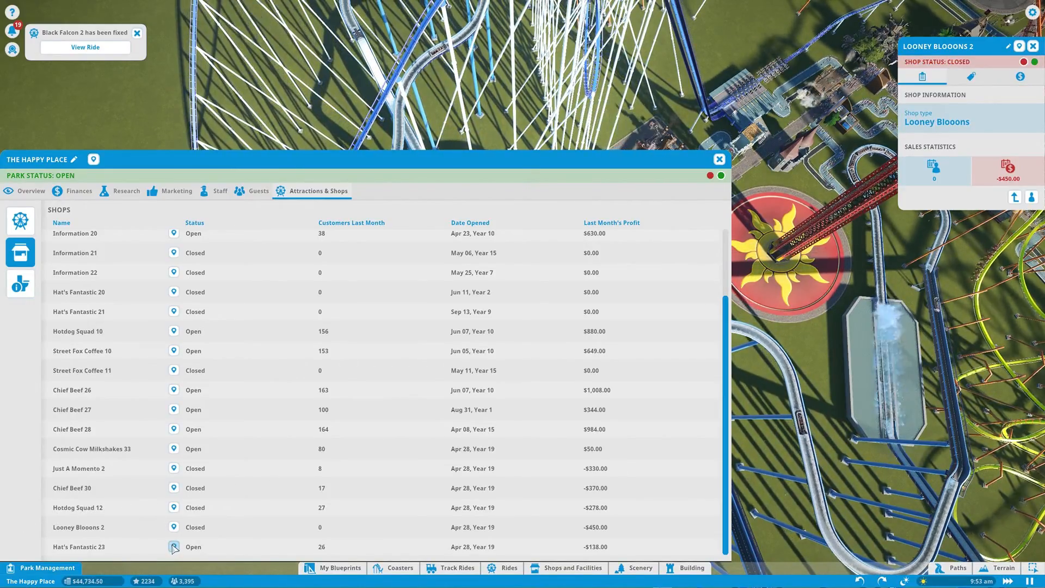
pyautogui.click(173, 546)
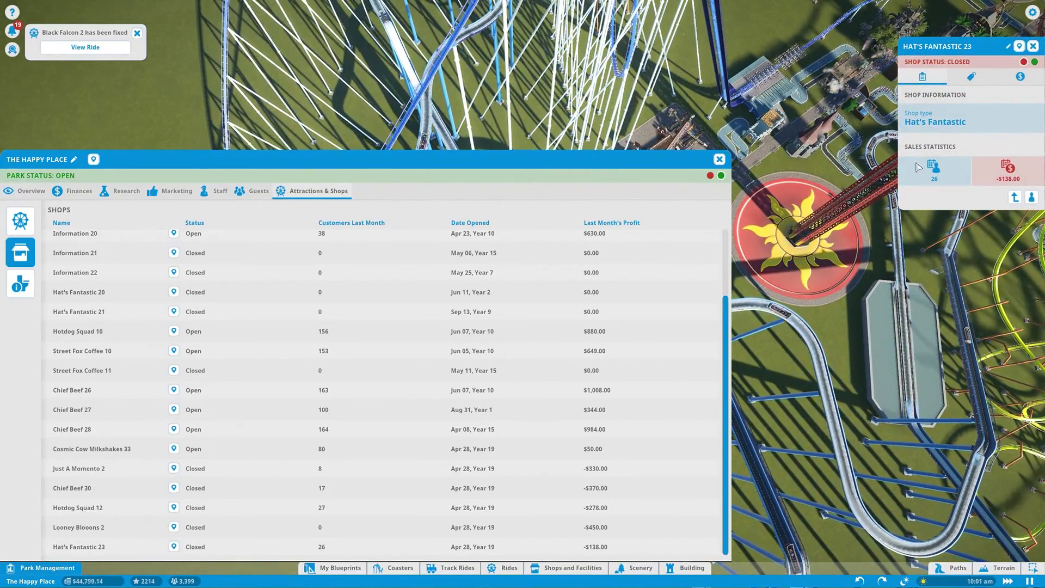
pyautogui.click(29, 191)
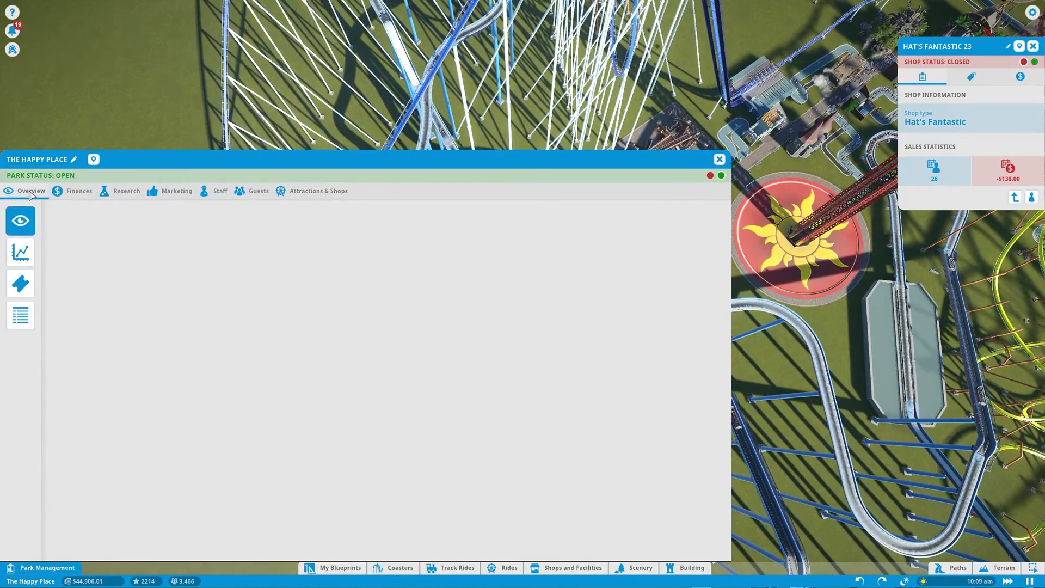
# Step: Review guest demographics and the two TV campaigns, then close Park Management
pyautogui.click(258, 190)
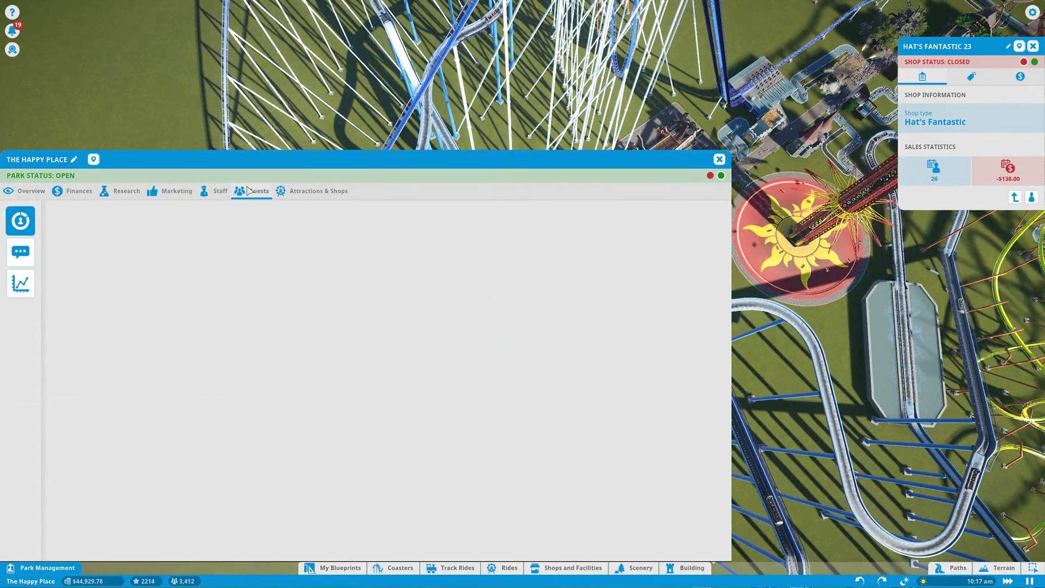
pyautogui.click(259, 191)
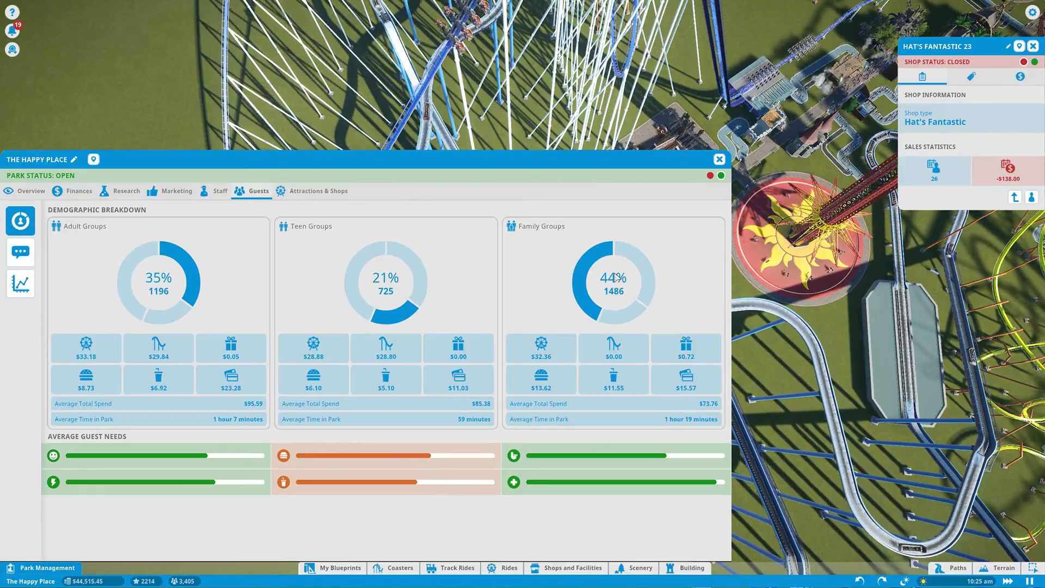
pyautogui.moveTo(581, 483)
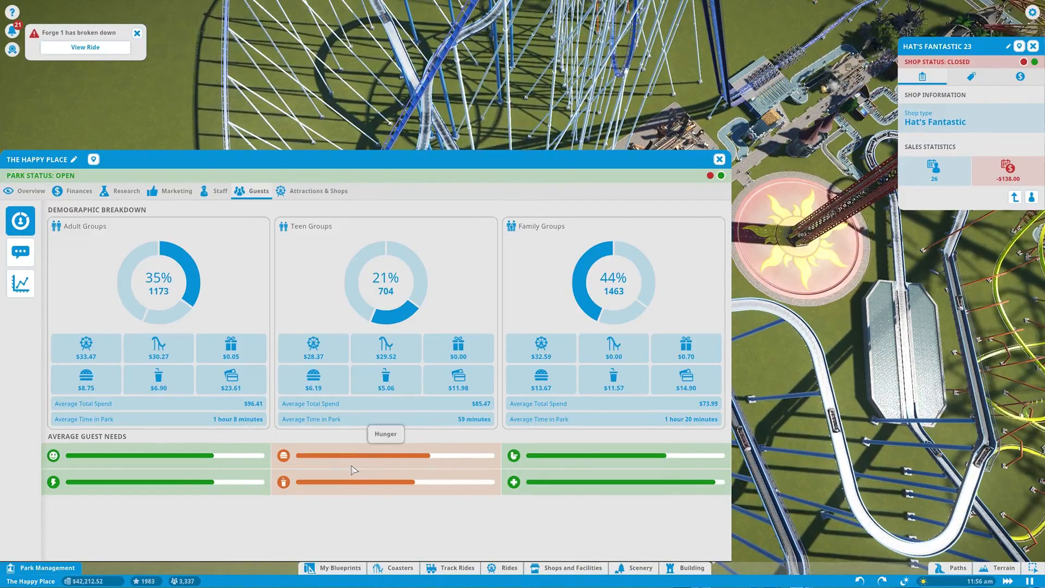
pyautogui.moveTo(176, 191)
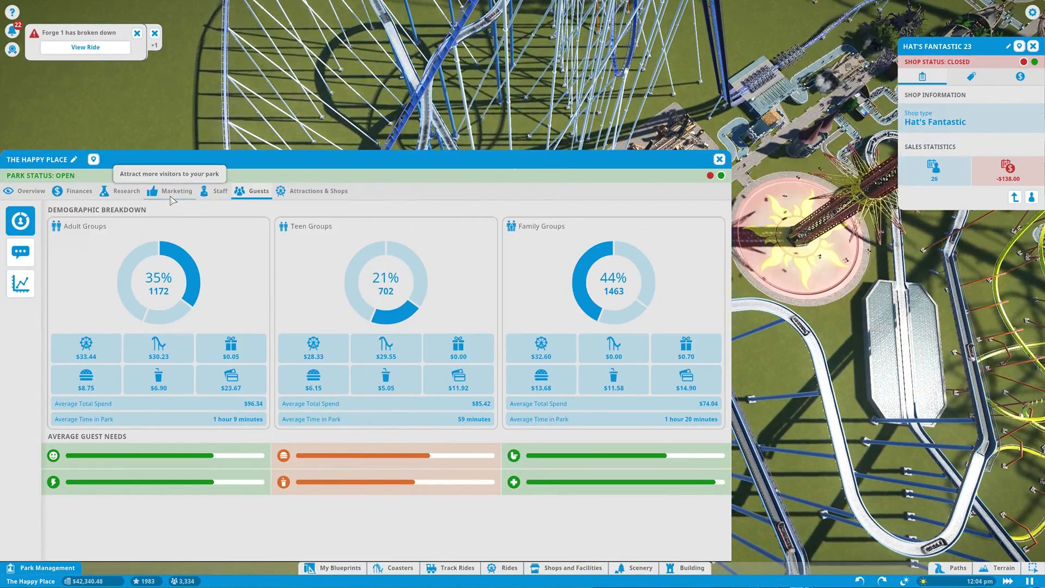
pyautogui.click(176, 191)
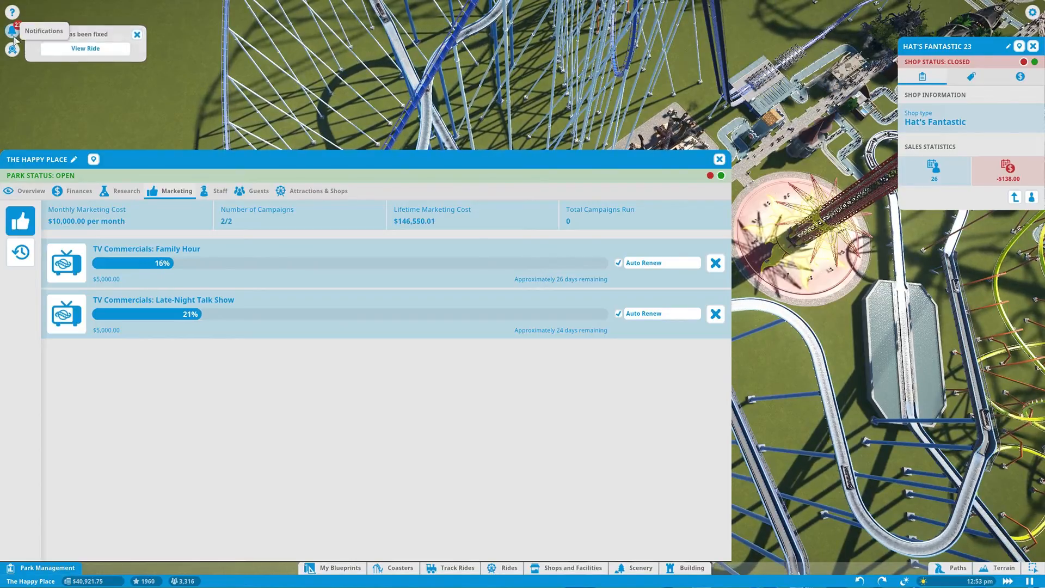
pyautogui.click(12, 30)
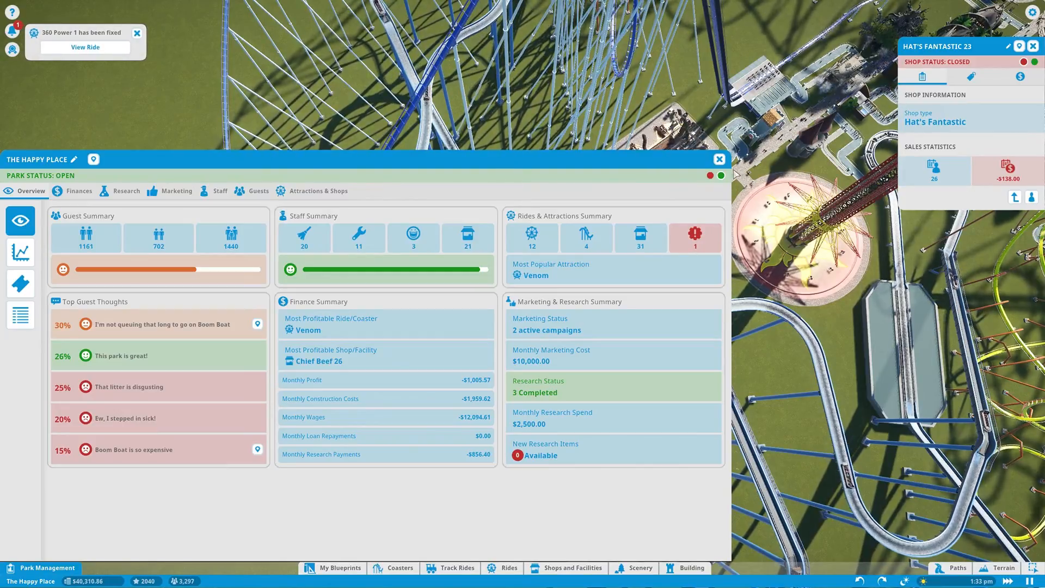
pyautogui.click(719, 160)
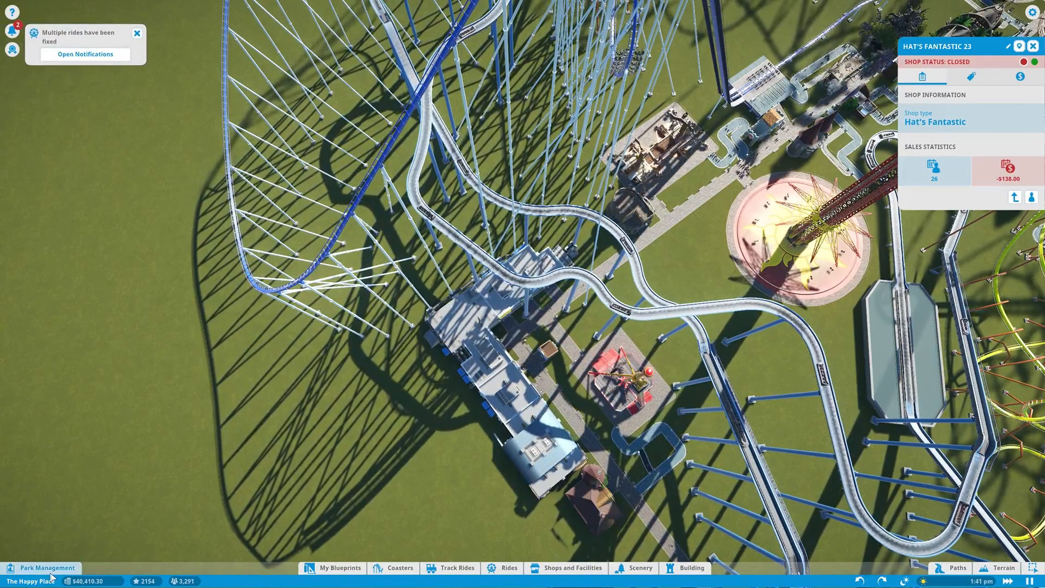
# Step: Train the level-4 janitors, including Ambrose Ott and Johnny Napier, to master level
pyautogui.click(46, 567)
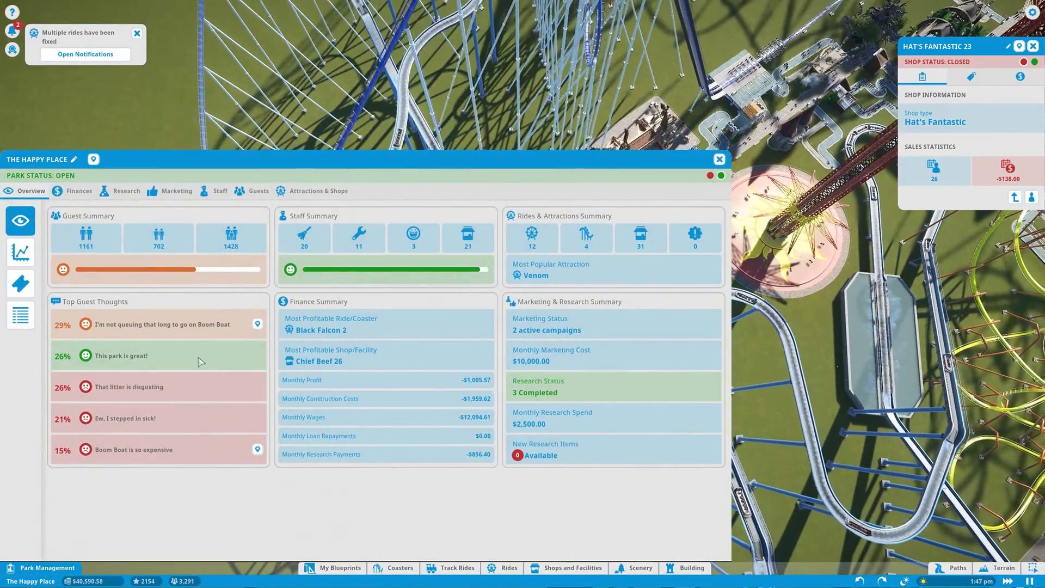
pyautogui.click(219, 190)
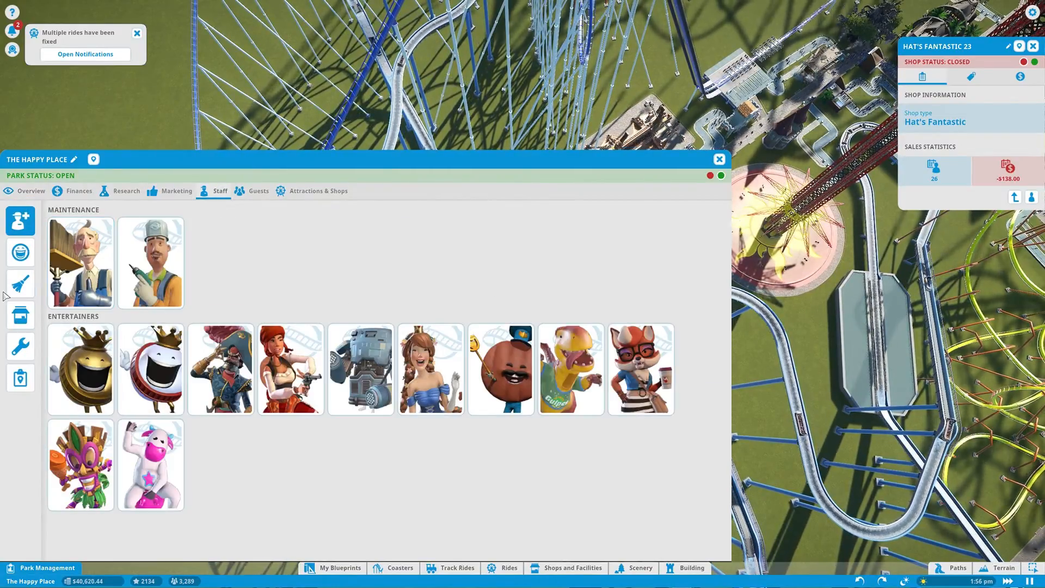
pyautogui.click(20, 283)
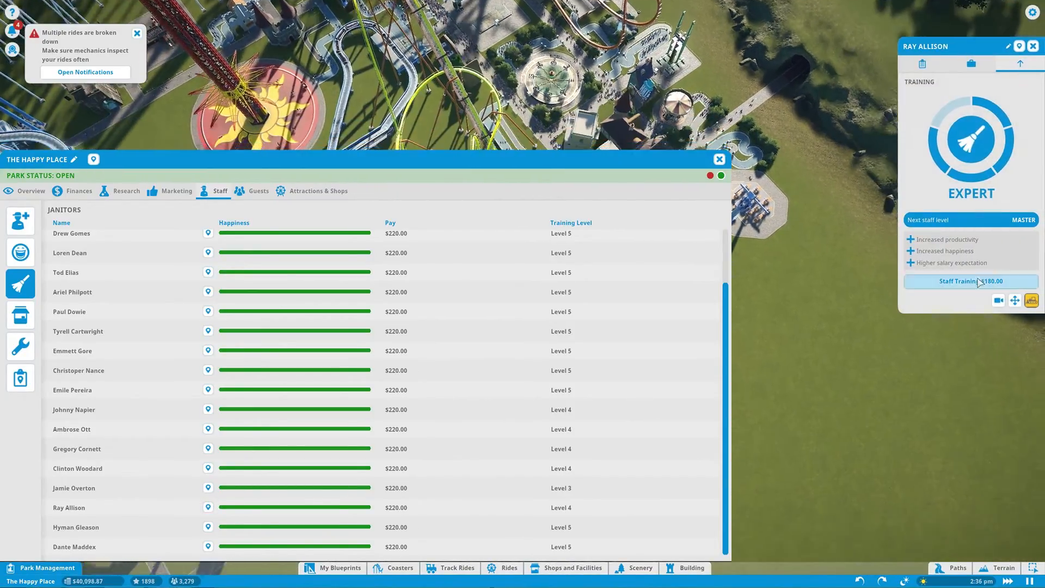
pyautogui.click(969, 281)
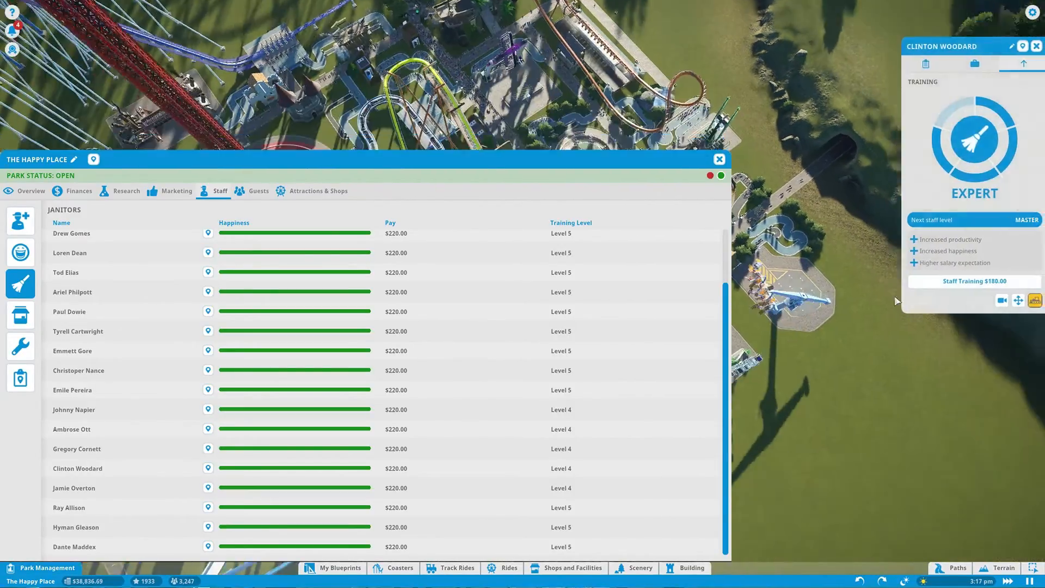
pyautogui.click(972, 280)
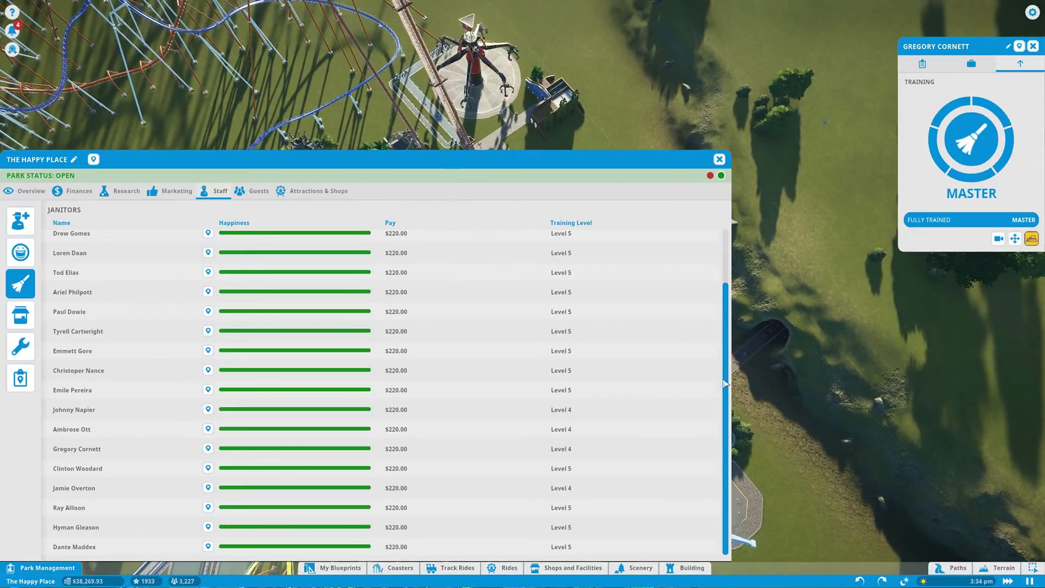
pyautogui.click(71, 428)
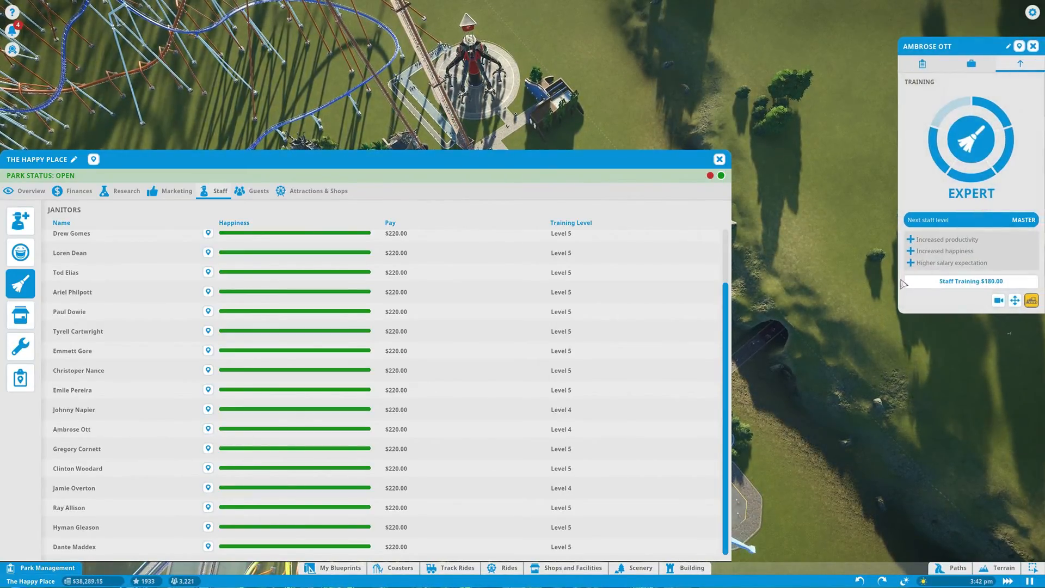
pyautogui.click(970, 281)
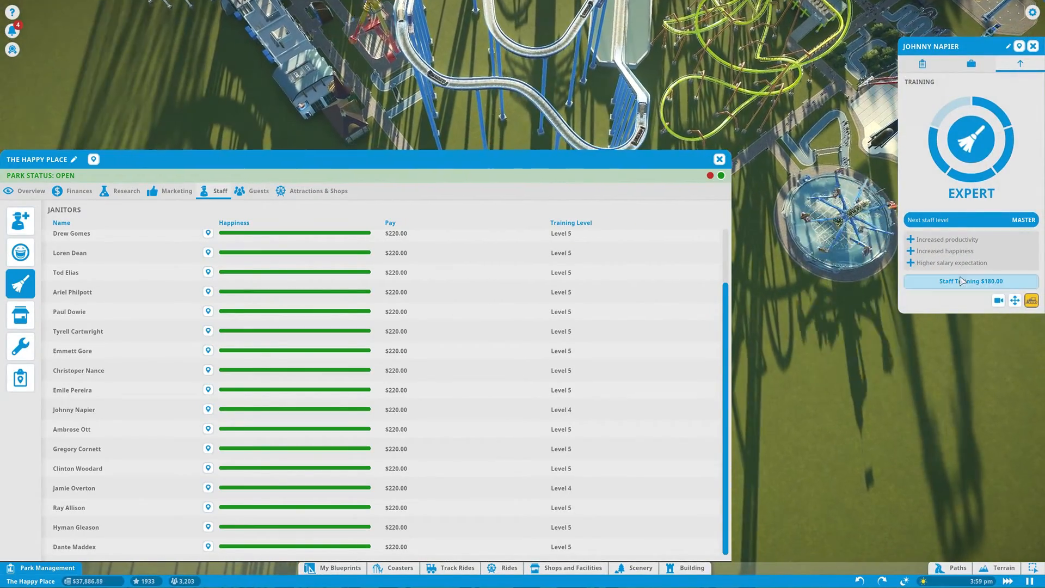
pyautogui.click(970, 281)
pyautogui.write('b')
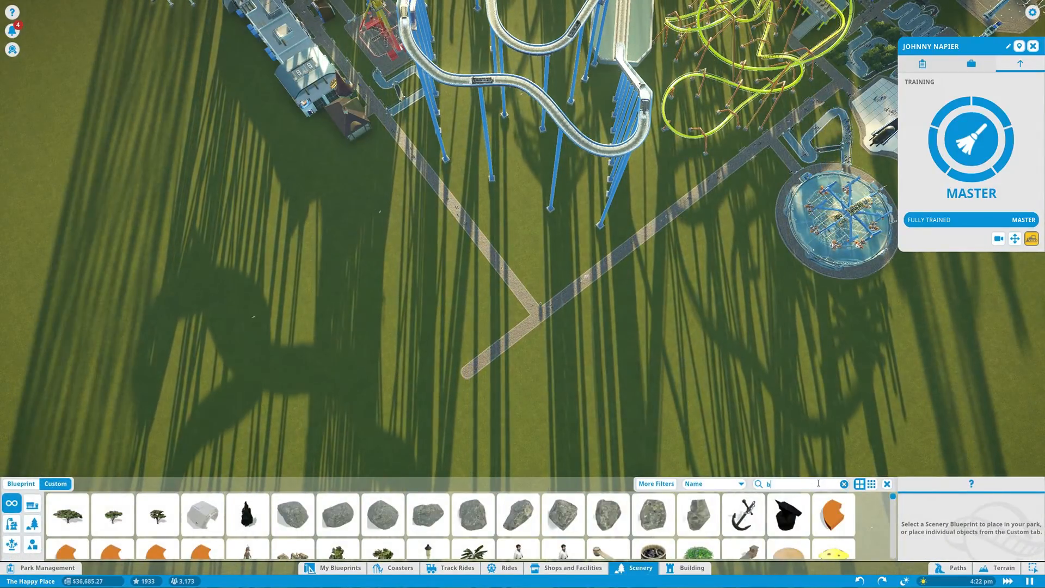
# Step: Place a plain Park Bin beside the path junction
pyautogui.write('in')
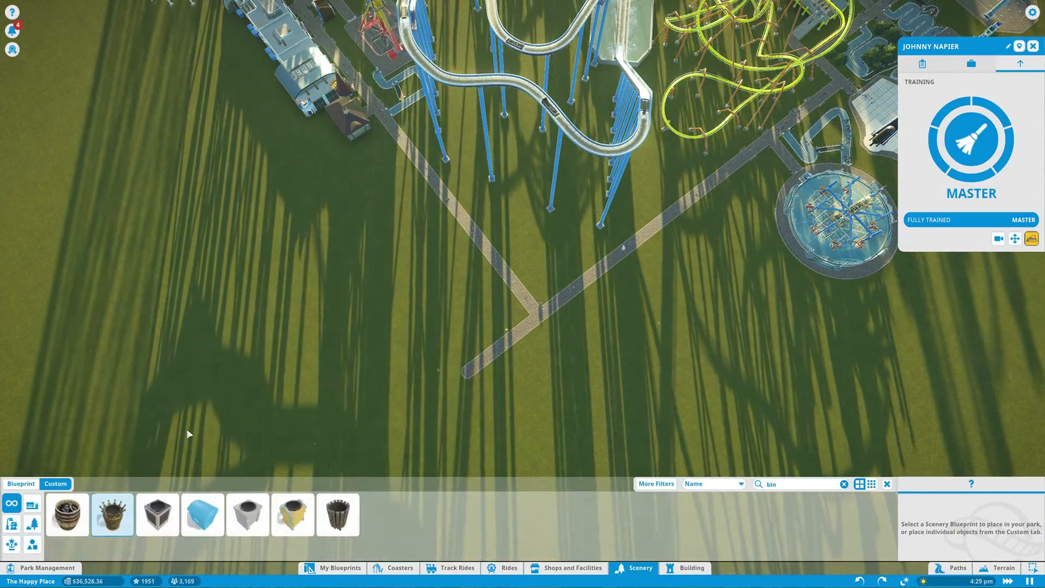
pyautogui.click(156, 513)
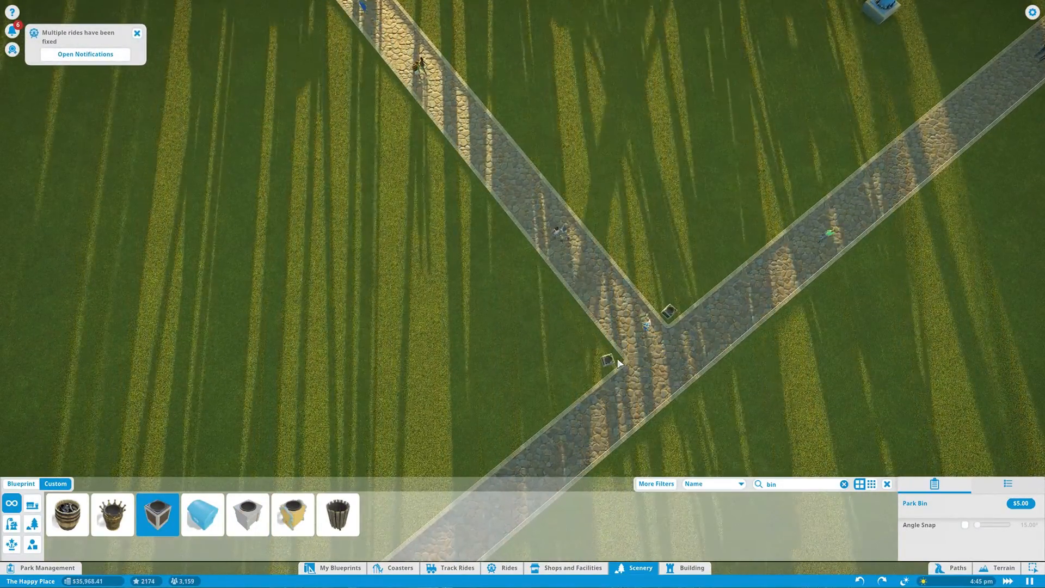
pyautogui.click(608, 360)
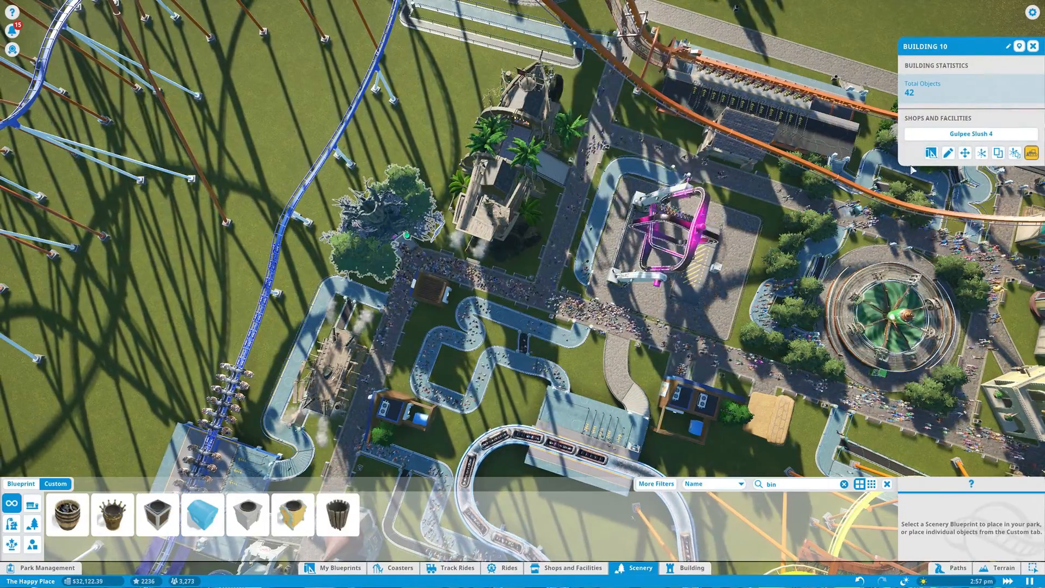
pyautogui.moveTo(982, 151)
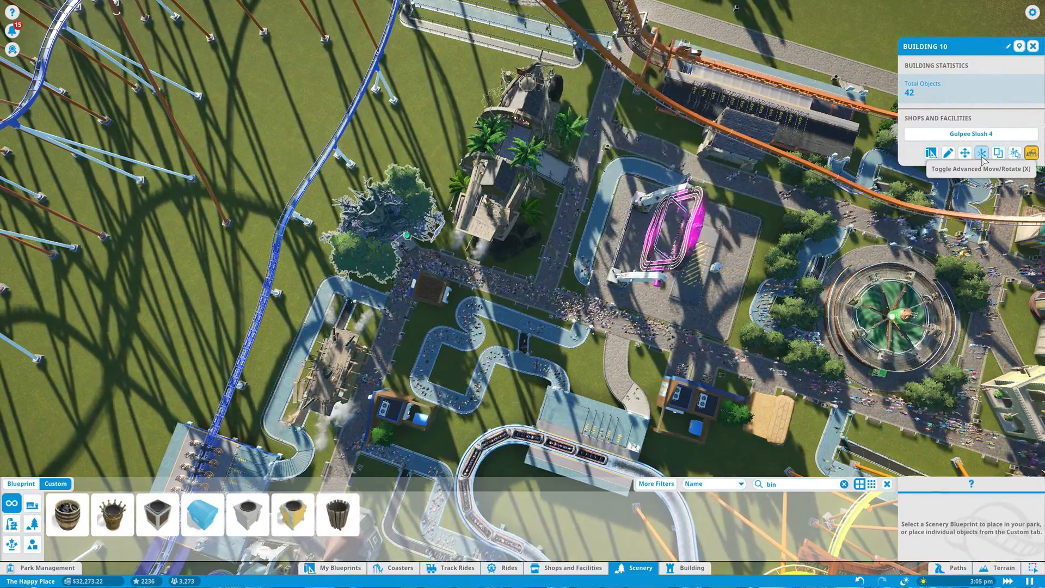
# Step: Freely move Building 10 holding Gulpee Slush 4, then view that shop's sales details
pyautogui.click(982, 152)
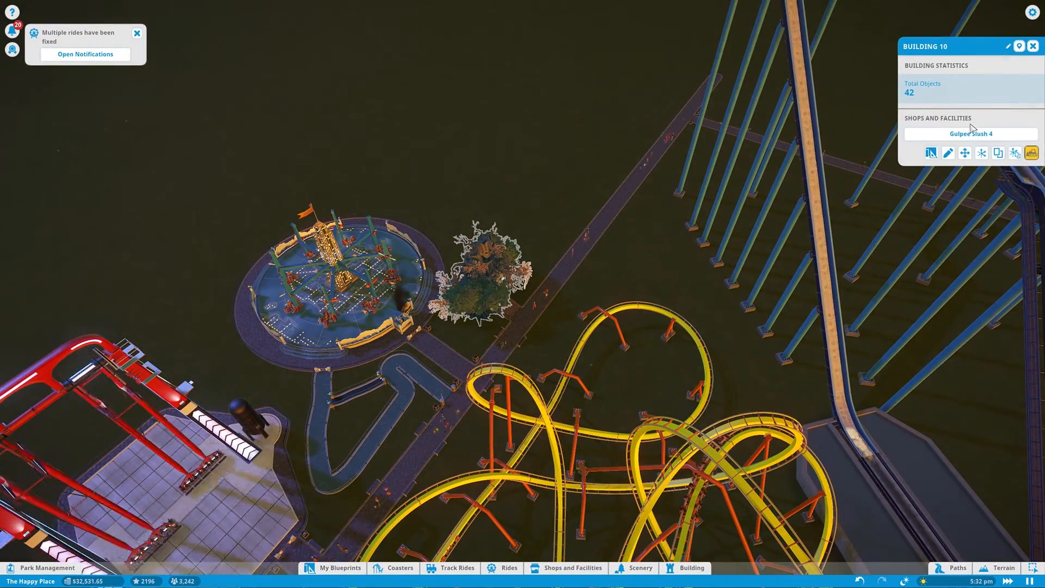
pyautogui.click(970, 133)
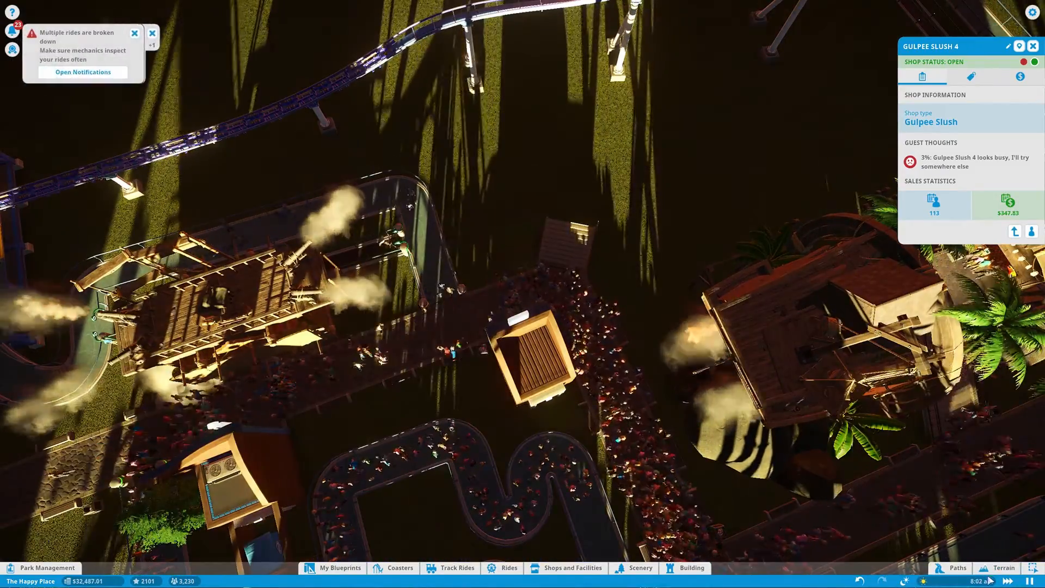
pyautogui.click(956, 567)
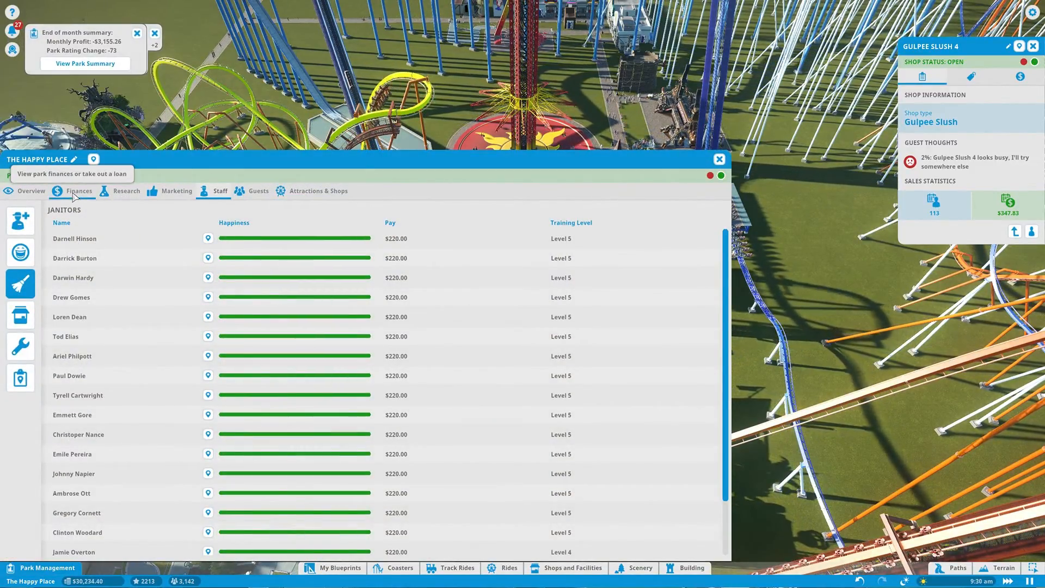
# Step: Set standard admission to $20 and family admission to $15 in the park overview
pyautogui.click(30, 191)
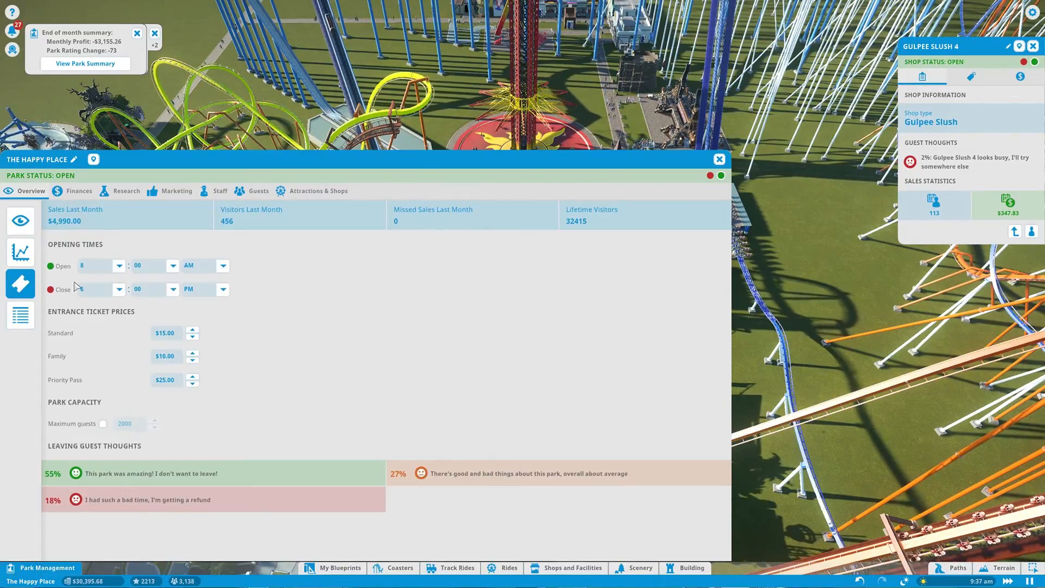
pyautogui.moveTo(166, 333)
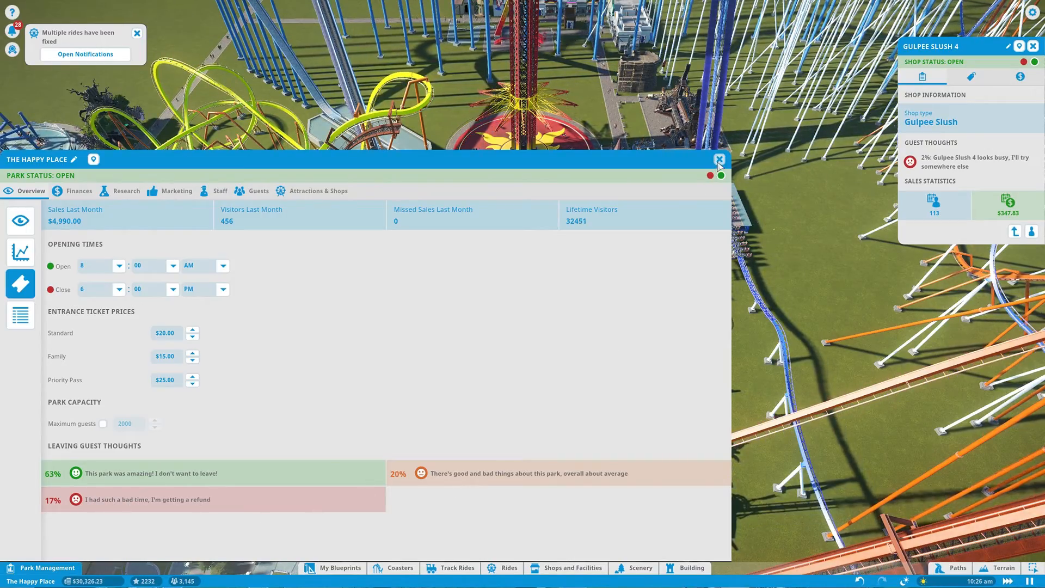
pyautogui.click(718, 160)
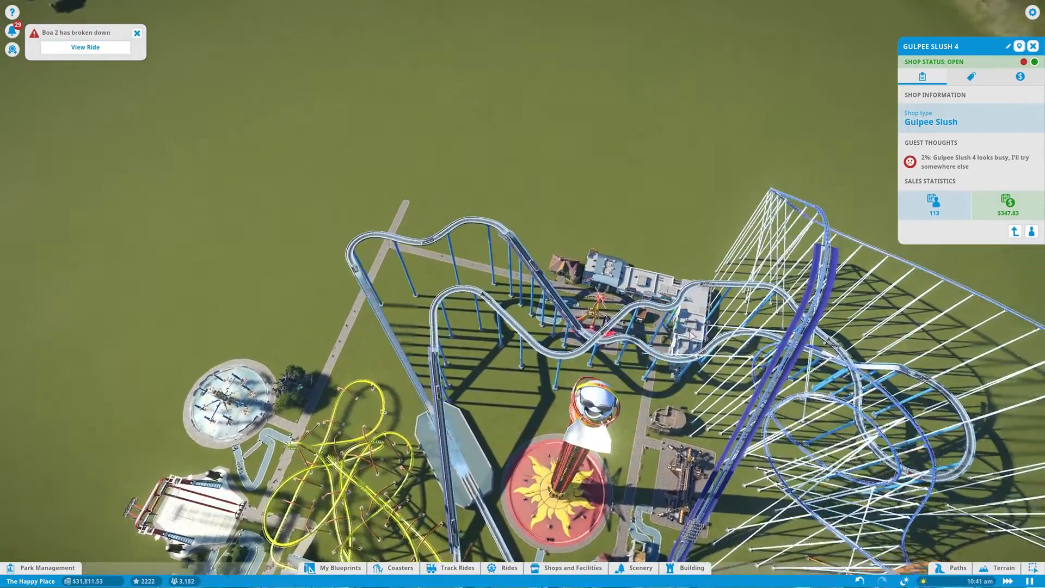
# Step: Choose the Sundial flat ride and set it down on grass beside the footpath
pyautogui.click(508, 567)
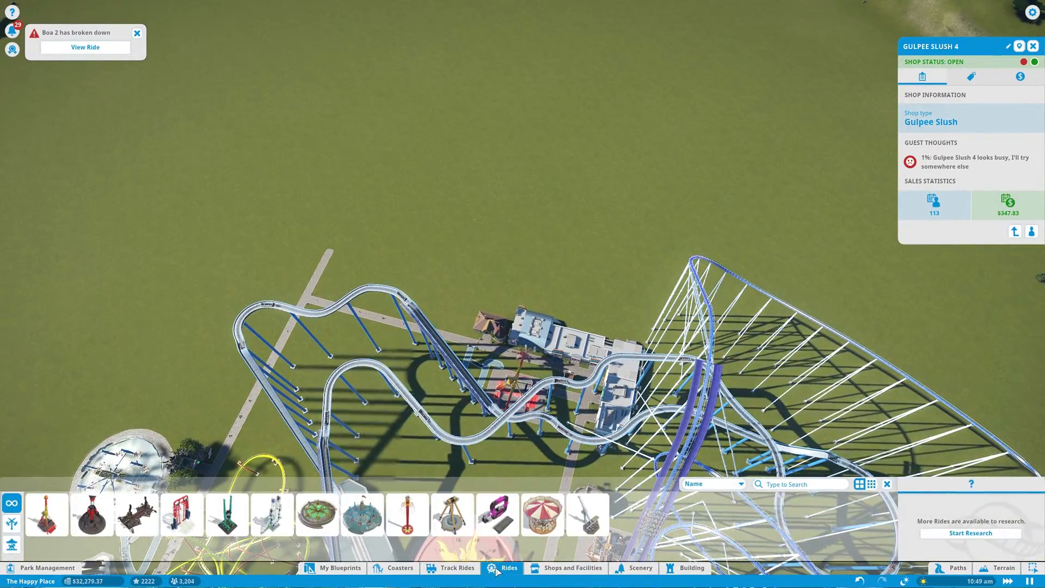
pyautogui.click(136, 514)
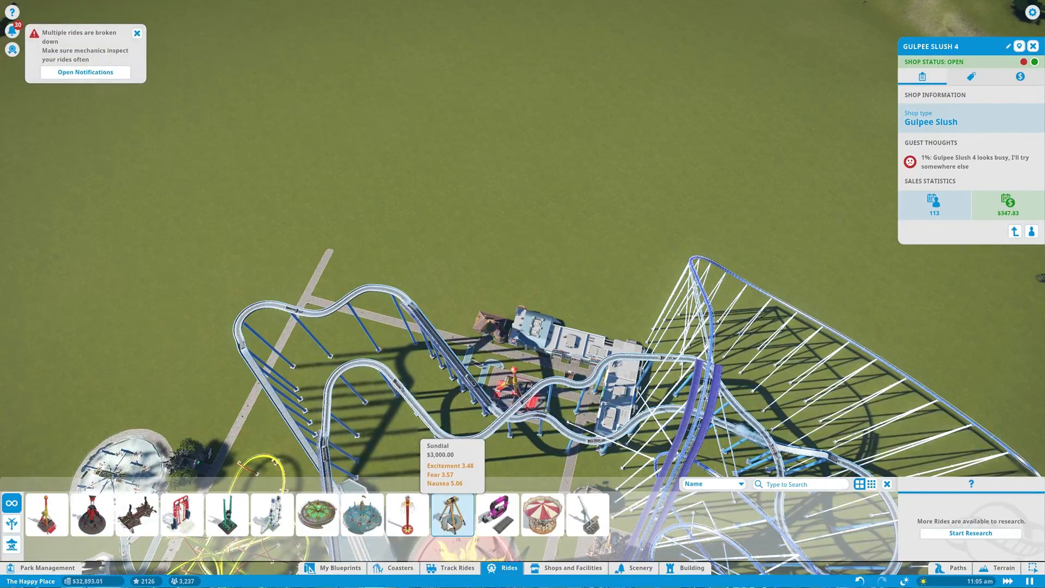
pyautogui.click(452, 515)
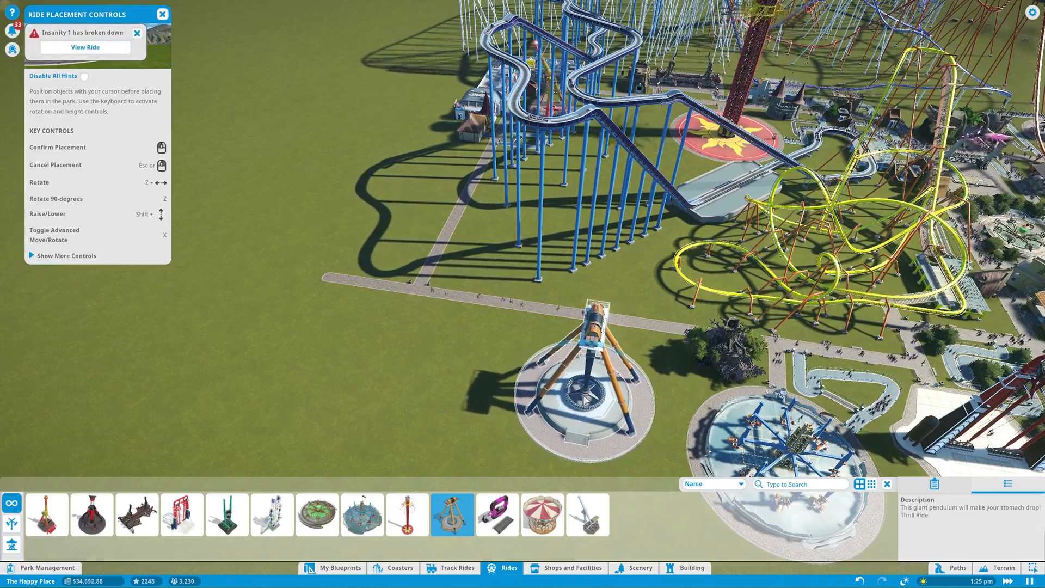
pyautogui.click(587, 393)
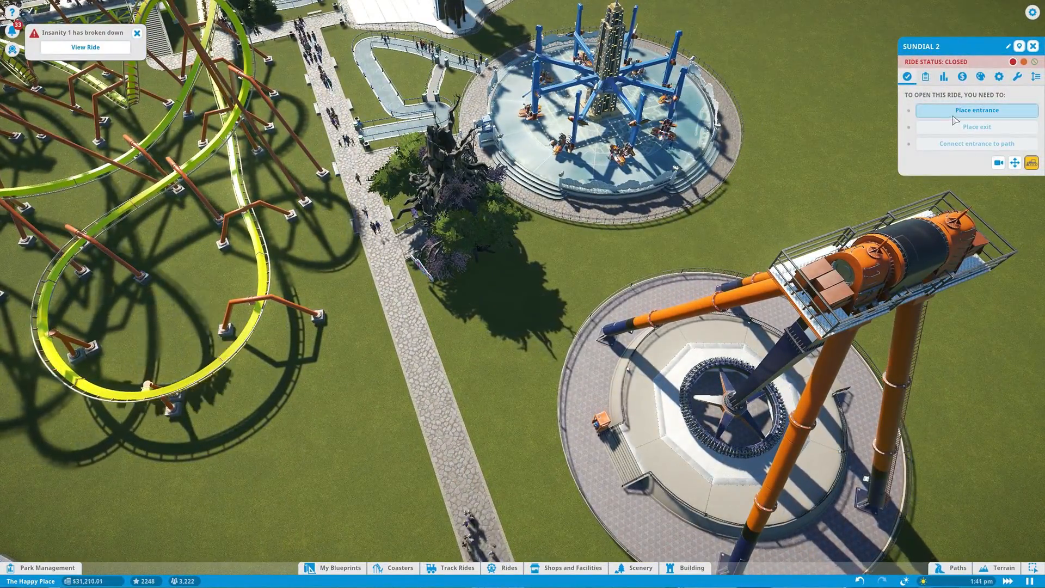
# Step: Add Sundial 2's entrance, queue linked to the footpath, exit and priority pass gates
pyautogui.click(975, 110)
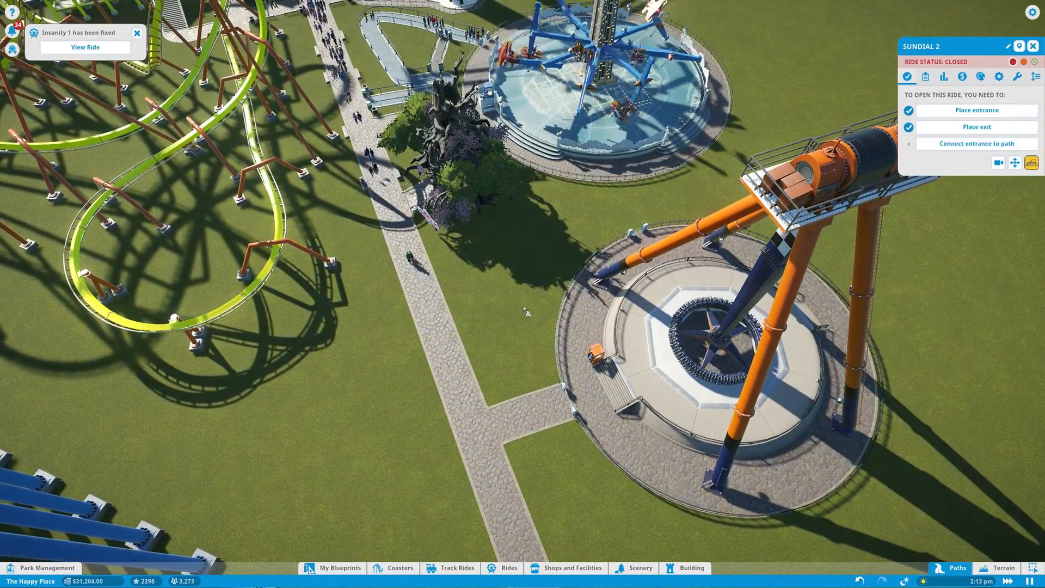
pyautogui.click(956, 568)
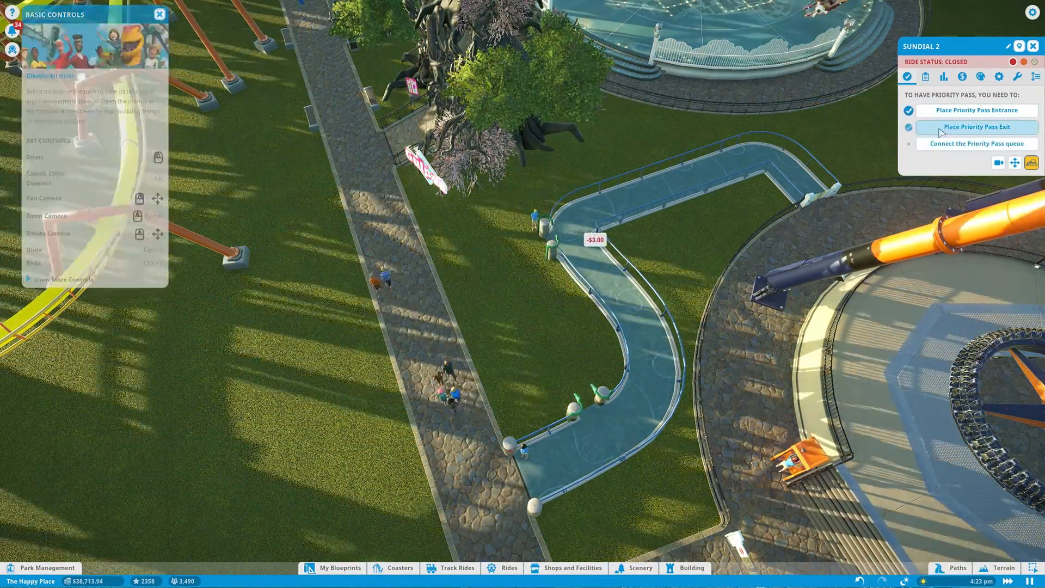
pyautogui.click(955, 567)
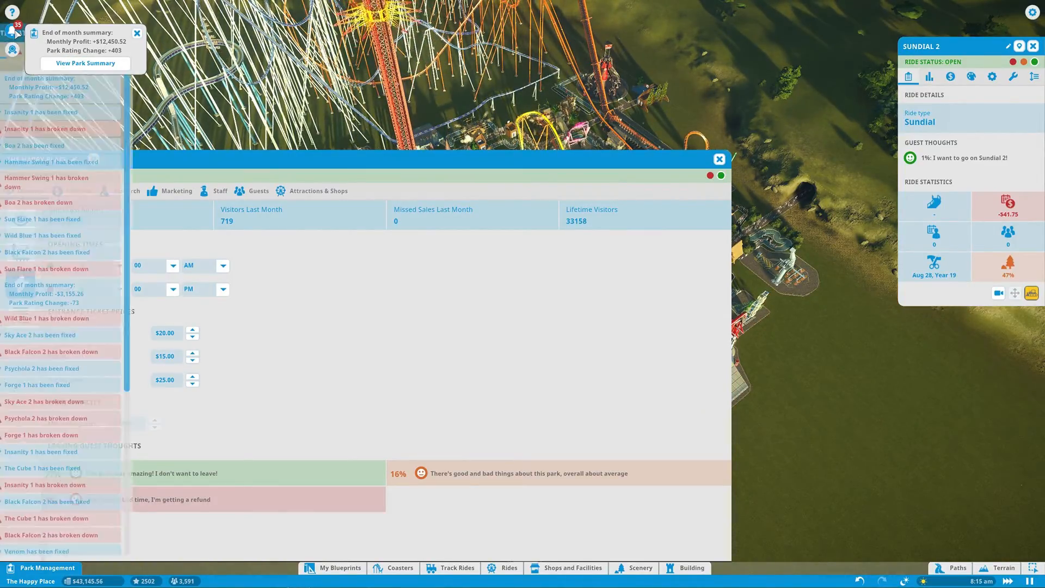
# Step: Review last month's shop profits, then switch to the attractions list
pyautogui.click(318, 191)
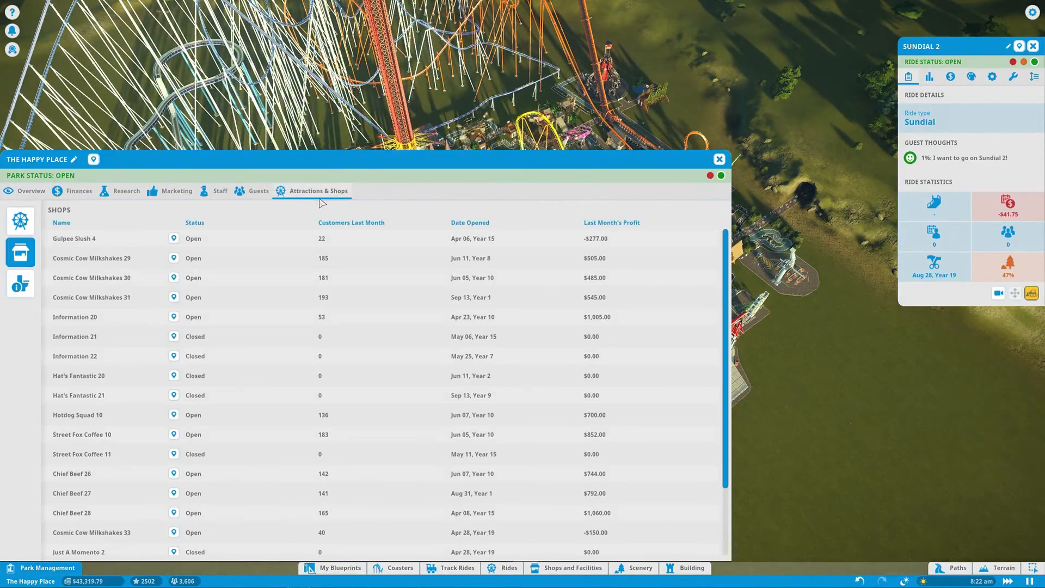
pyautogui.scroll(-3)
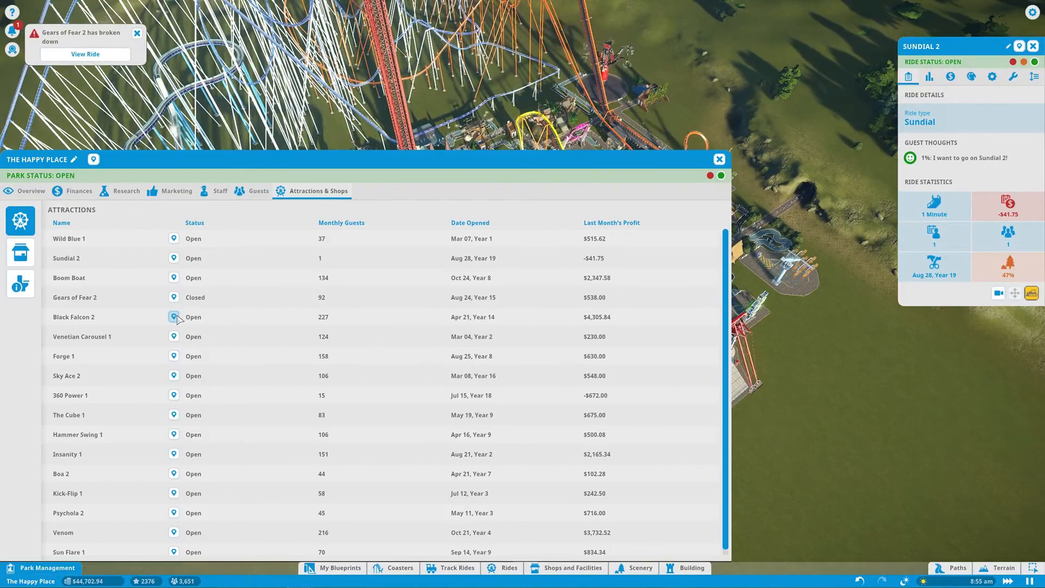
pyautogui.click(173, 316)
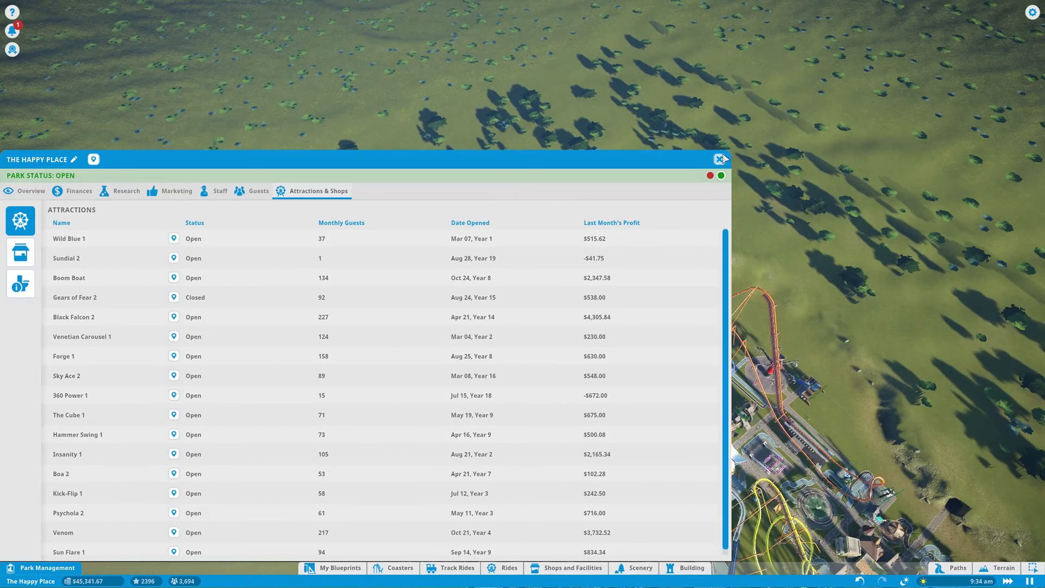
# Step: Inspect Black Falcon 2's test ratings, live ride stats and finances
pyautogui.click(720, 159)
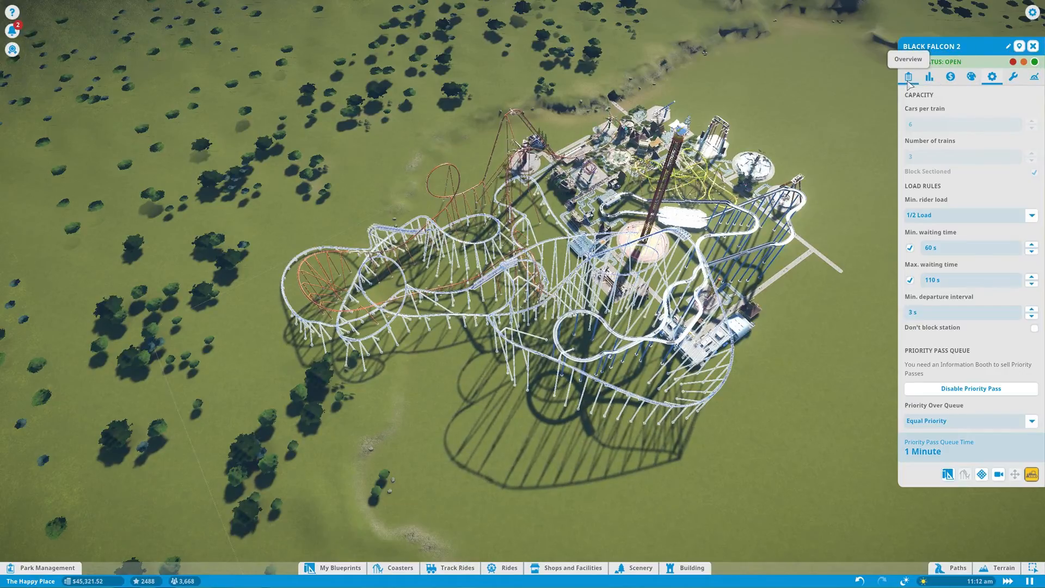
pyautogui.click(949, 76)
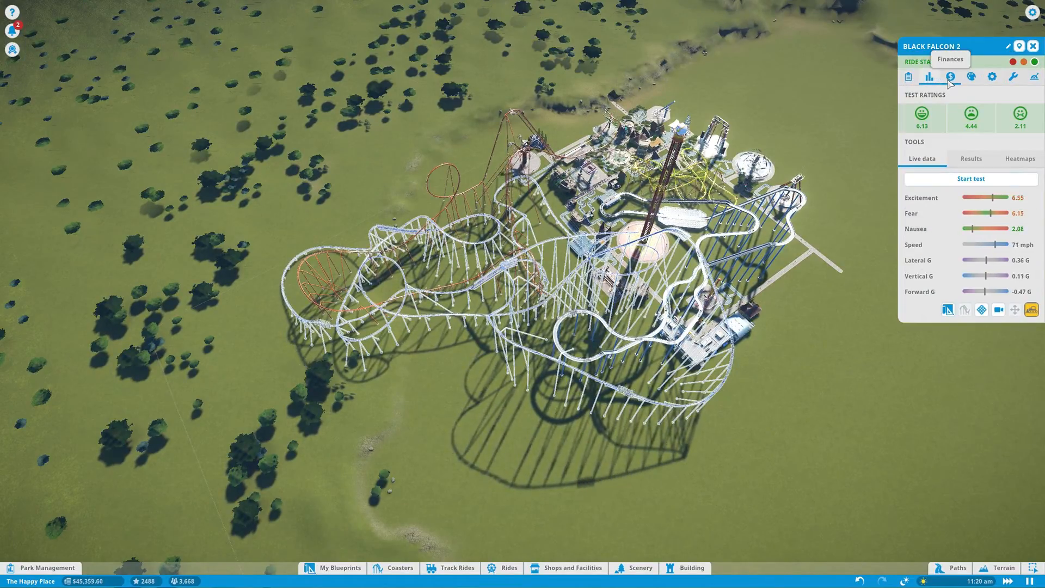
pyautogui.click(971, 159)
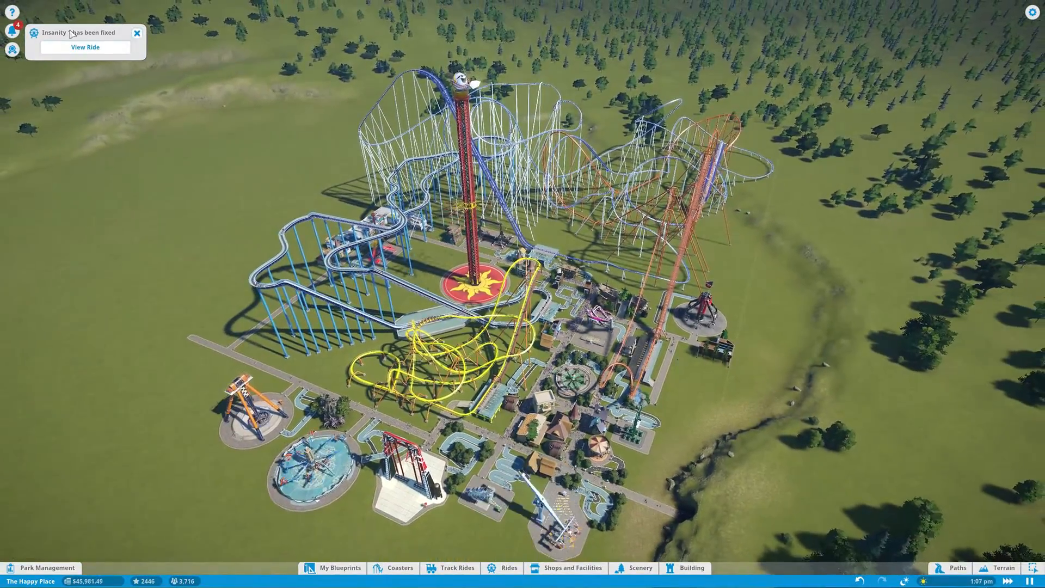
pyautogui.click(12, 32)
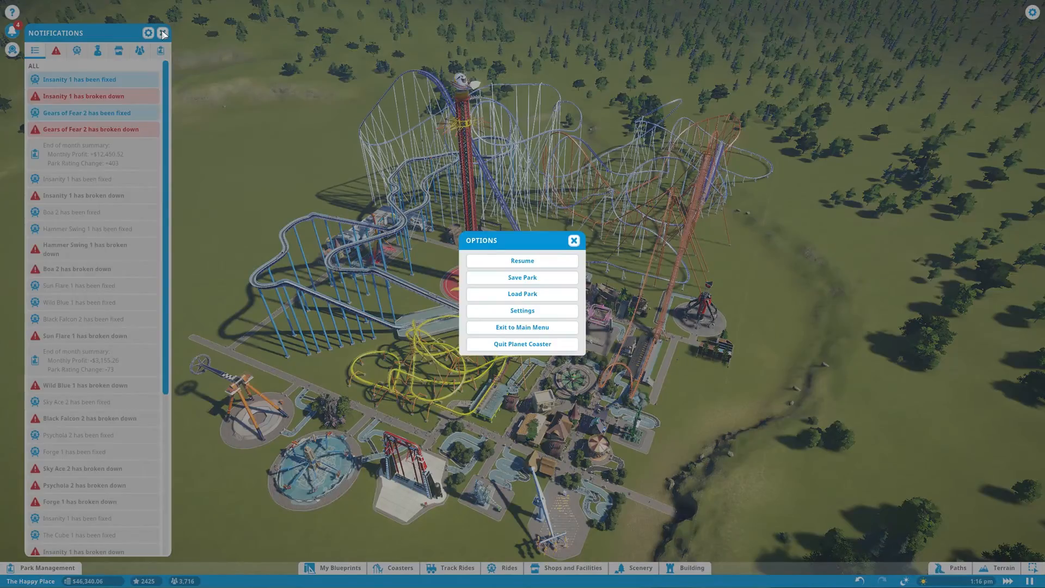
pyautogui.click(522, 261)
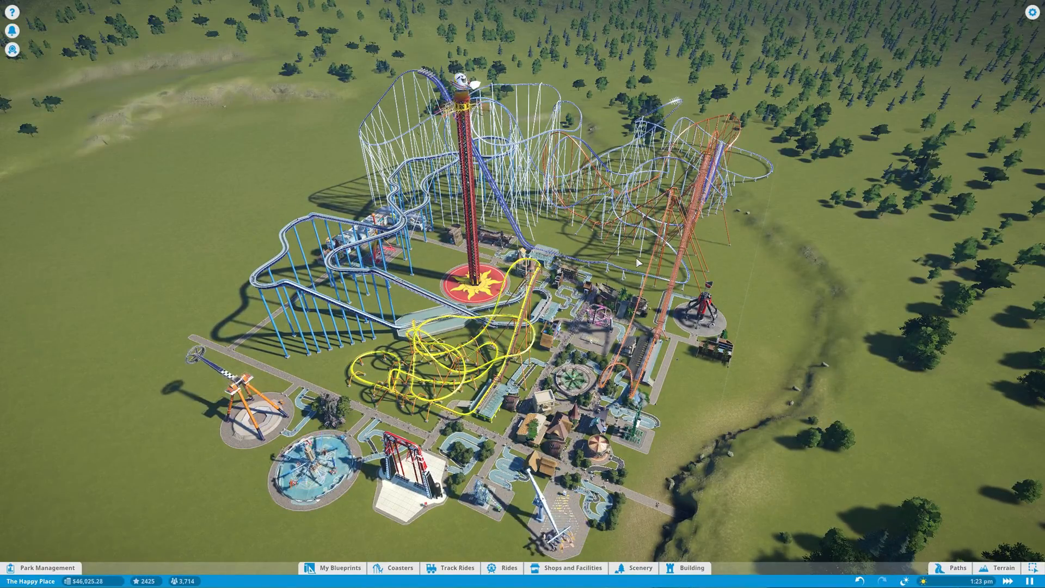